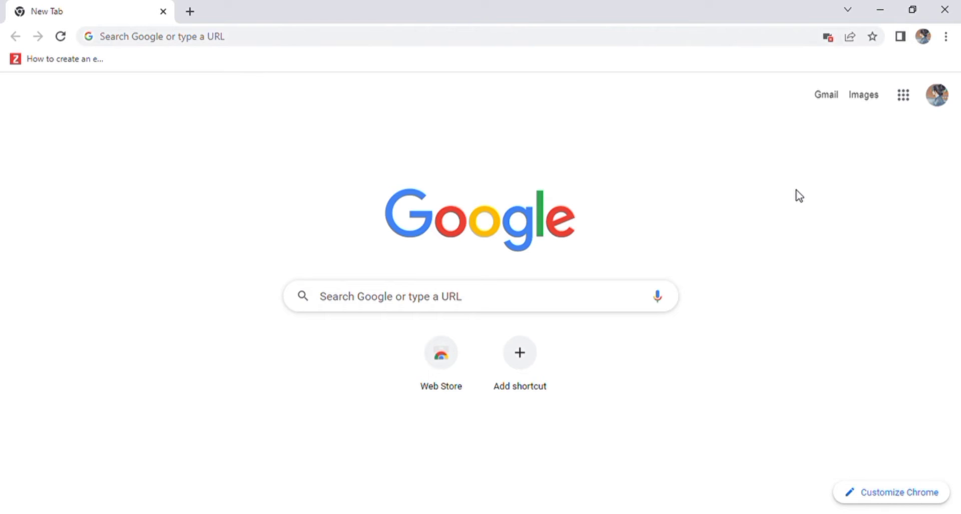
mouse_move(518, 129)
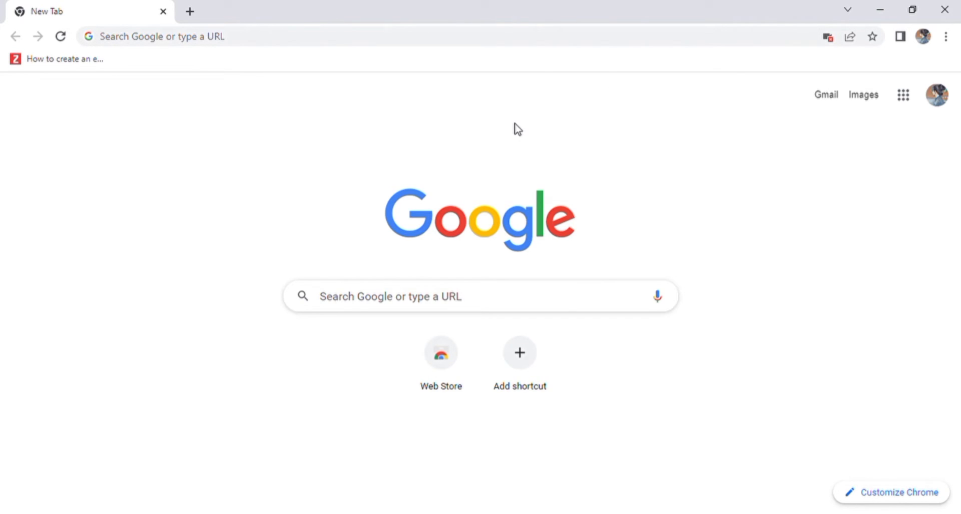
Step: Search 'pipefy' in Chrome's address bar and load pipefy.com
text(pipple on face)
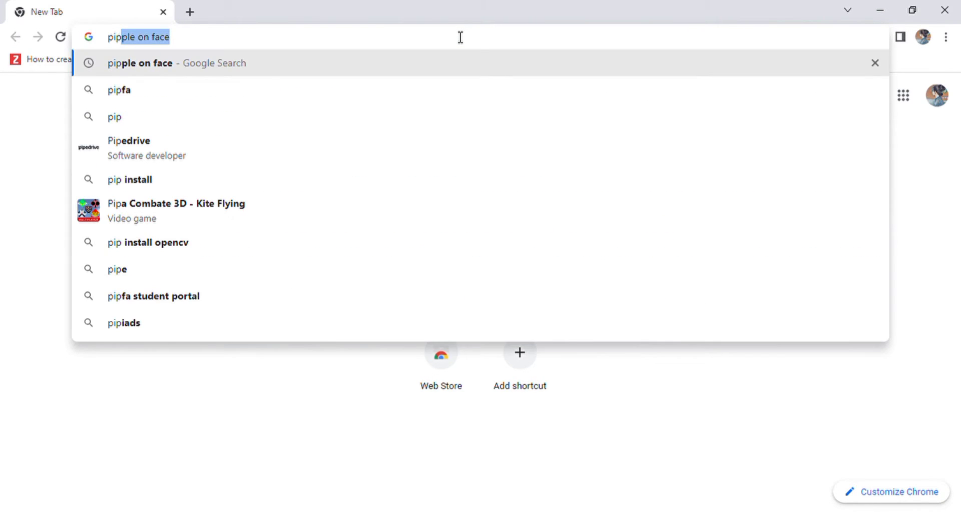
text(pipefy.com)
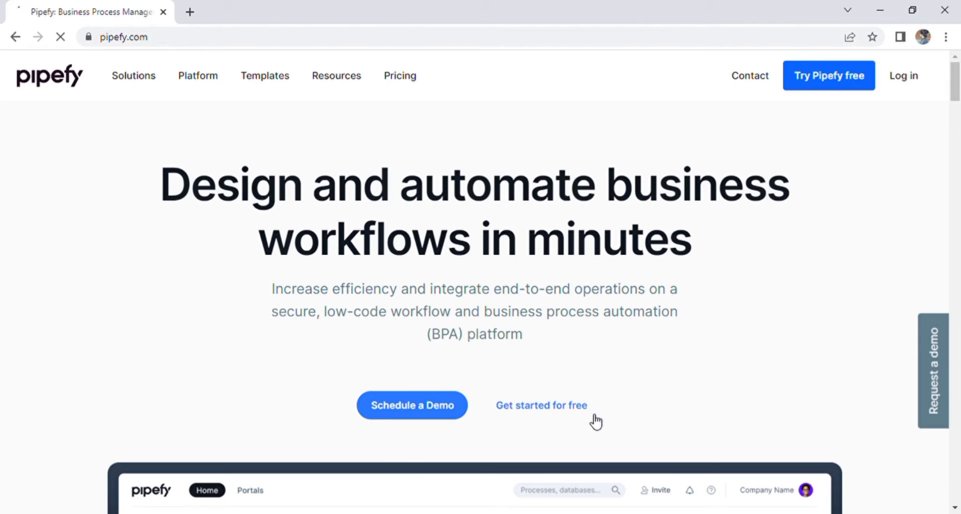
Step: Dismiss the cookie banner while scrolling through the homepage, ending back at the top
scroll(down, 3)
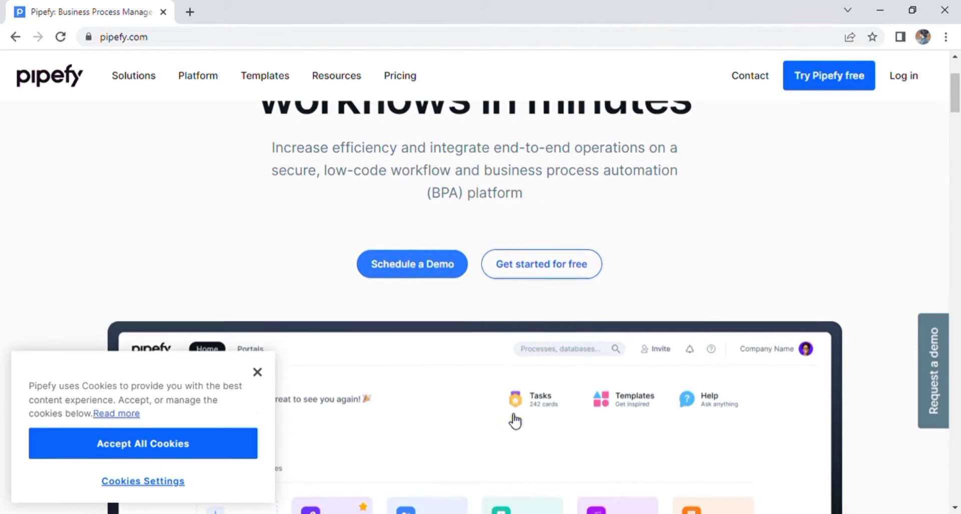
scroll(down, 3)
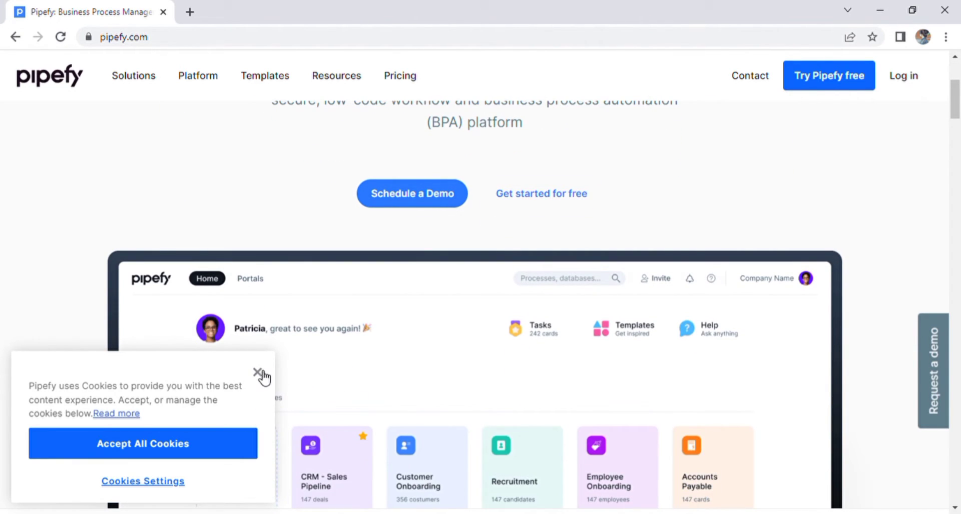
click(258, 374)
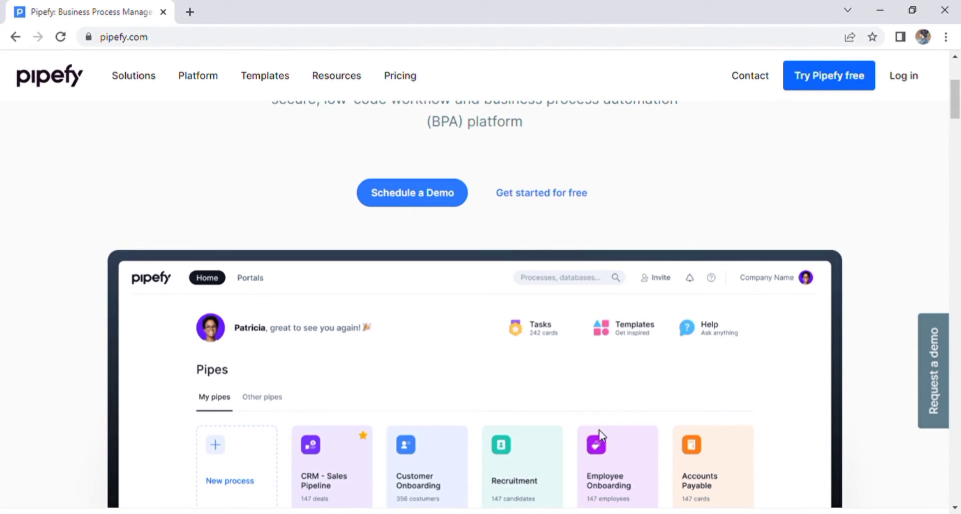
scroll(down, 3)
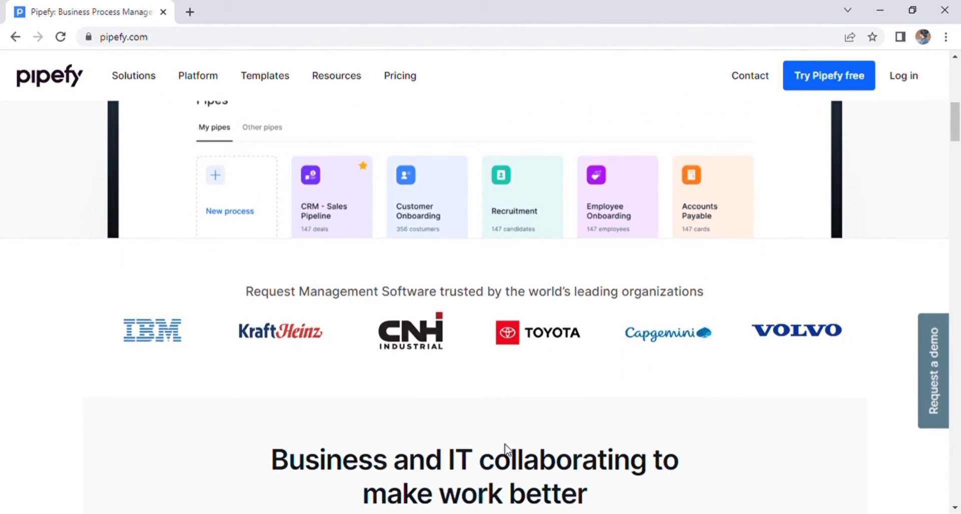
scroll(up, 3)
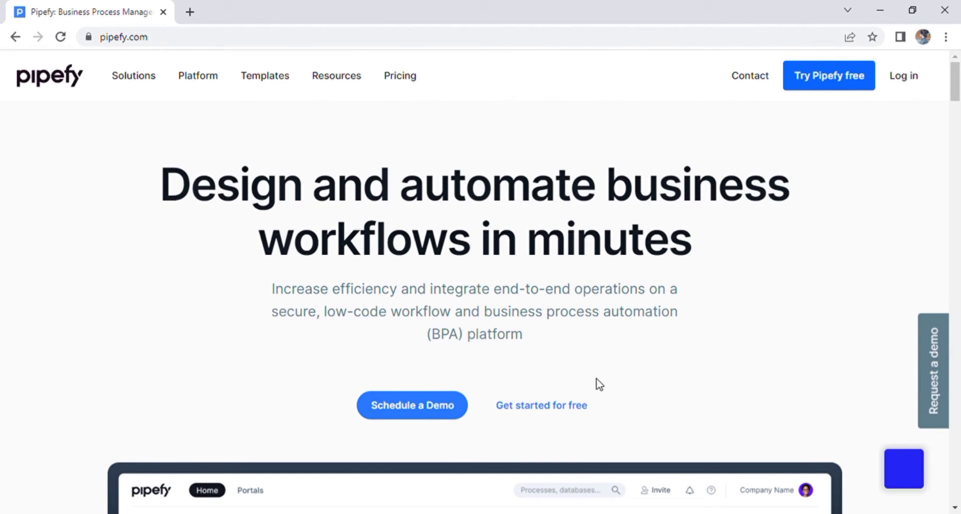
mouse_move(564, 418)
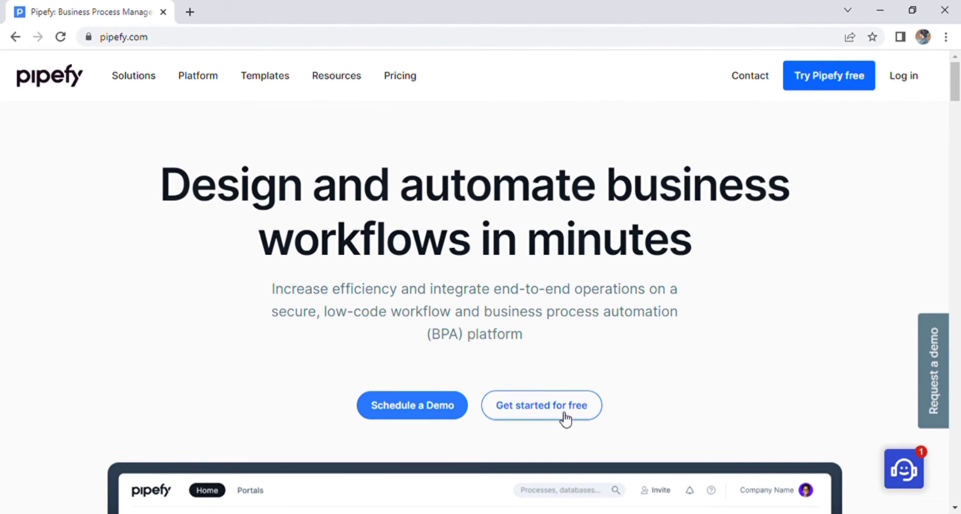
click(540, 405)
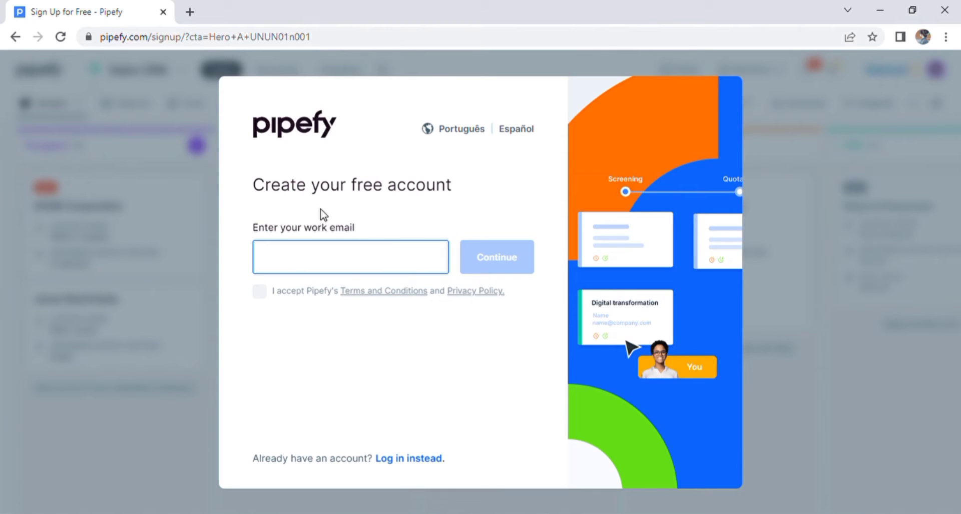
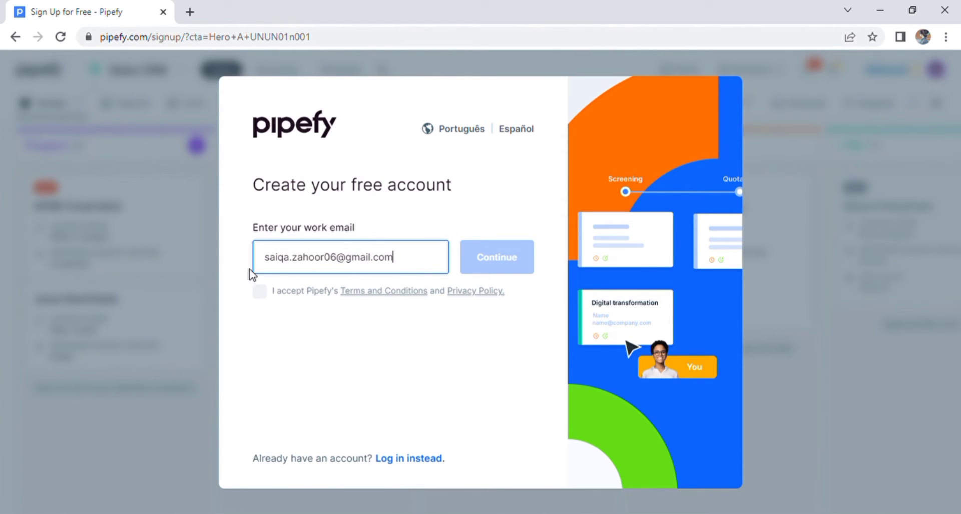
click(496, 256)
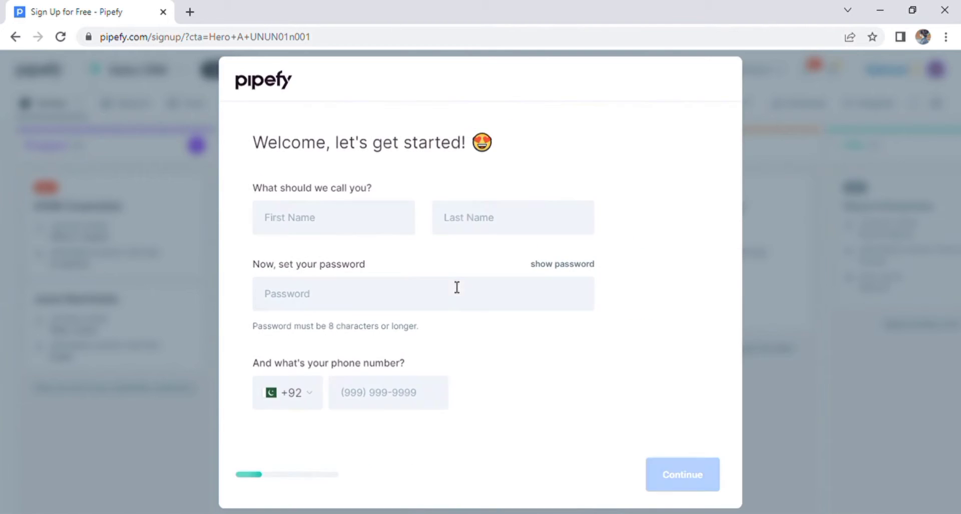
Step: Enter the name Saiqa, password and phone number, and submit them
text(Saiqa)
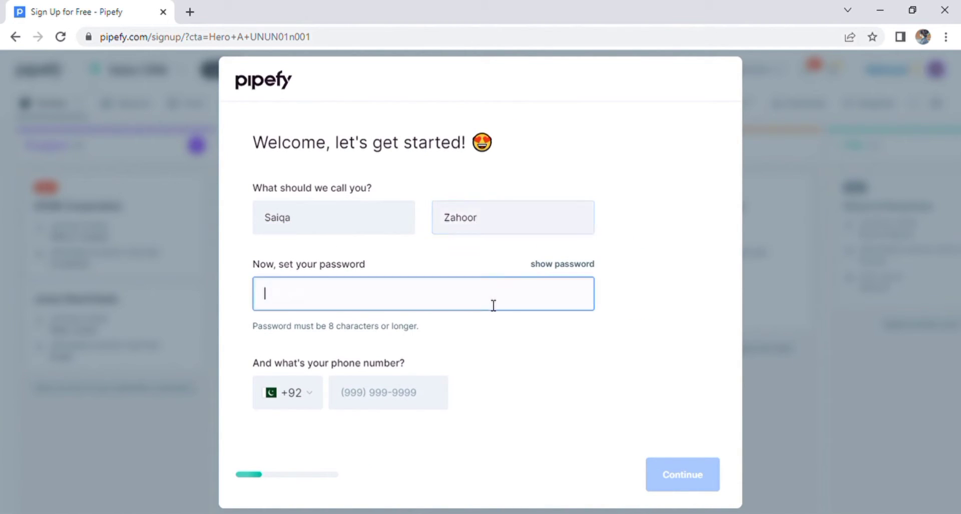
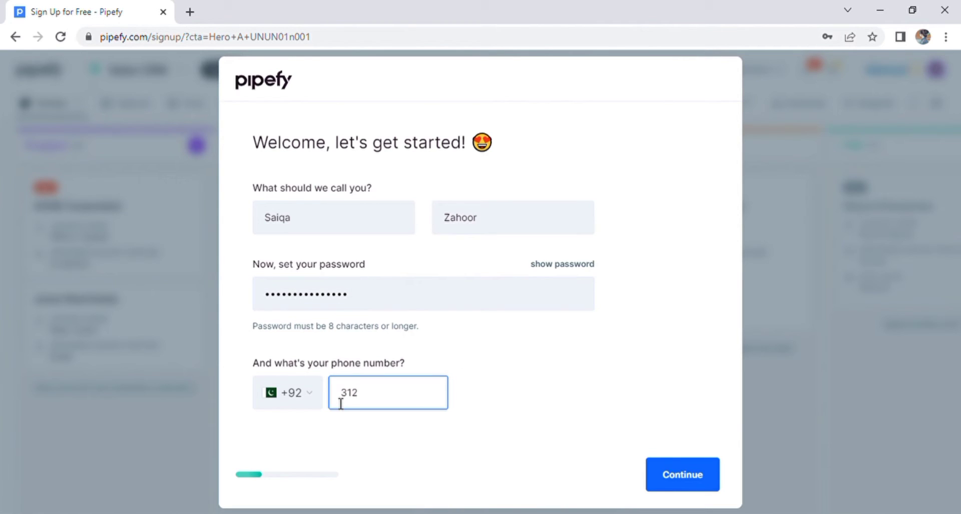
click(681, 474)
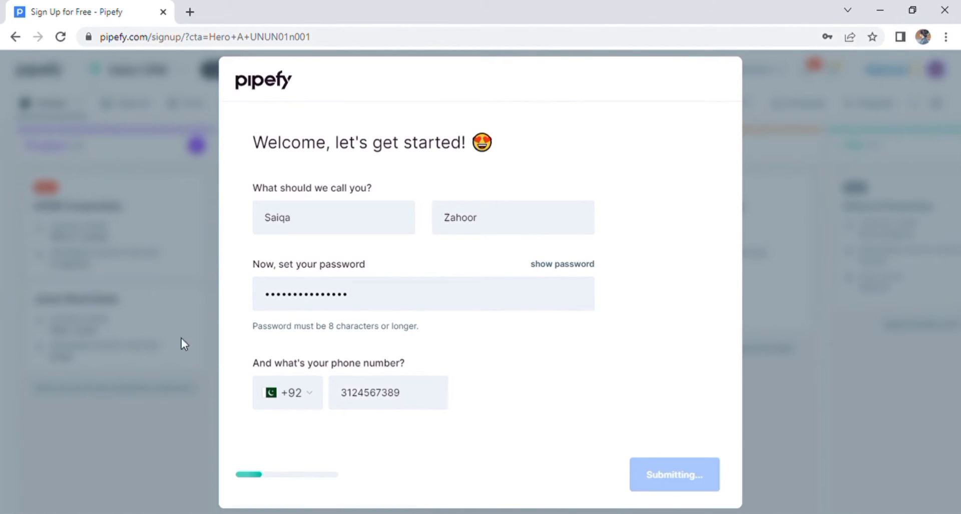
click(672, 474)
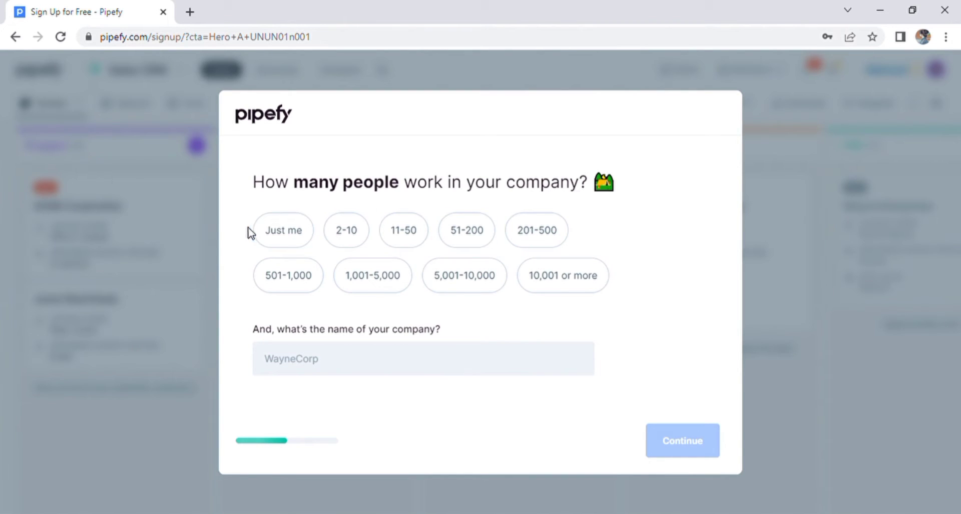
Step: Answer company size 2-10 and company name 'Aim'
click(346, 230)
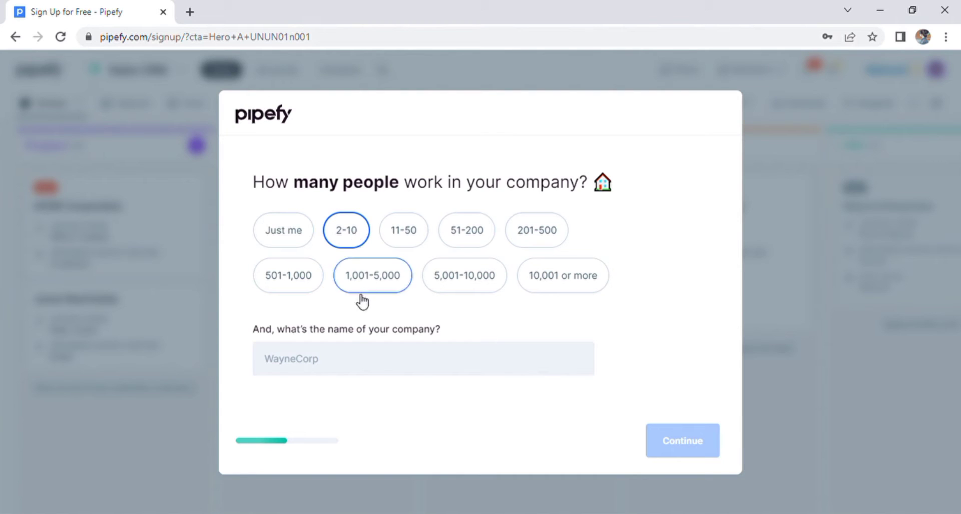
click(422, 359)
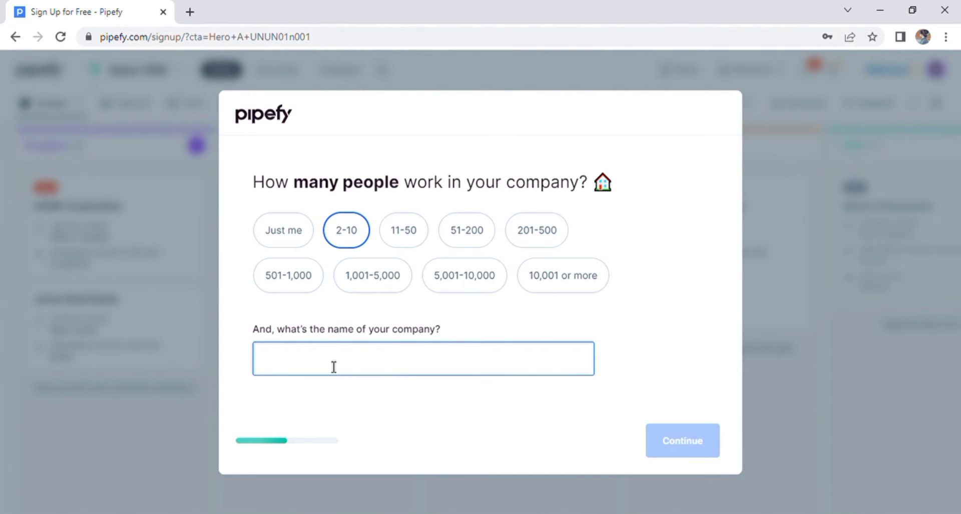
mouse_move(432, 358)
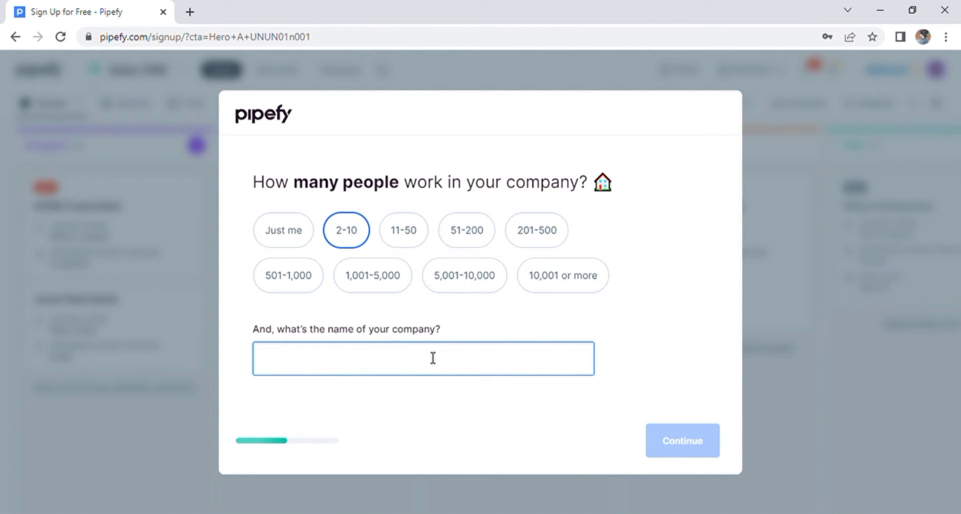
text(Aim)
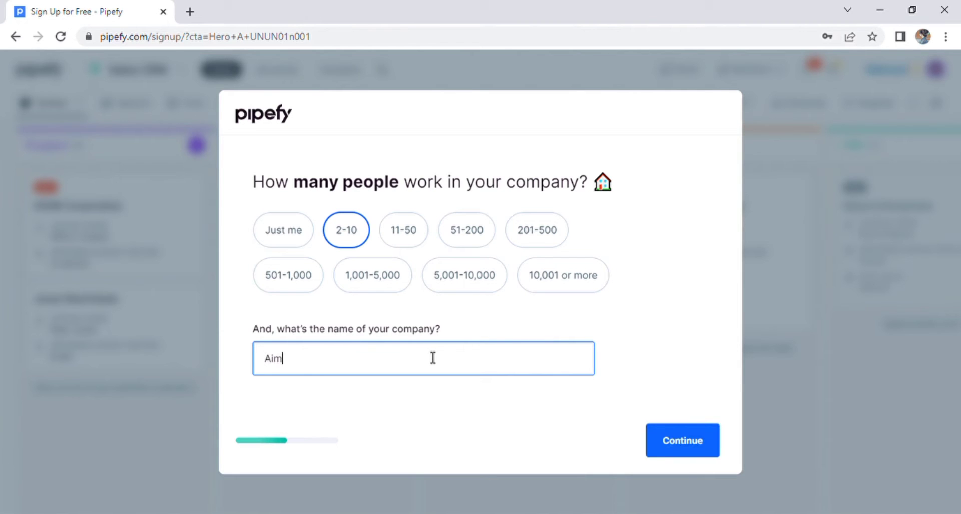
click(682, 440)
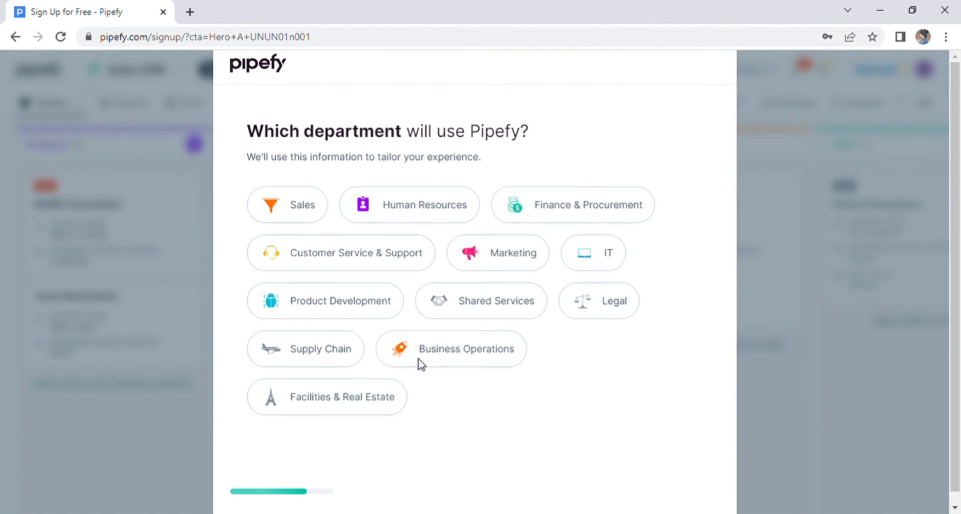
Step: Choose Sales department and Lead Qualification need to finish the questionnaire
click(324, 300)
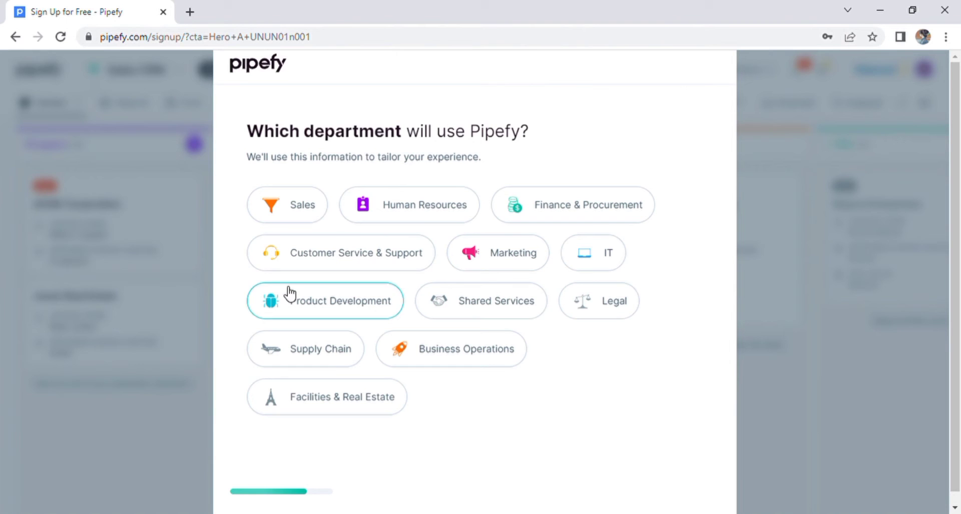
mouse_move(542, 152)
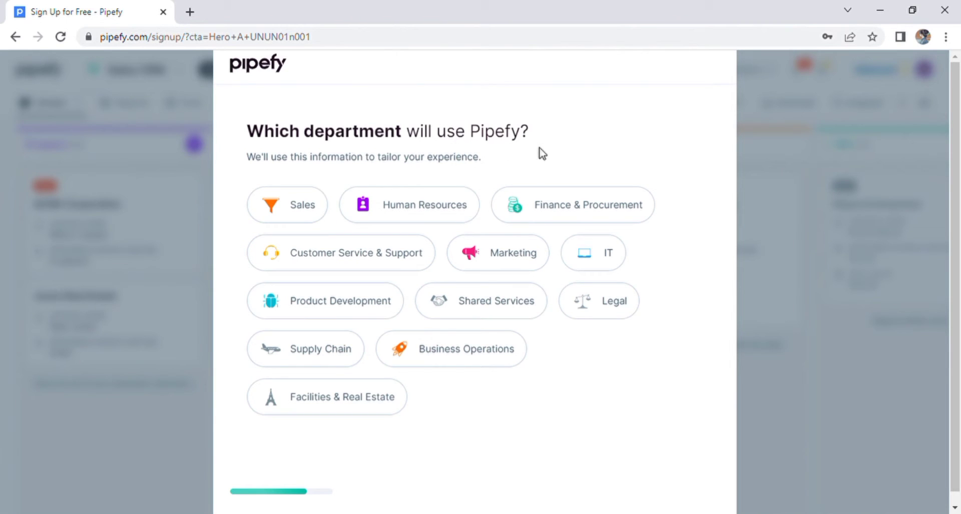
click(286, 204)
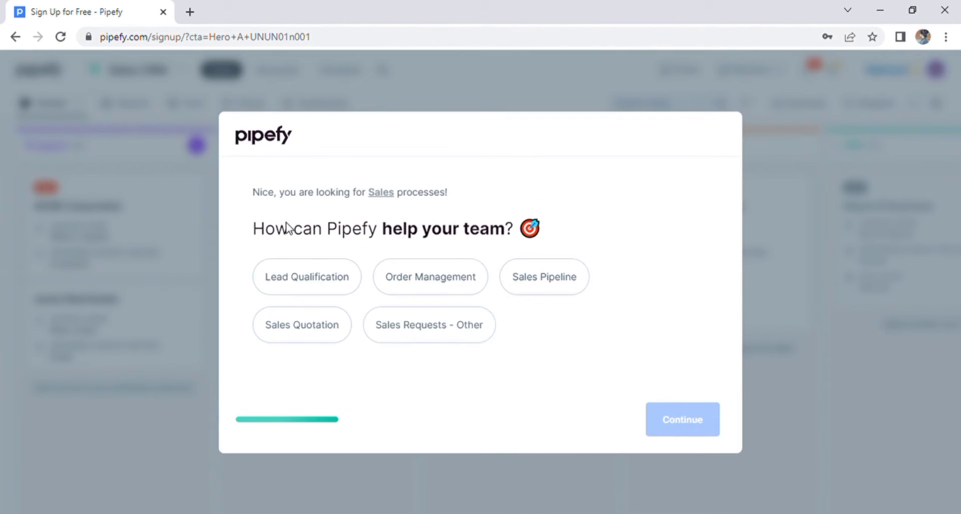
click(430, 276)
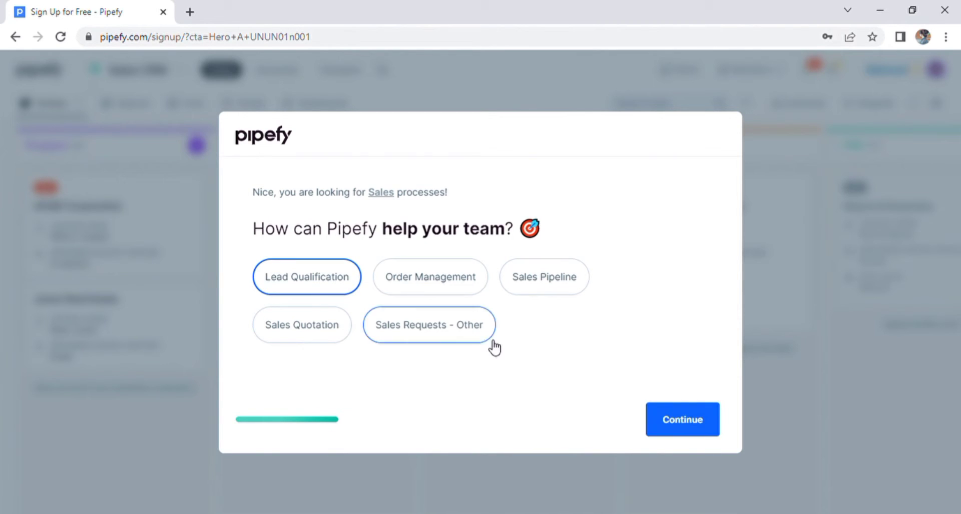
click(681, 420)
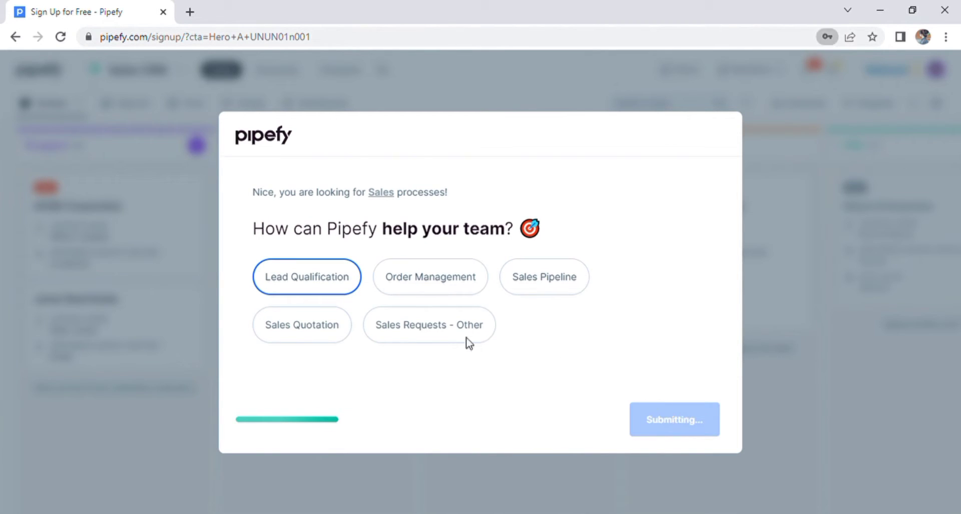
mouse_move(633, 377)
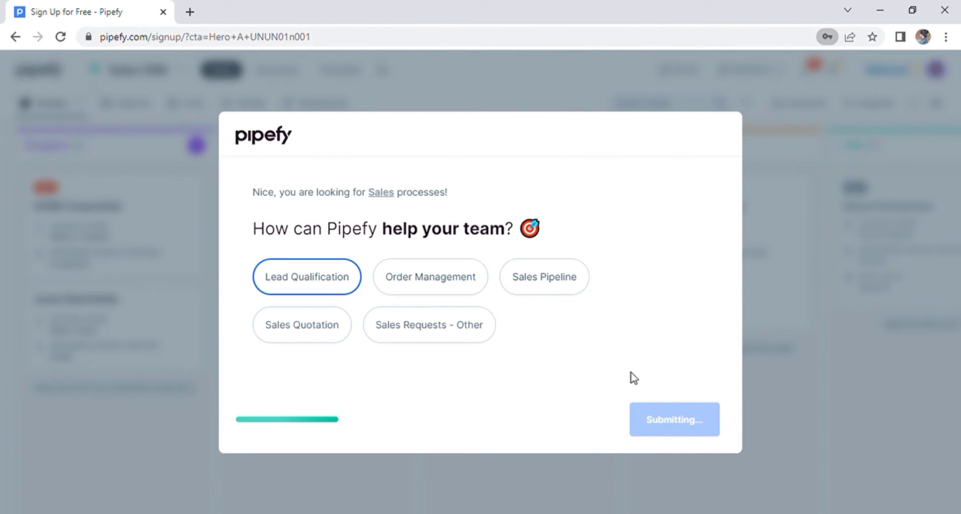
mouse_move(615, 401)
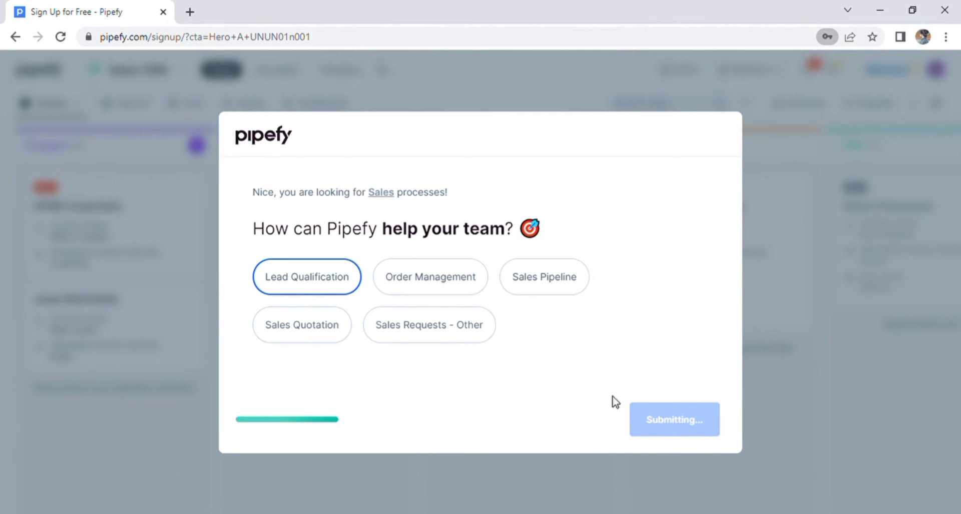
click(672, 420)
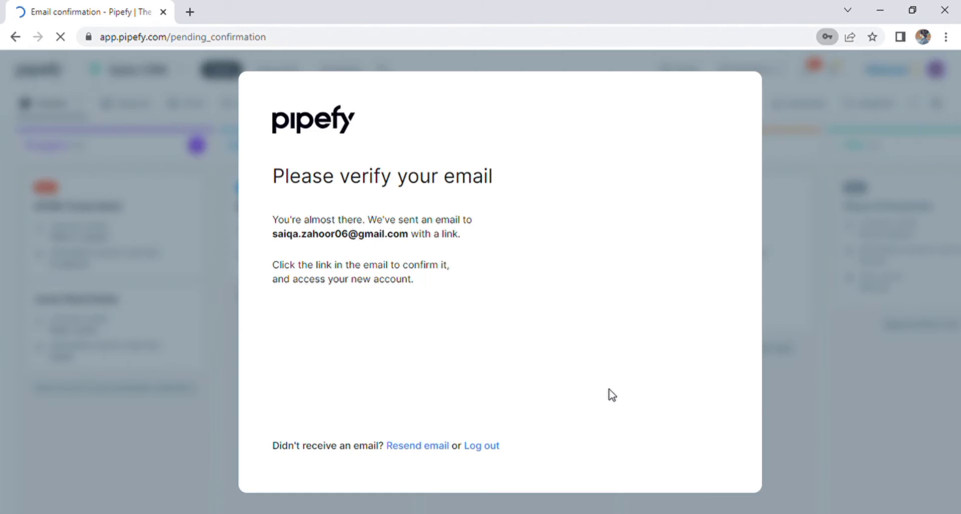
mouse_move(469, 447)
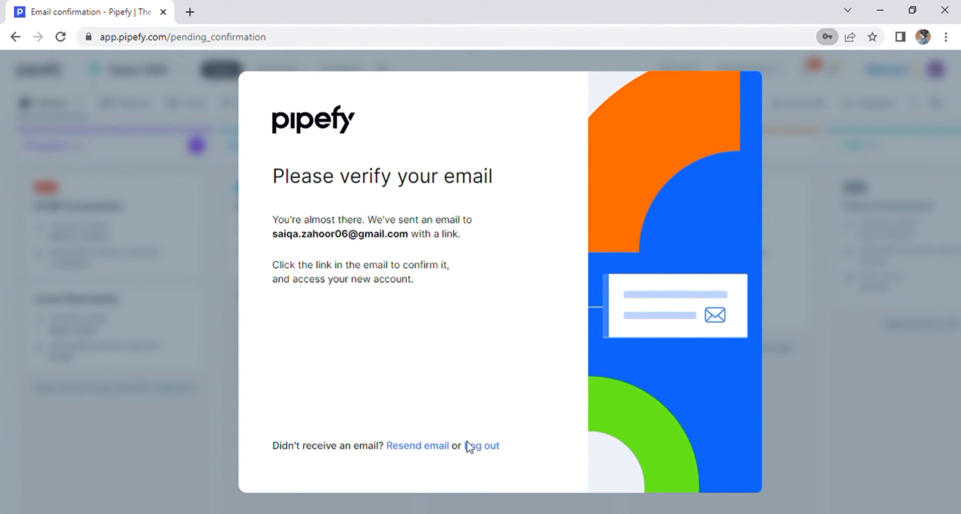
mouse_move(386, 347)
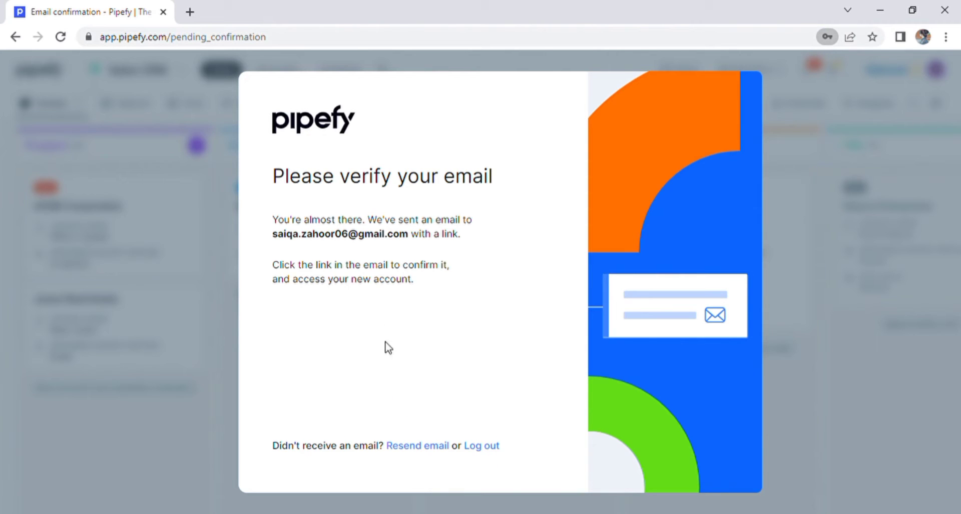
Step: Verify the account through the Pipefy confirmation email in Gmail
click(423, 12)
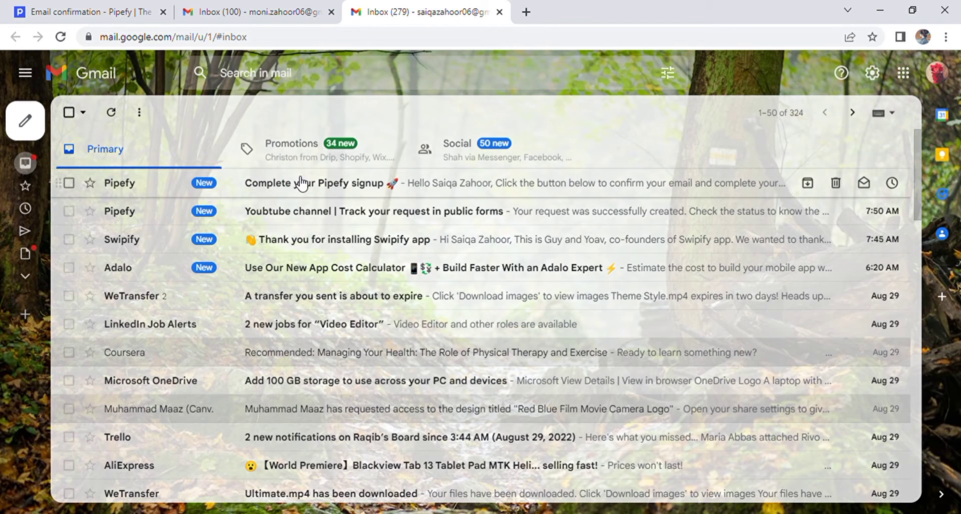
click(318, 183)
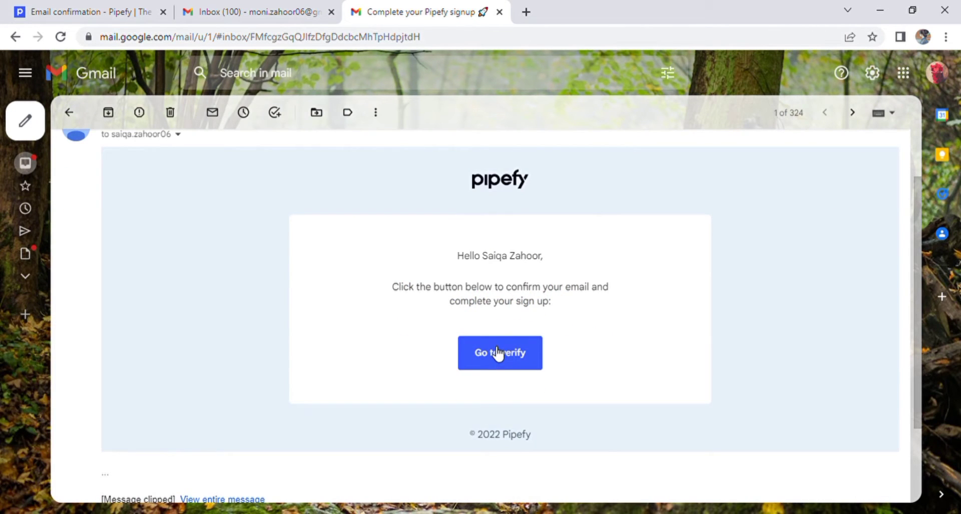
click(499, 353)
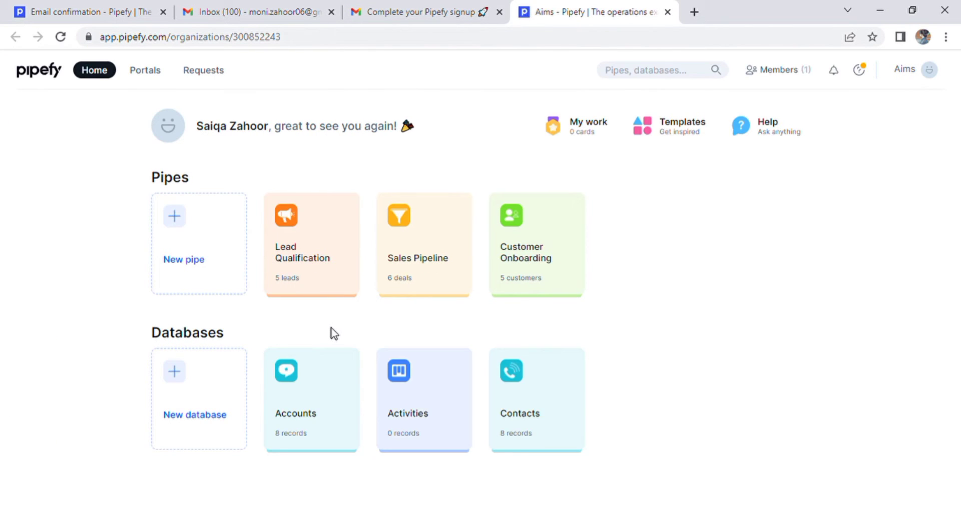
mouse_move(538, 362)
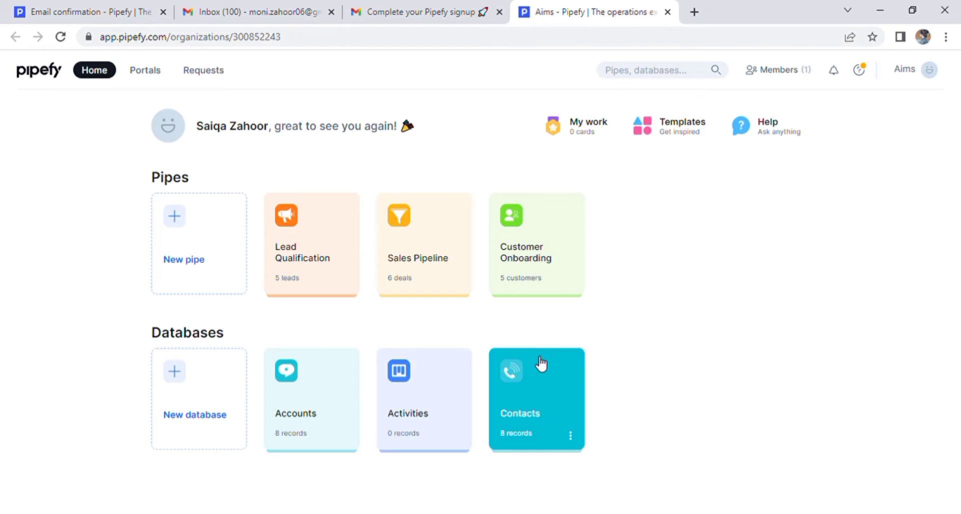
mouse_move(691, 250)
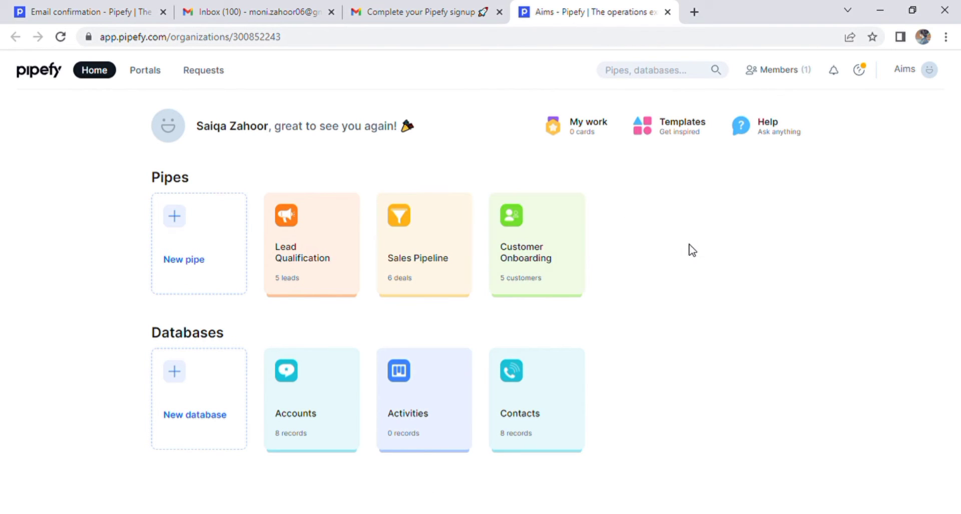
mouse_move(529, 170)
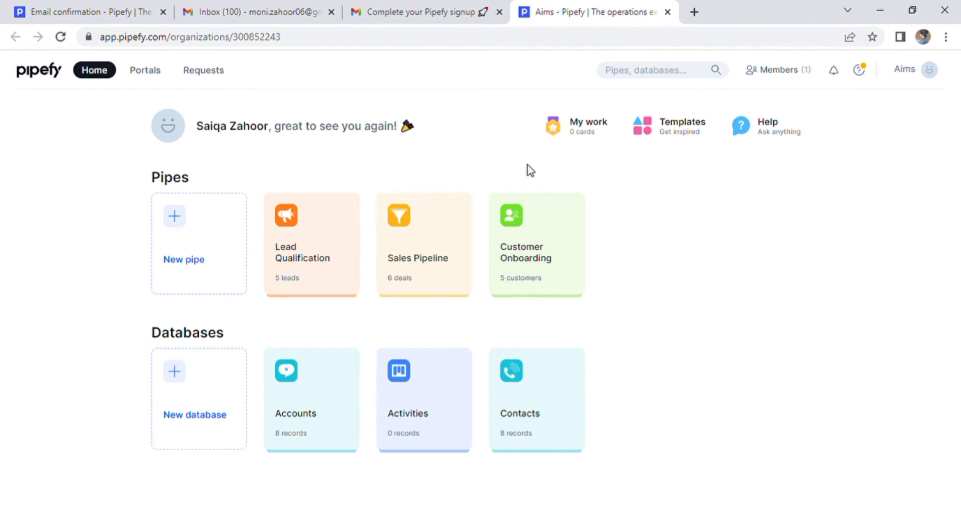
mouse_move(857, 293)
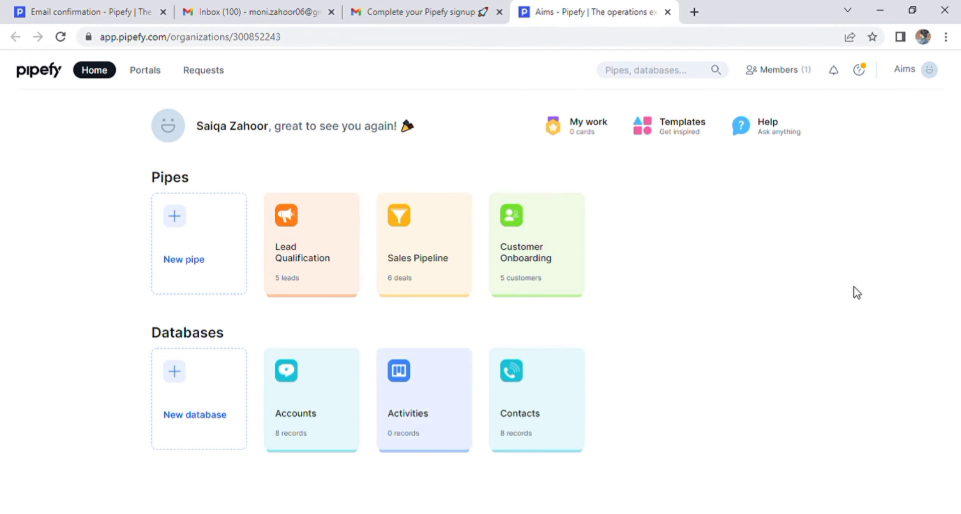
mouse_move(639, 410)
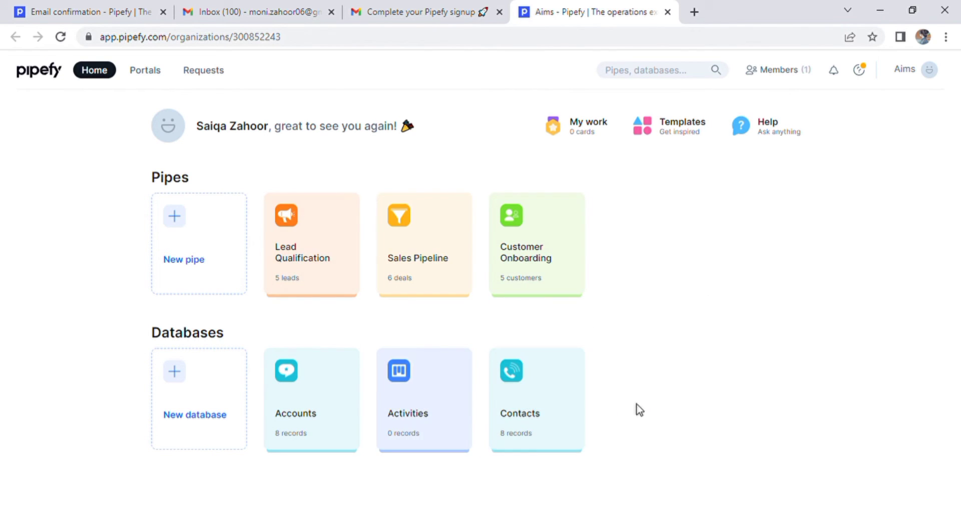
mouse_move(145, 70)
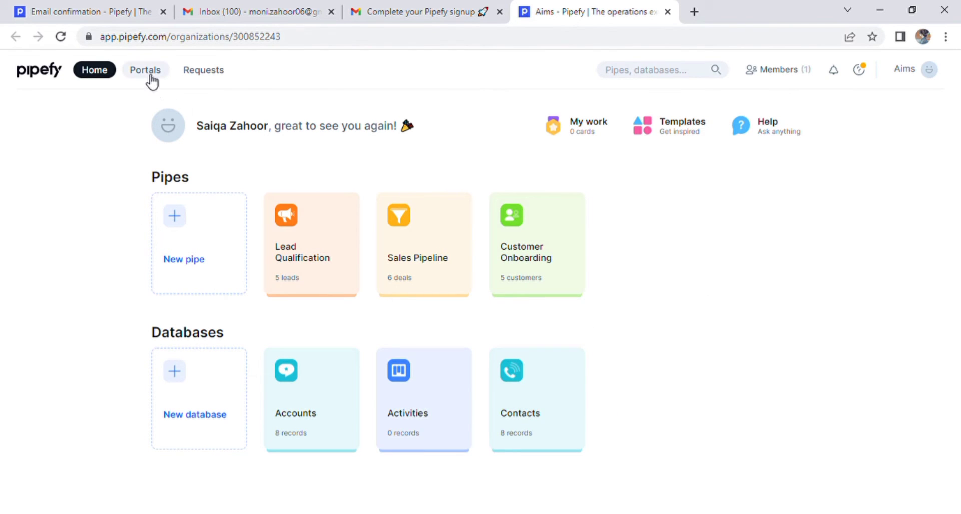
Step: View the Portals page, then open the Requests tracker page
click(145, 70)
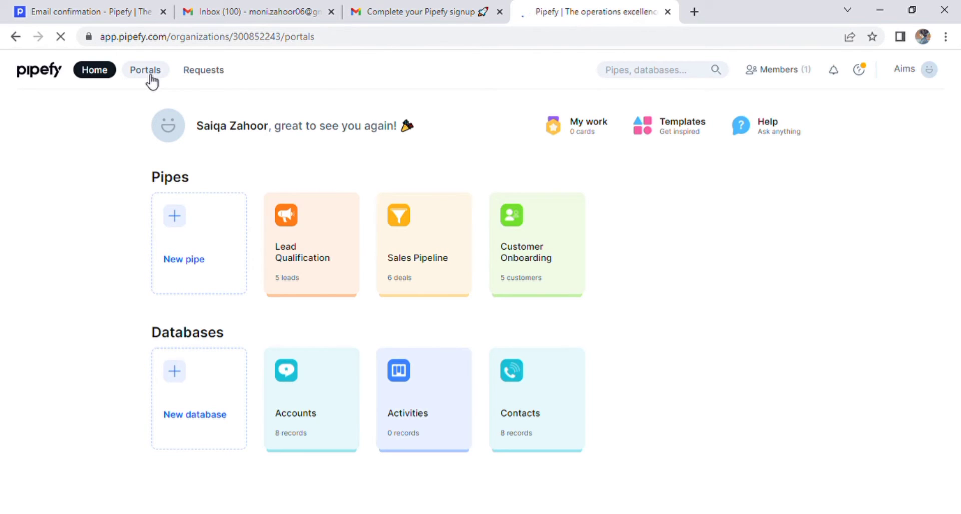
click(145, 70)
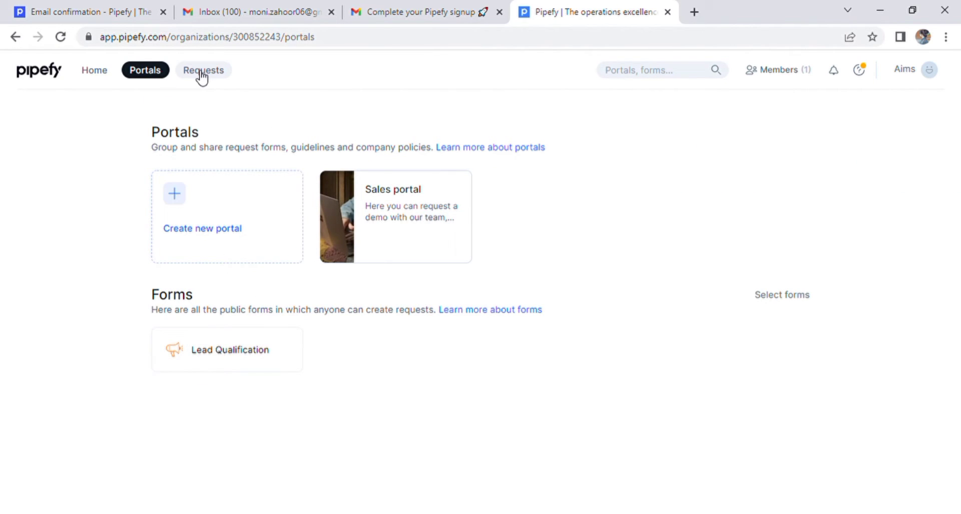
click(203, 70)
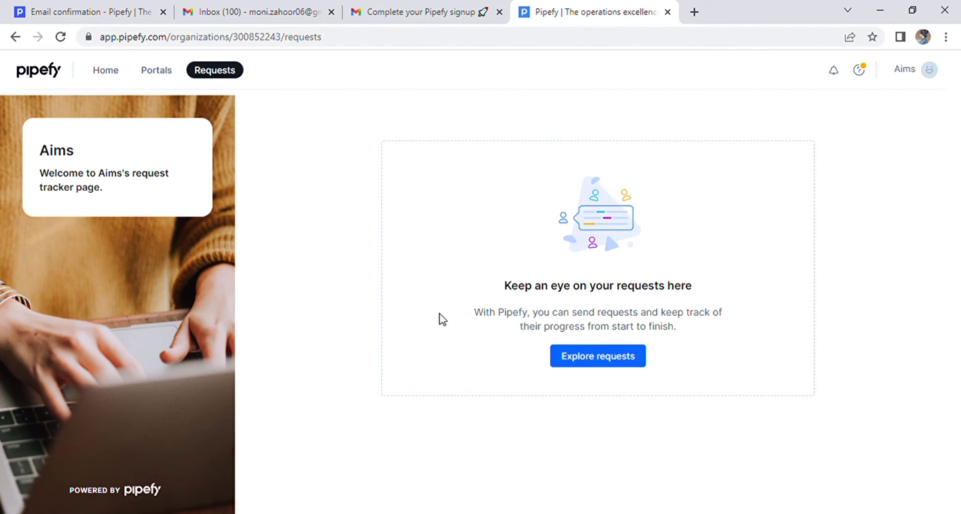
Step: Return to the account home via the Home link in the top navigation
click(94, 70)
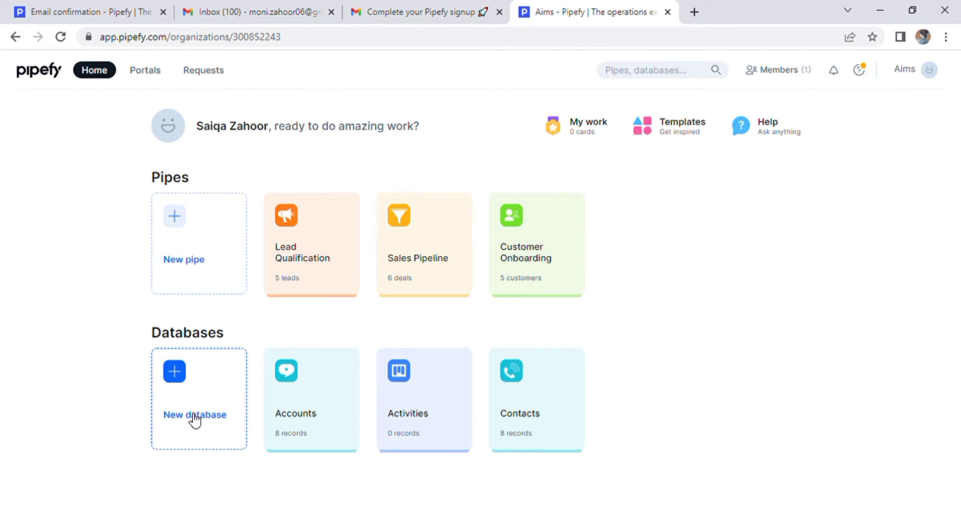
mouse_move(310, 416)
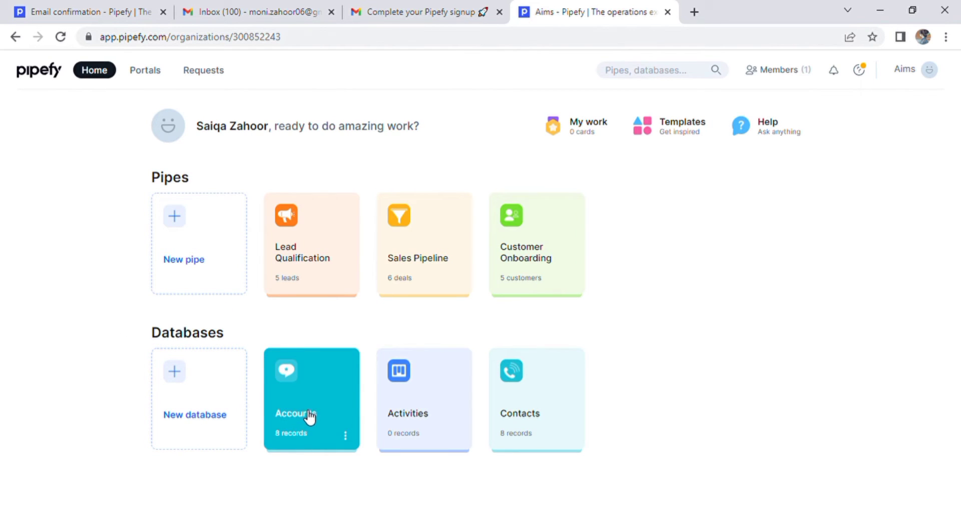
mouse_move(511, 377)
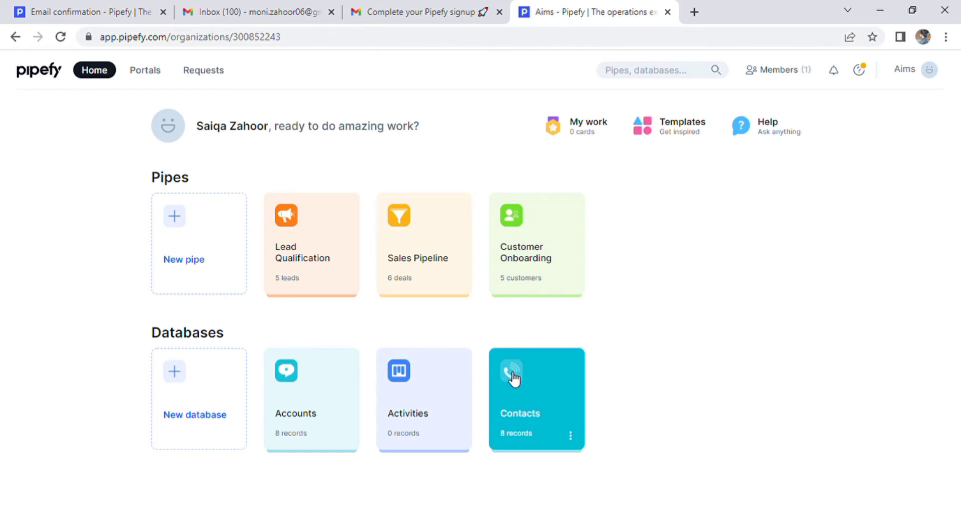
mouse_move(311, 239)
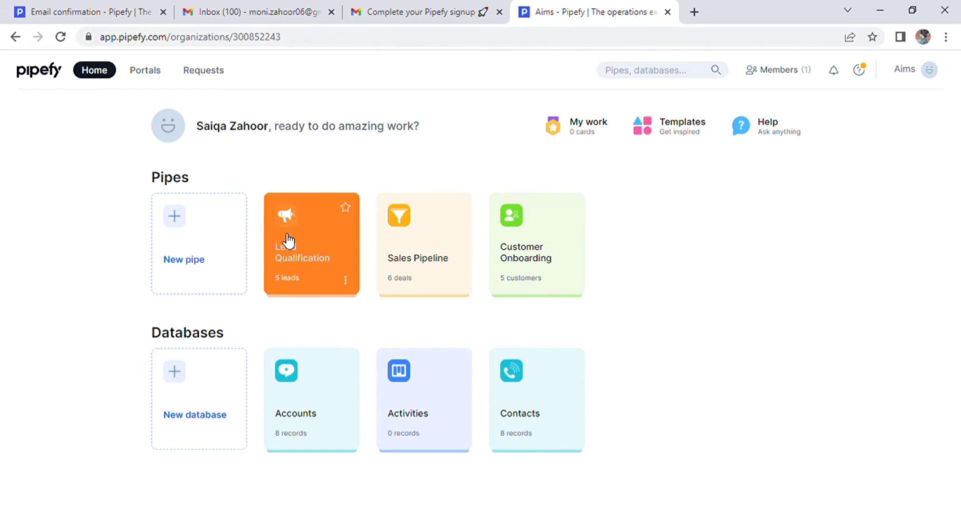
mouse_move(496, 266)
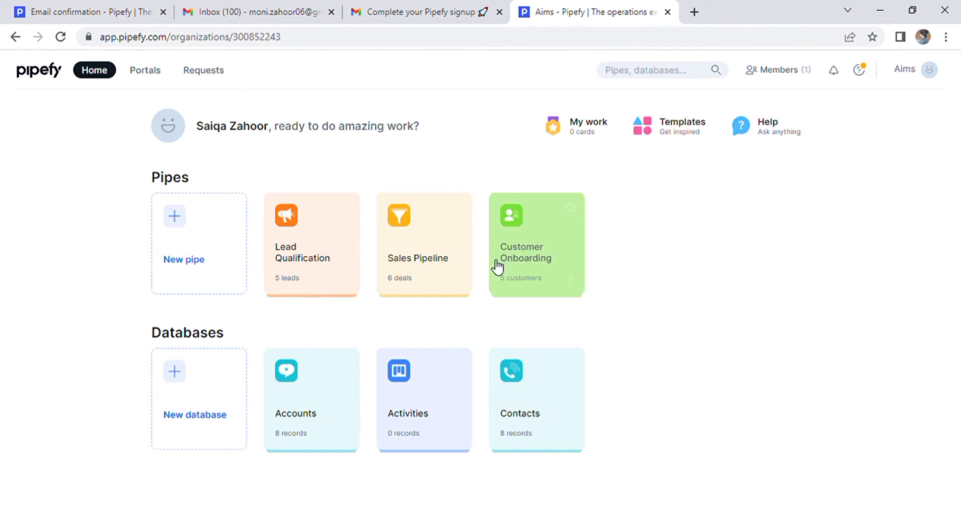
mouse_move(139, 205)
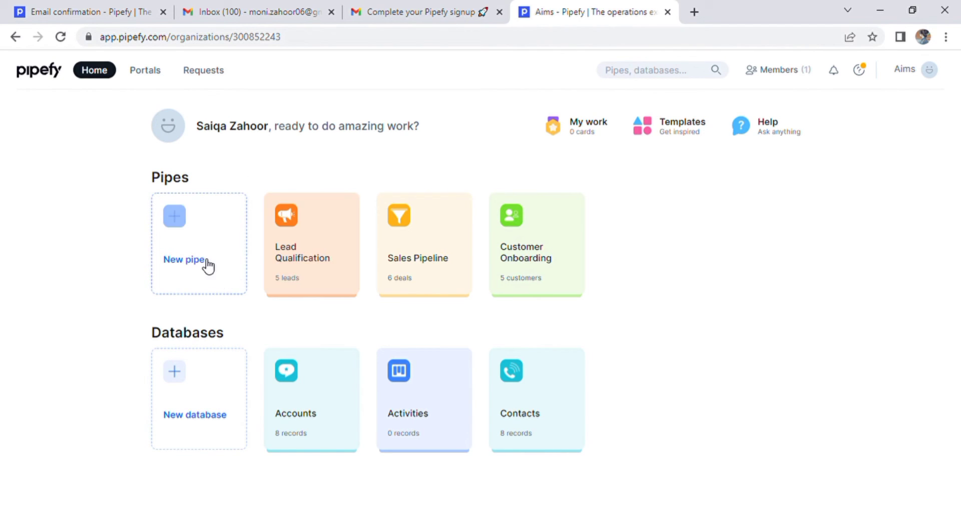
mouse_move(224, 236)
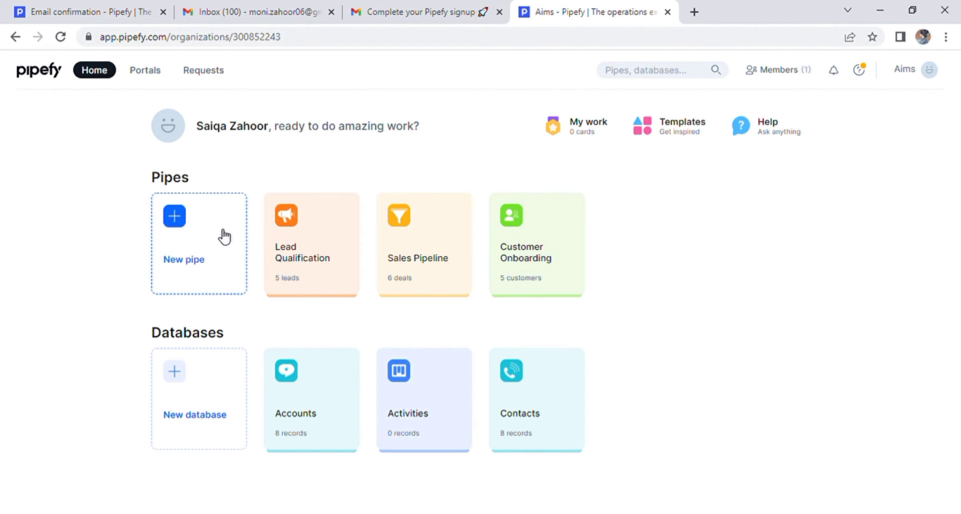
Step: Start a new pipe, scroll through the templates and switch template categories
click(199, 243)
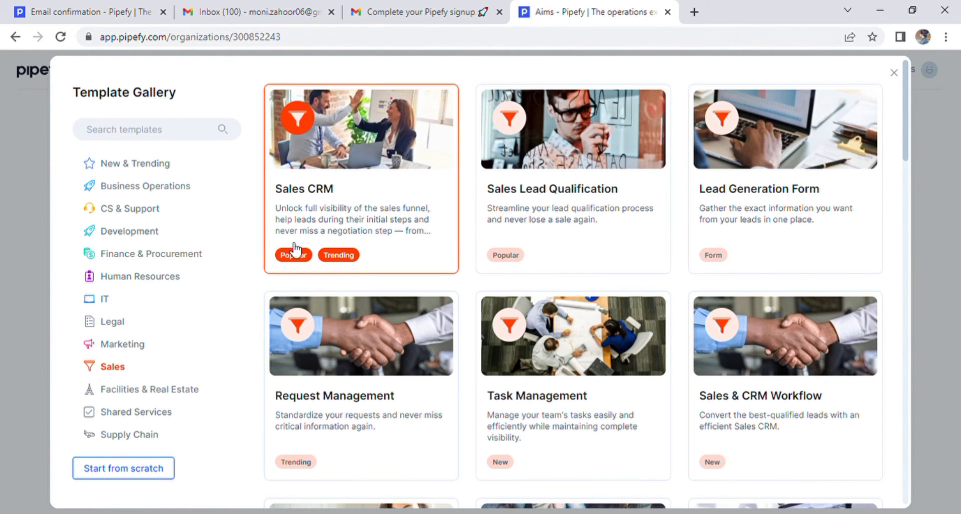
scroll(down, 3)
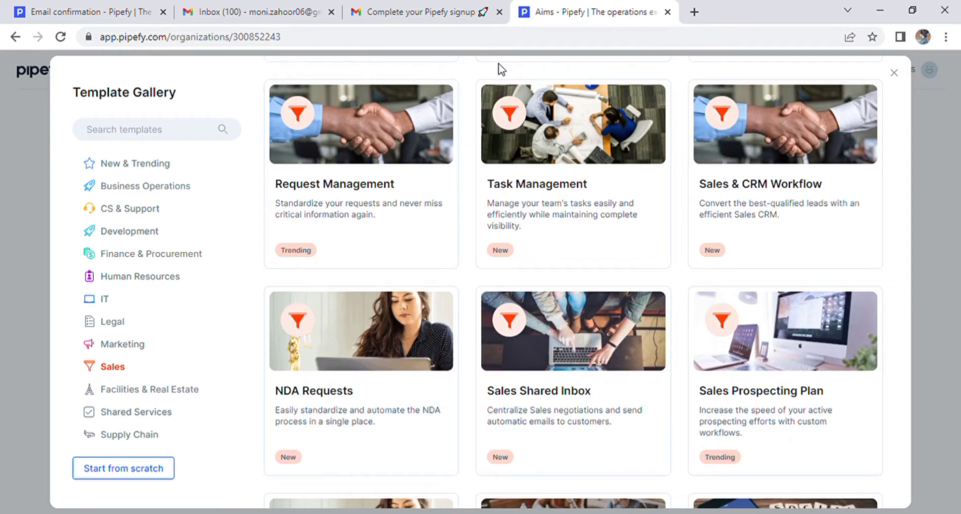
scroll(down, 3)
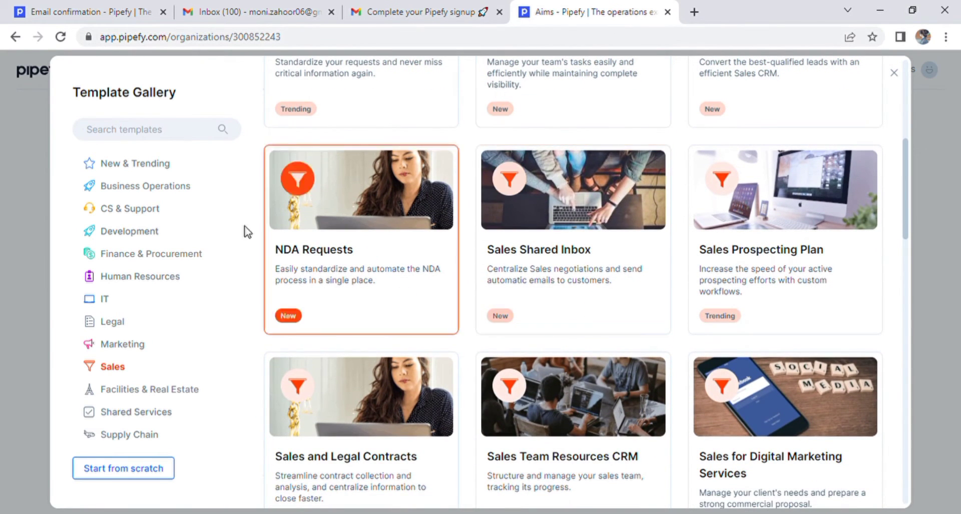
mouse_move(201, 187)
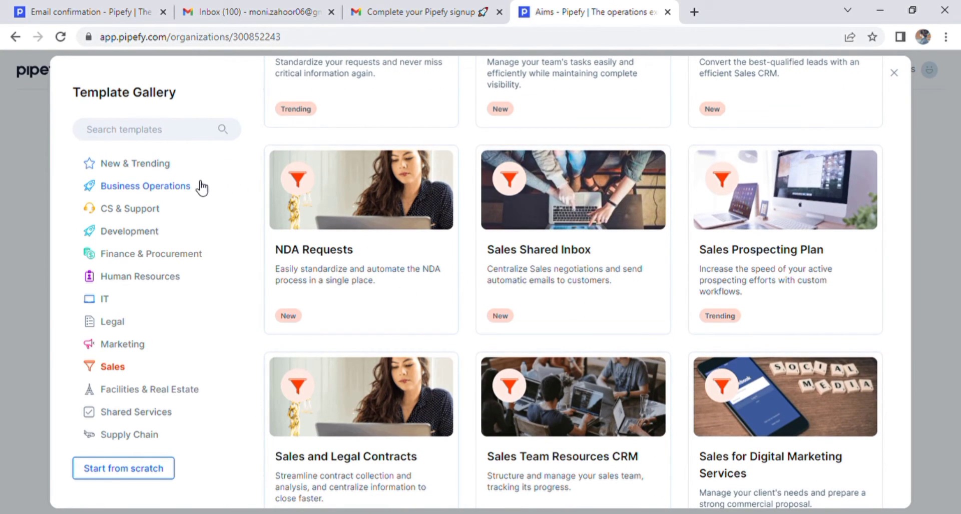
mouse_move(186, 366)
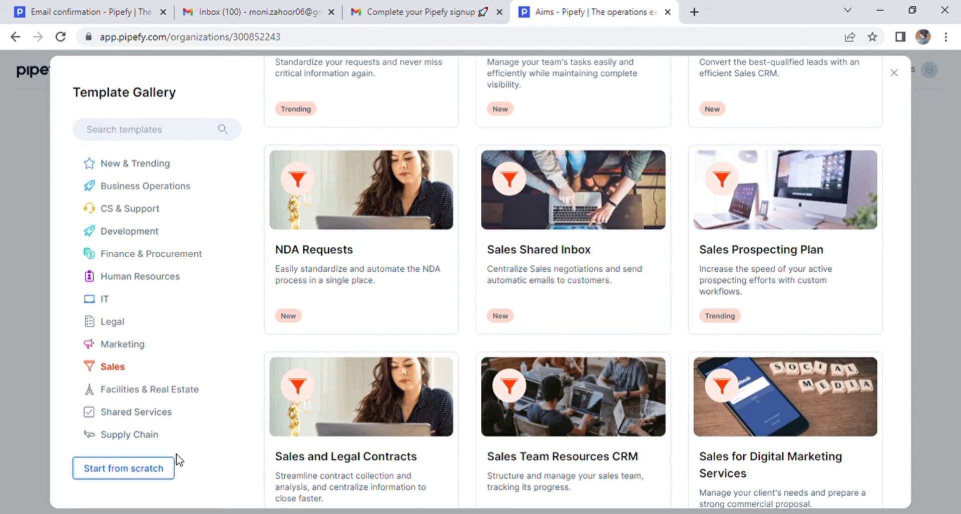
mouse_move(129, 230)
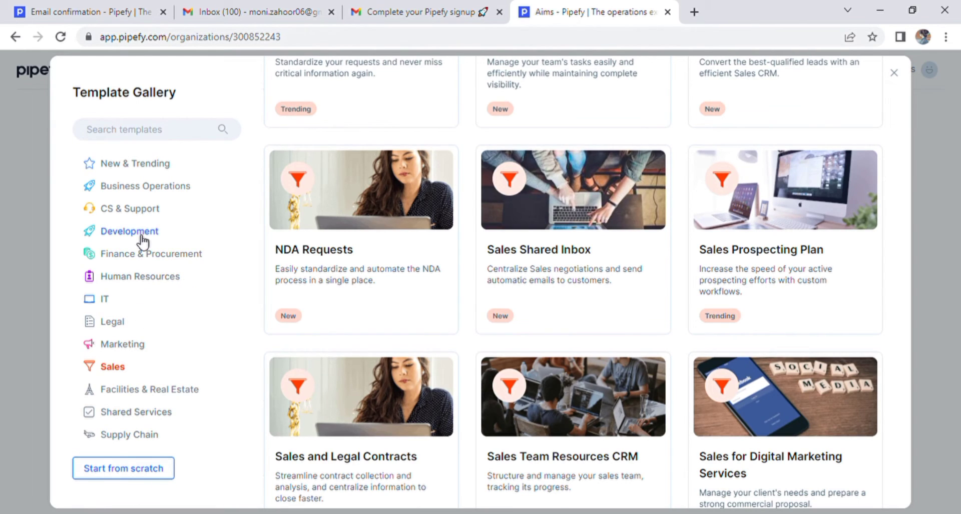
click(147, 186)
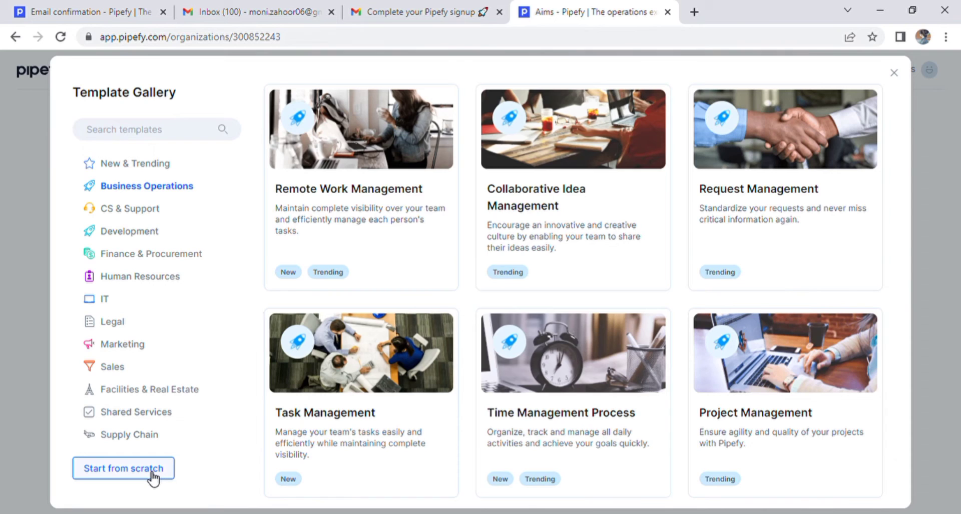
Step: Choose Start from scratch and name the new pipe 'Youtube Channel'
click(122, 468)
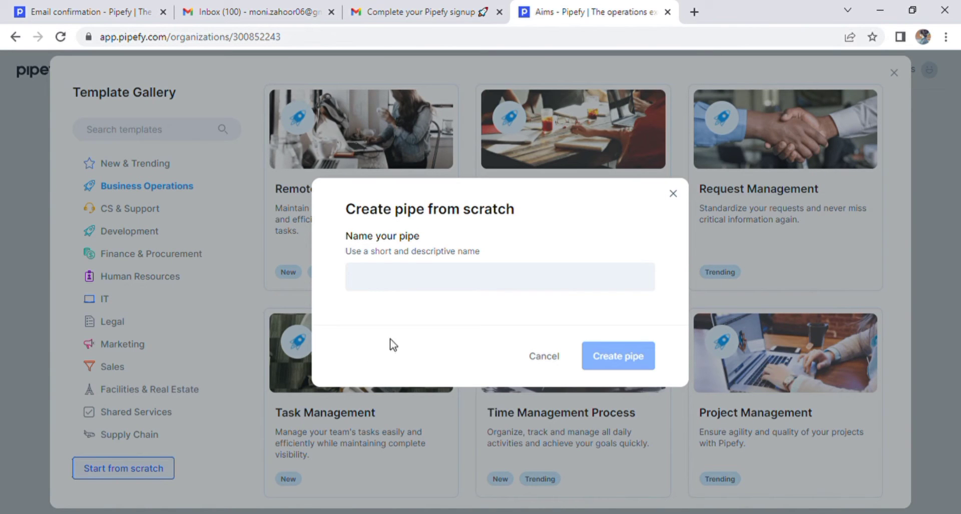
click(498, 276)
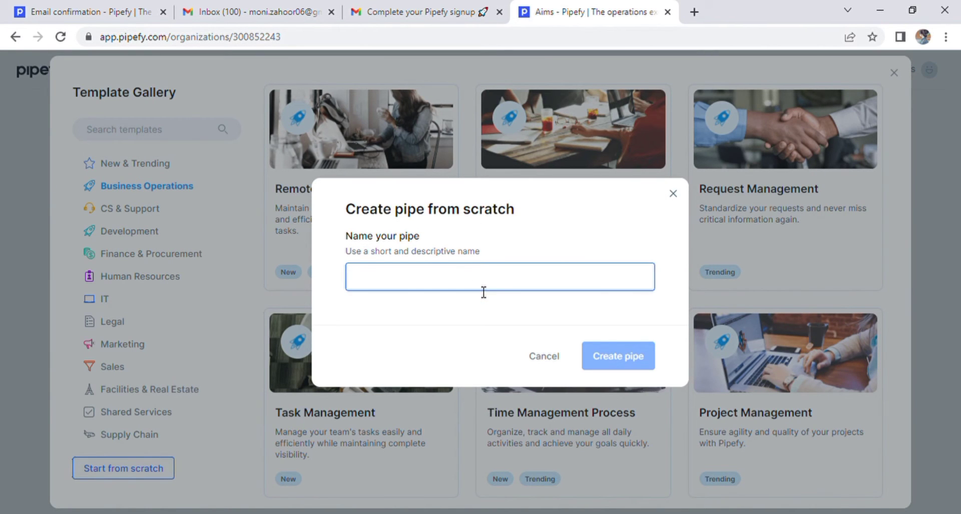
text(You)
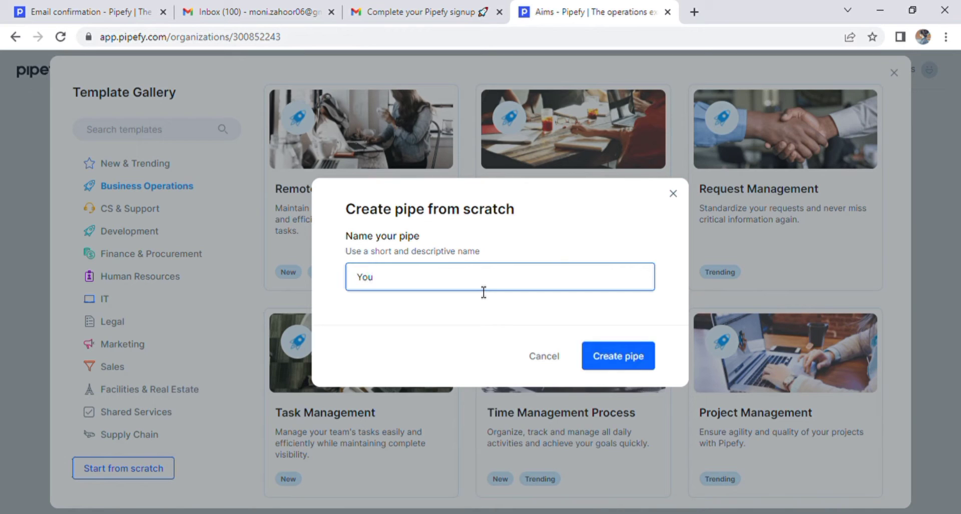
text(Youtube Chann)
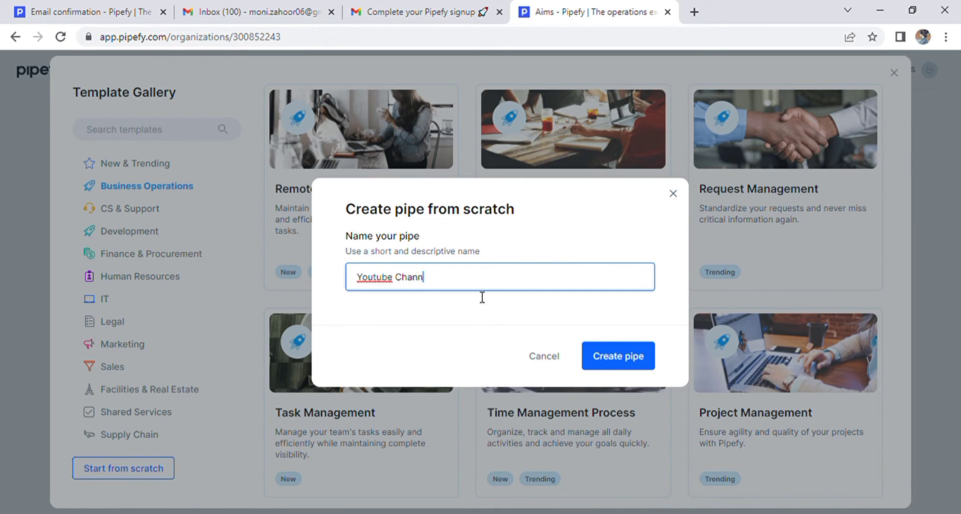
text(el)
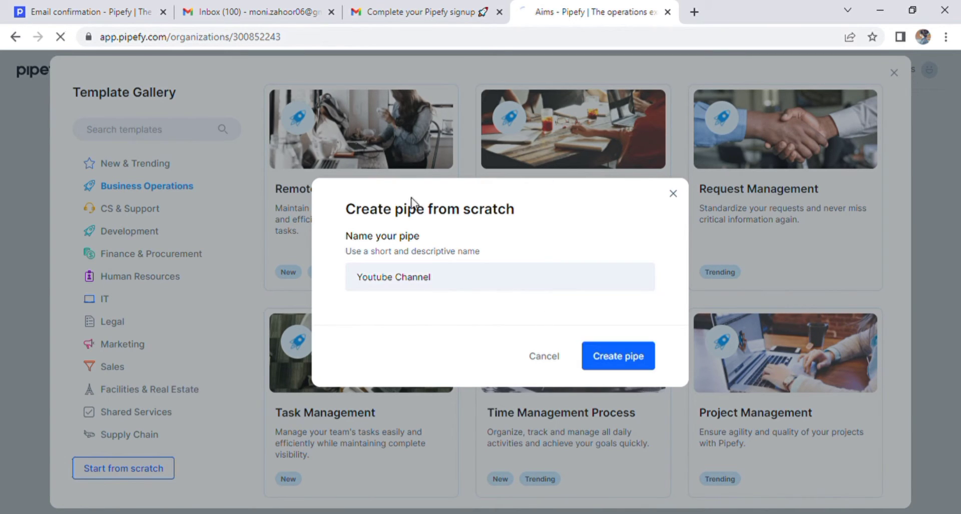
Step: Confirm creating the 'Youtube Channel' pipe, opening its Inbox, Doing and Done board
click(617, 355)
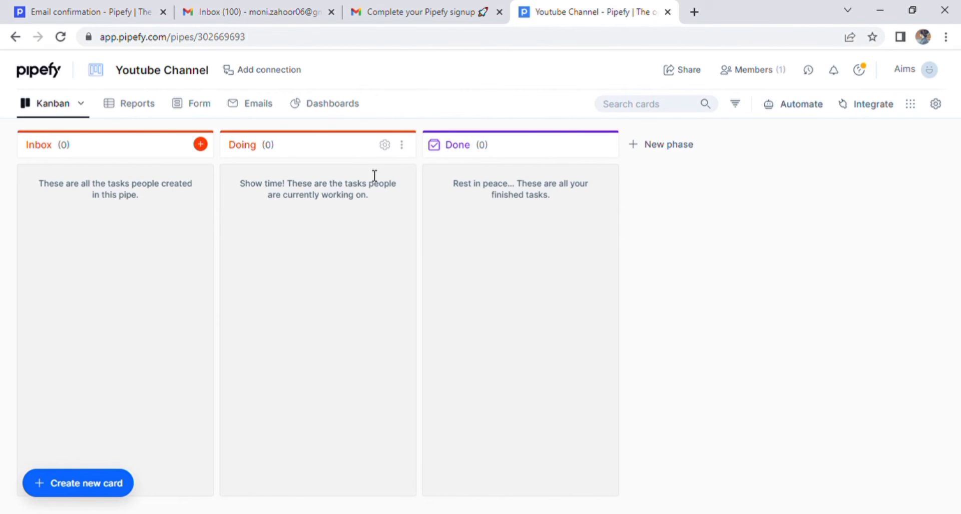
mouse_move(195, 162)
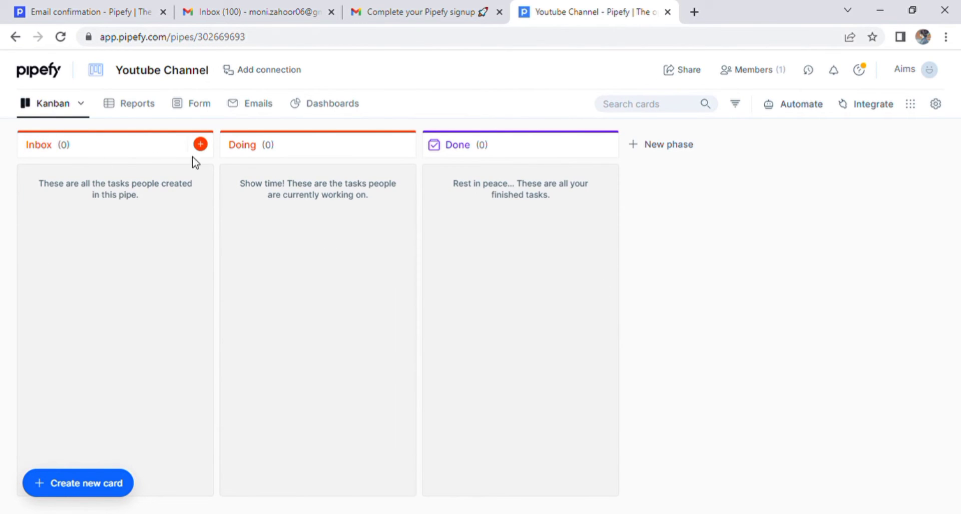
mouse_move(457, 145)
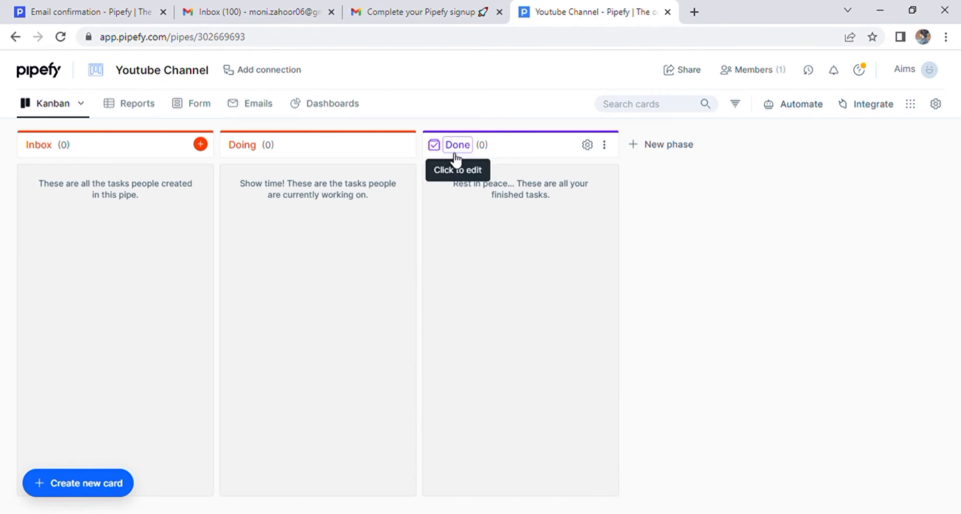
mouse_move(88, 118)
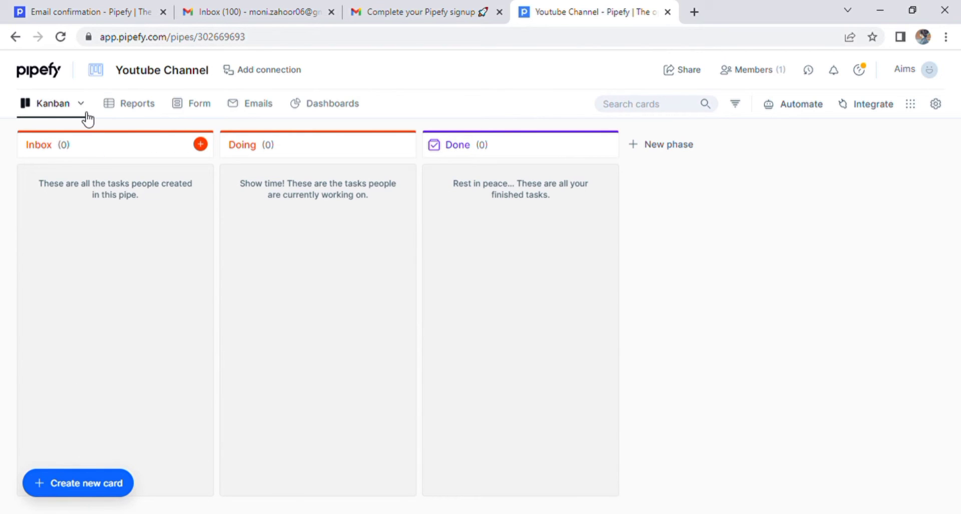
Step: Switch the Youtube Channel pipe from Kanban to List view
click(52, 103)
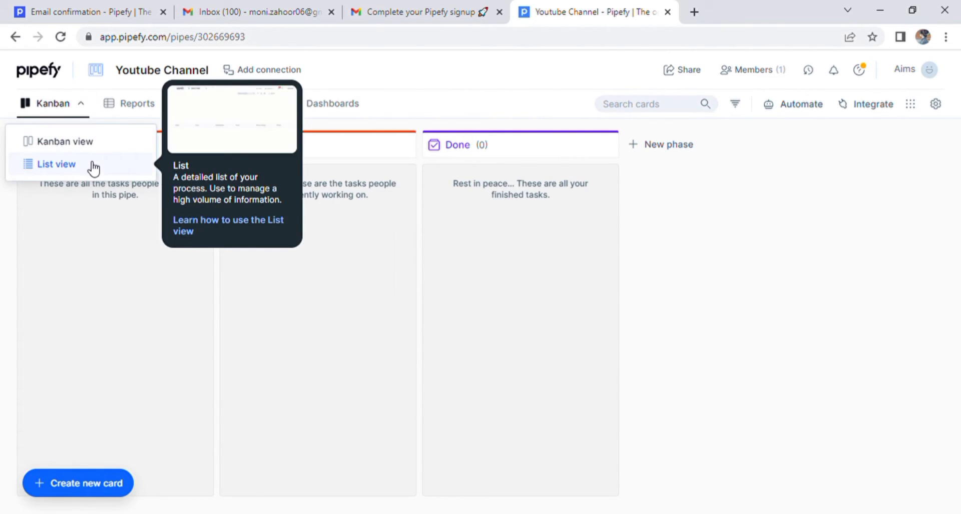
click(56, 164)
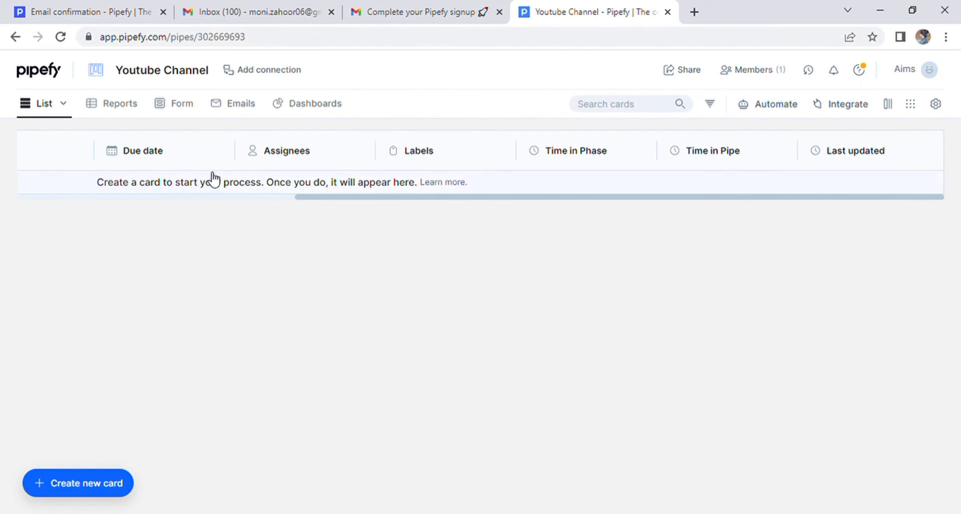
mouse_move(604, 159)
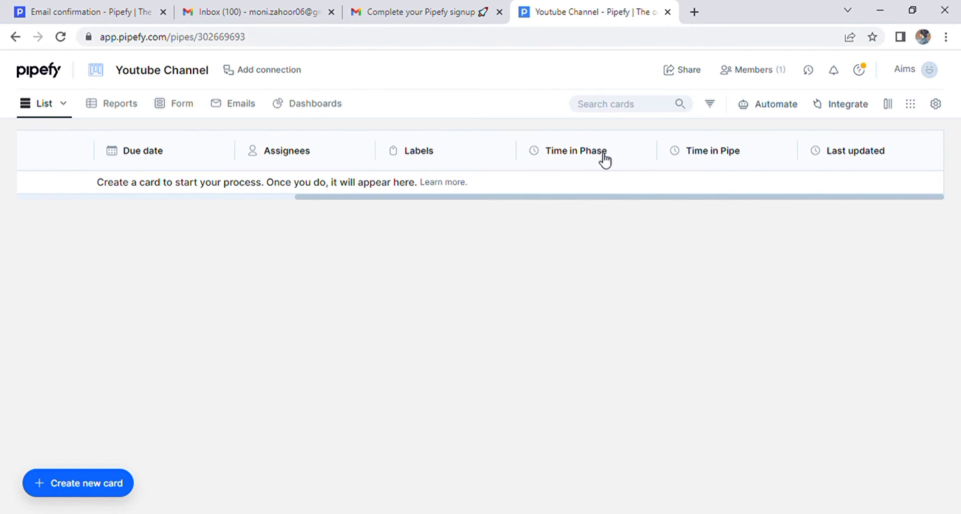
mouse_move(815, 208)
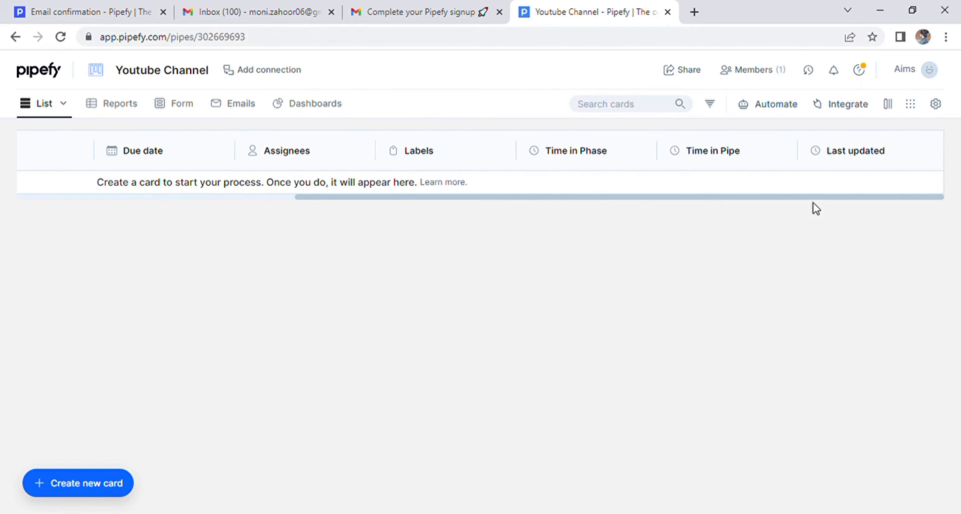
mouse_move(652, 206)
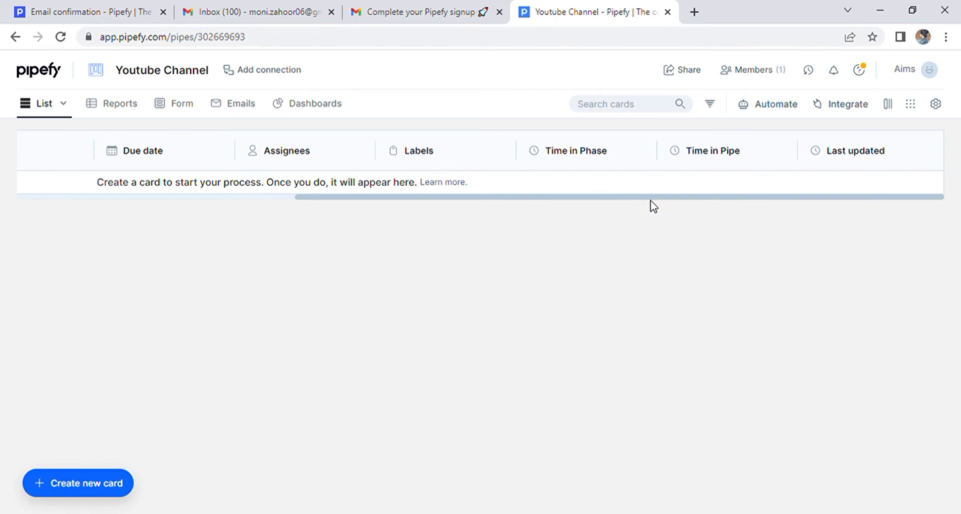
mouse_move(617, 204)
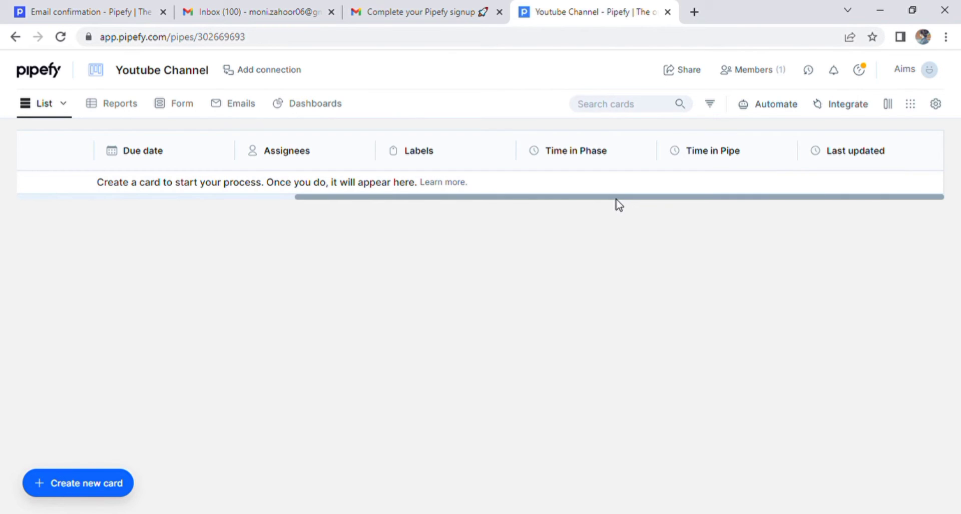
Step: Look over the pipe's Reports page, then go to its empty, non-public start form
click(120, 103)
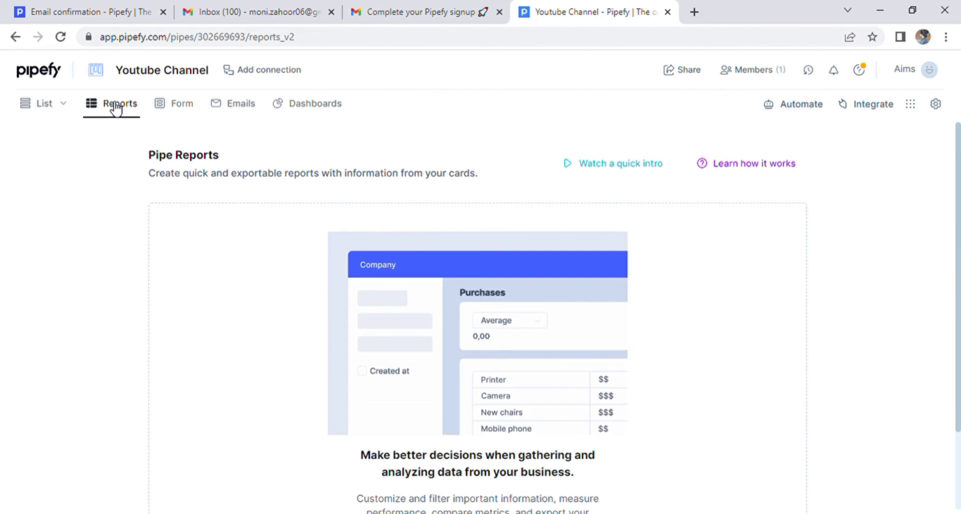
scroll(down, 3)
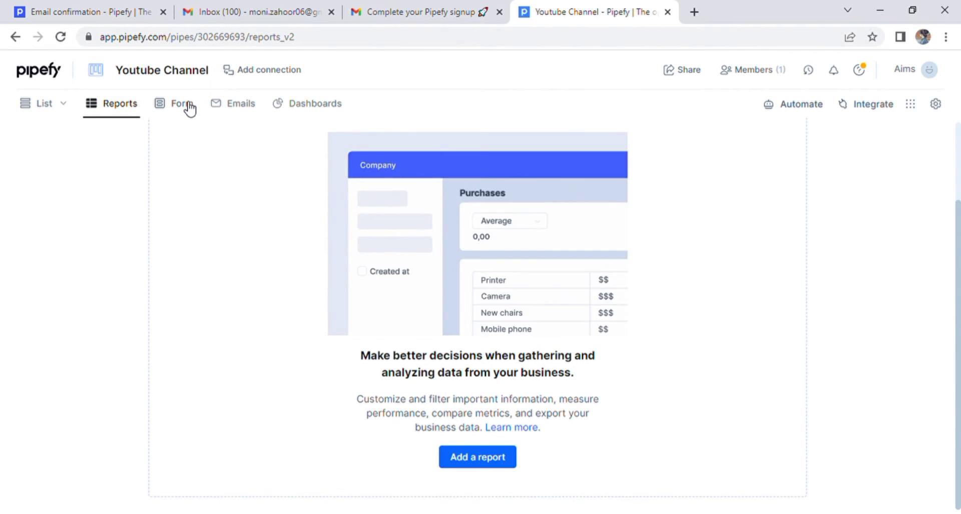
click(179, 103)
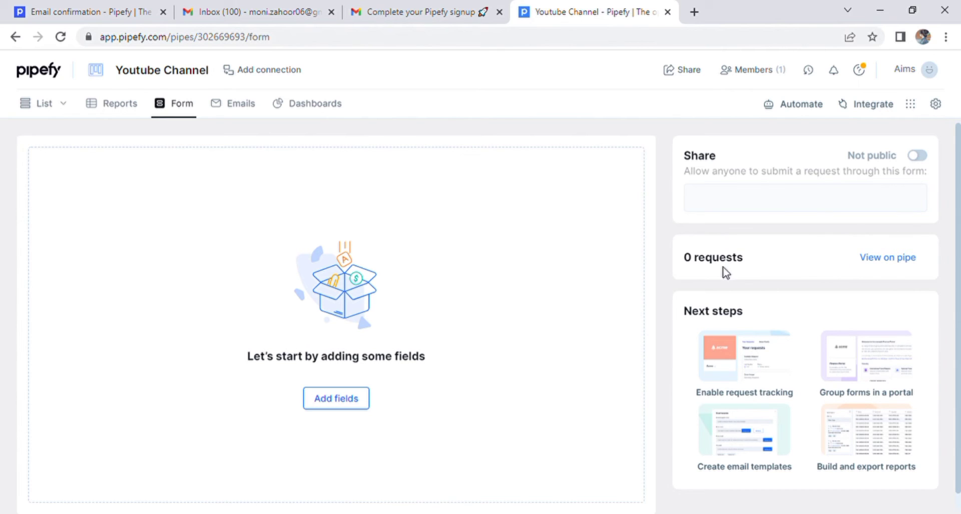
mouse_move(815, 463)
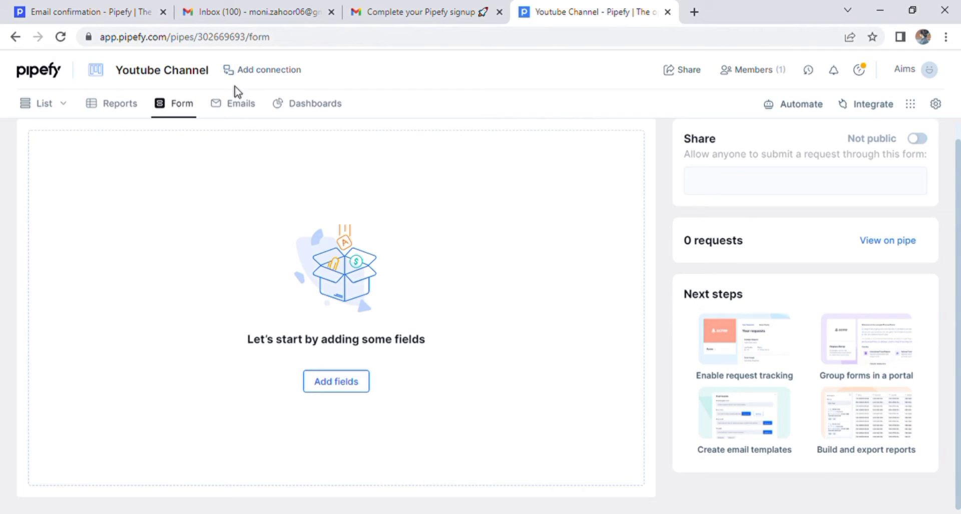
Step: Go to the Youtube Channel pipe's Emails inbox, which shows no conversations
click(240, 103)
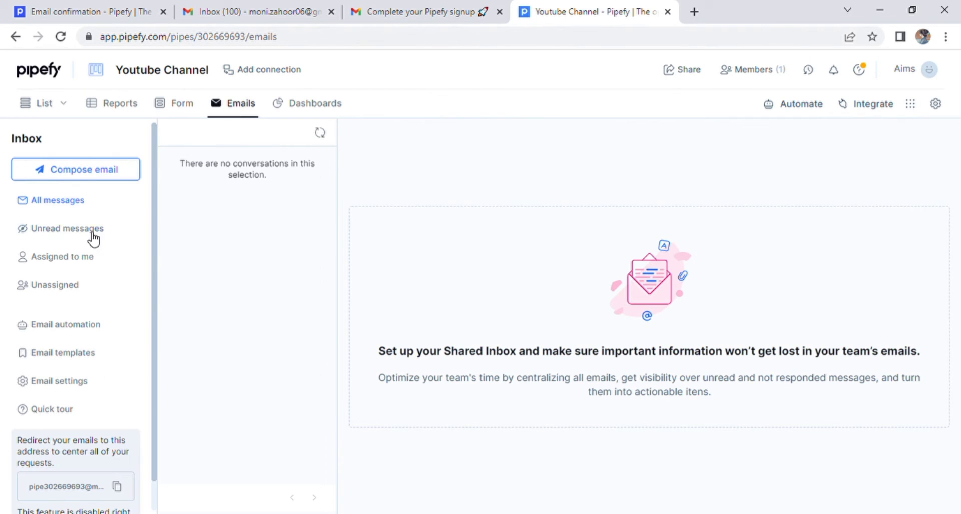
mouse_move(49, 247)
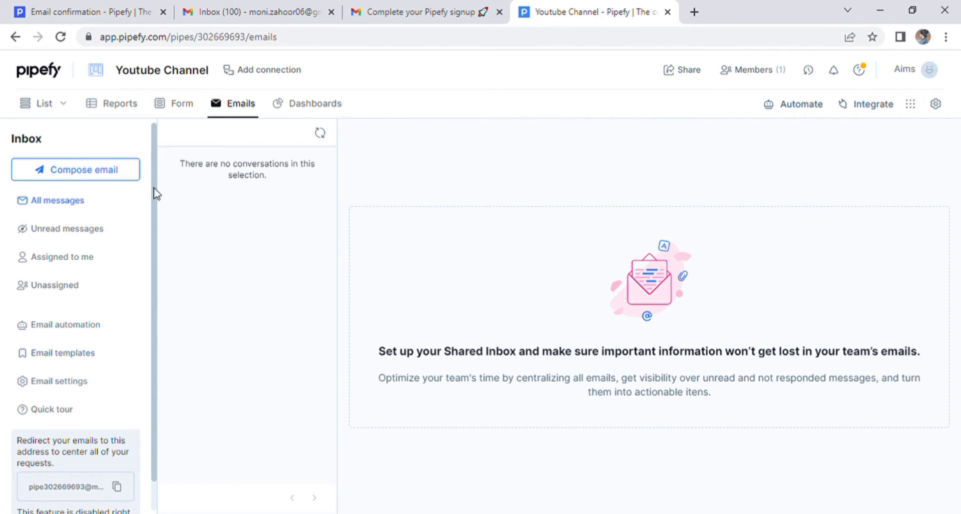
mouse_move(87, 214)
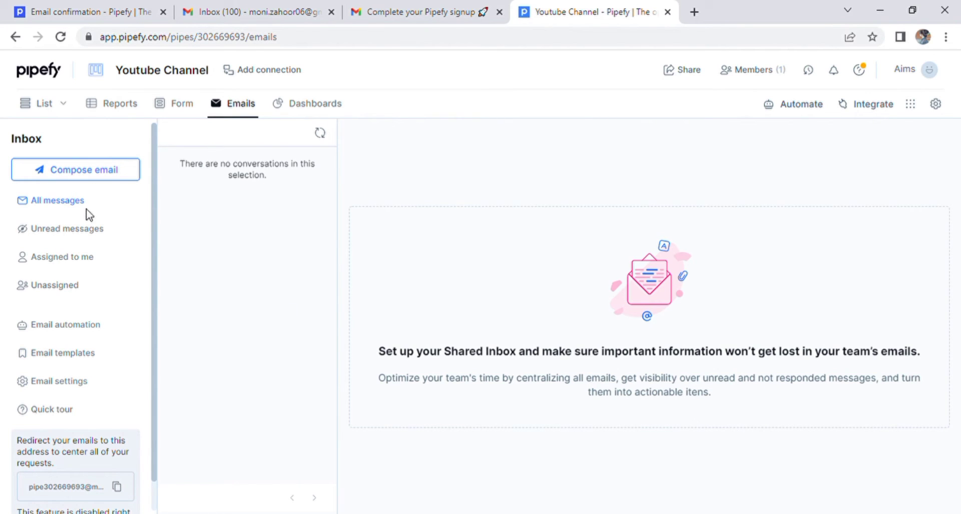
mouse_move(58, 257)
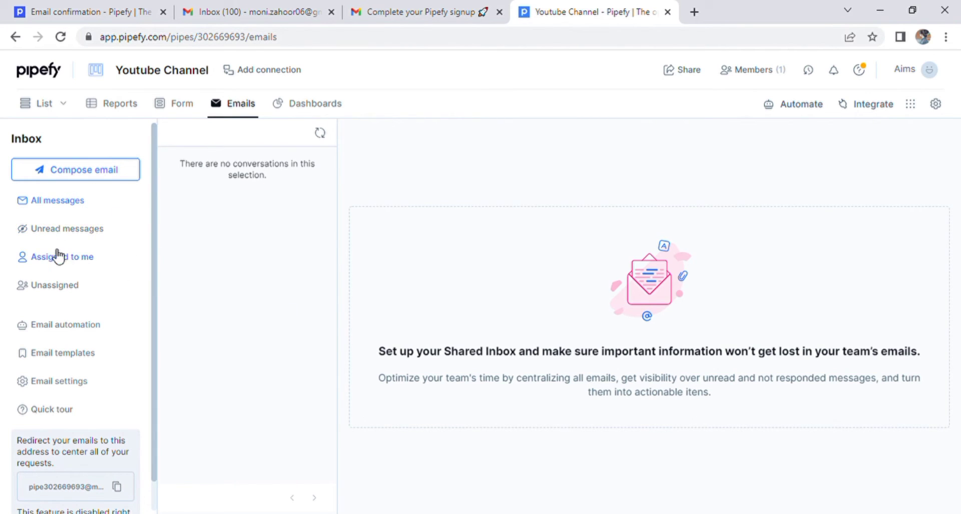
mouse_move(95, 282)
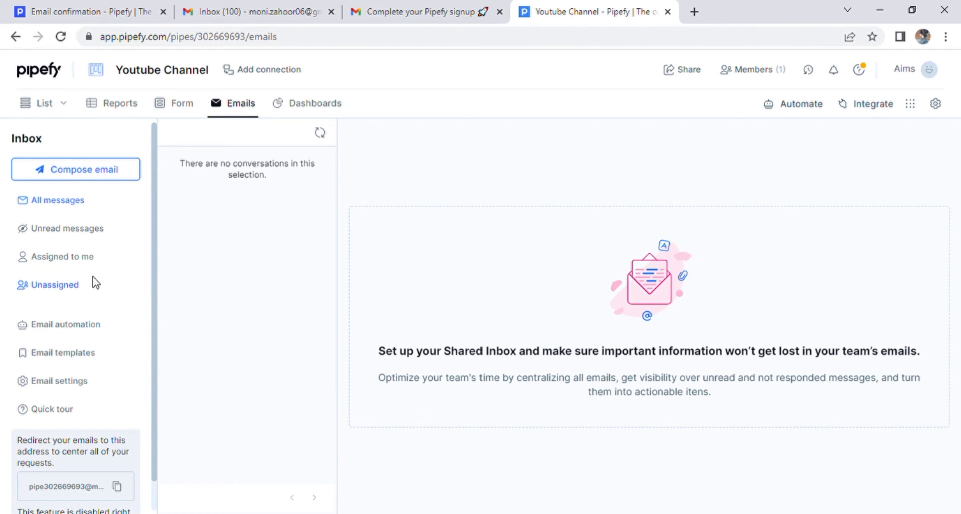
mouse_move(91, 293)
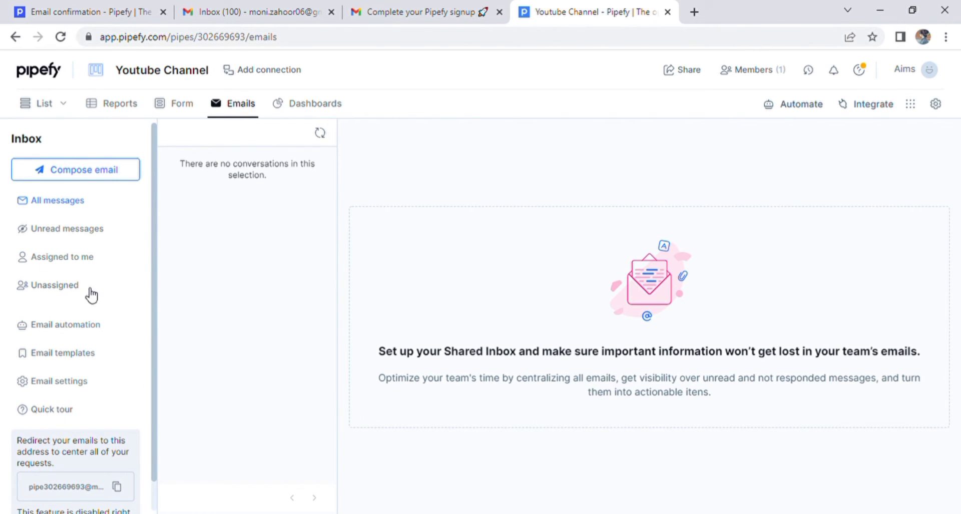
mouse_move(326, 103)
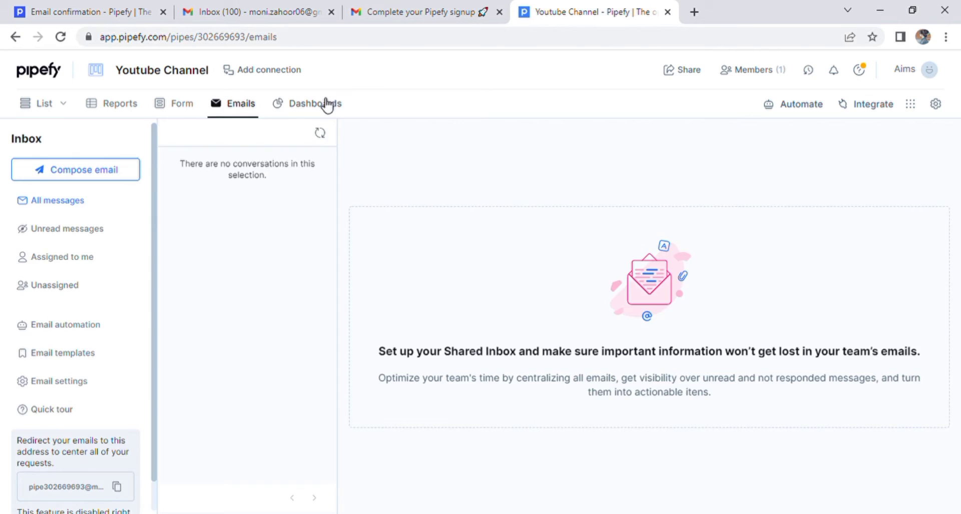
Step: Check the pipe's empty Dashboards page, then return to its empty card list
click(313, 103)
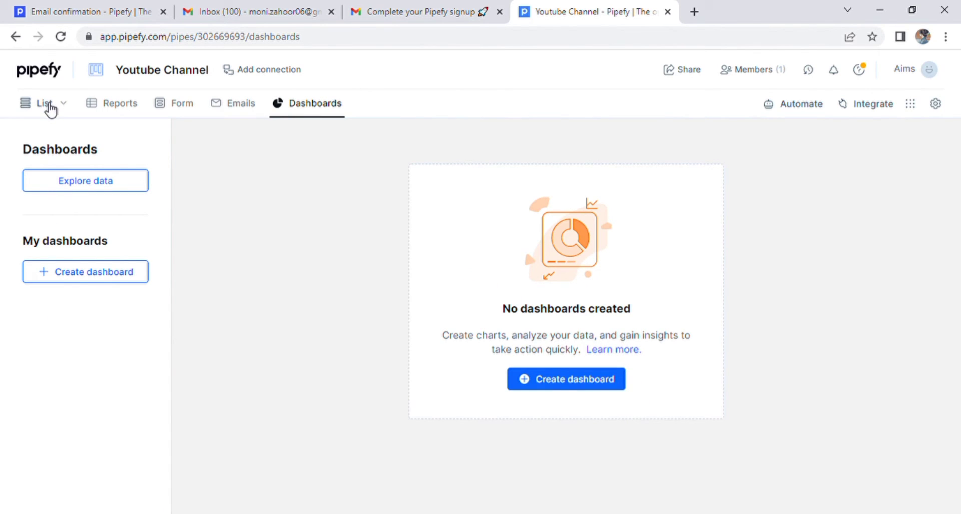
click(43, 103)
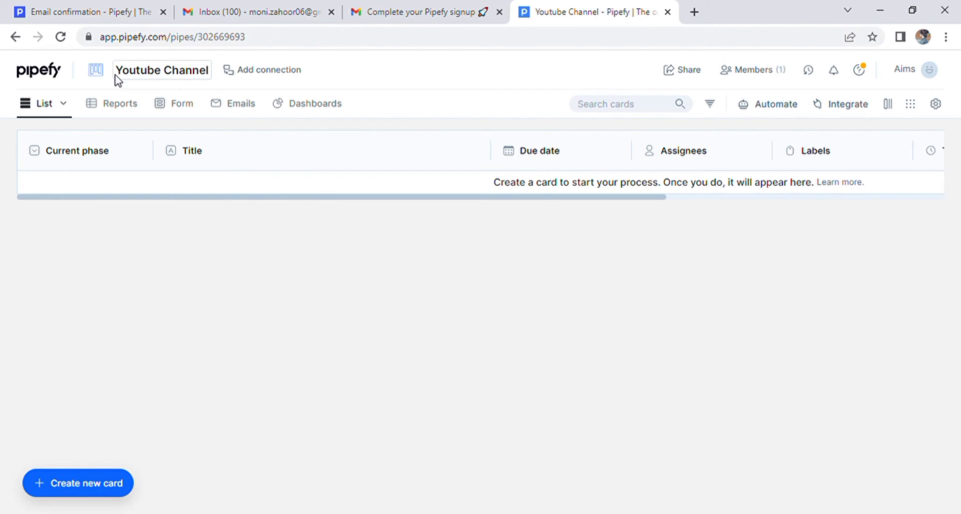
click(94, 69)
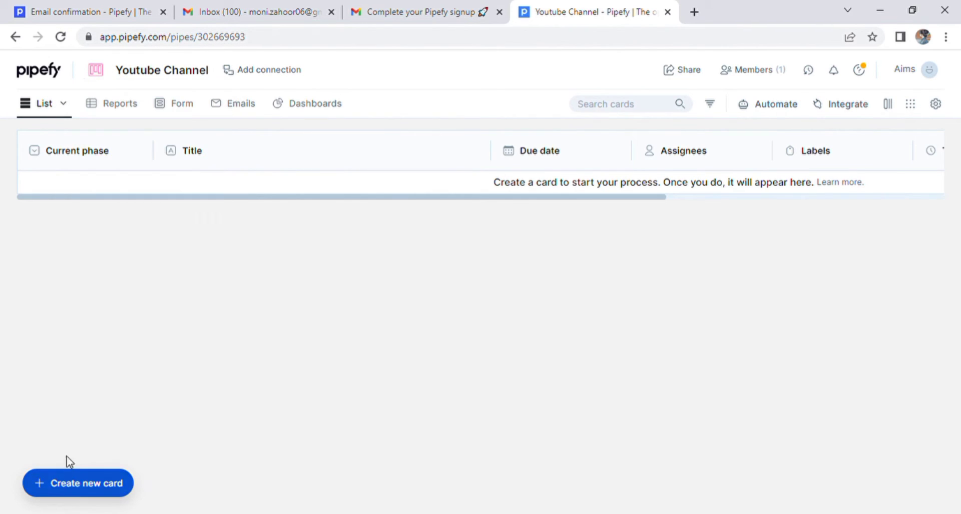
mouse_move(128, 506)
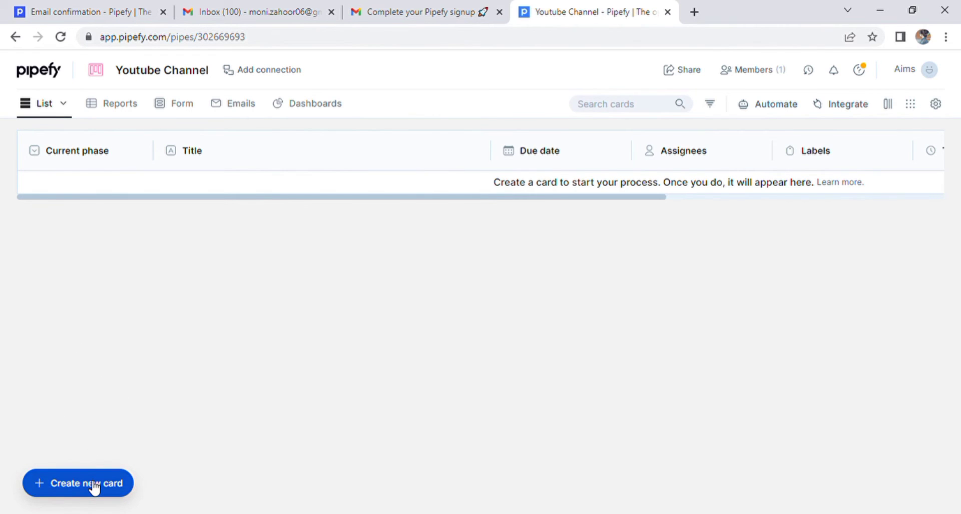
Step: Create the pipe's first card, a Draft in the Inbox phase, through the start form
click(78, 483)
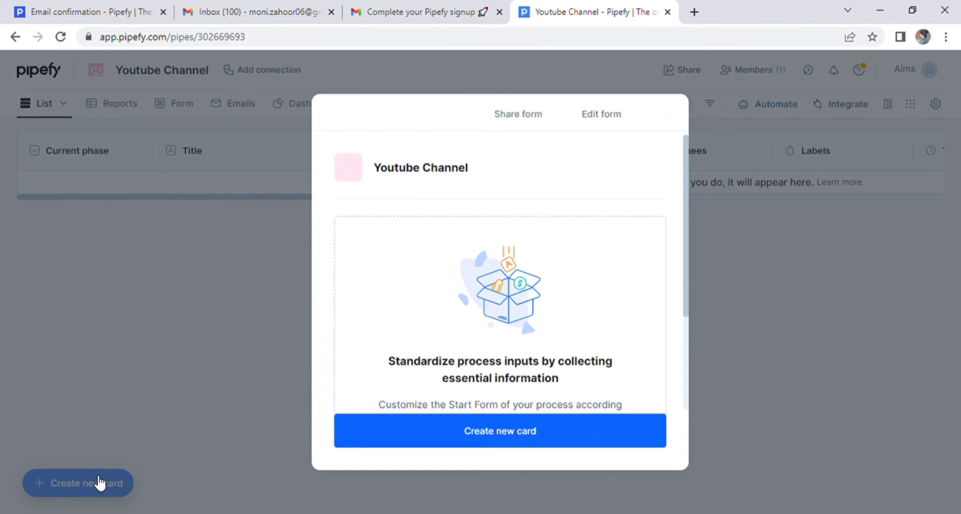
scroll(down, 3)
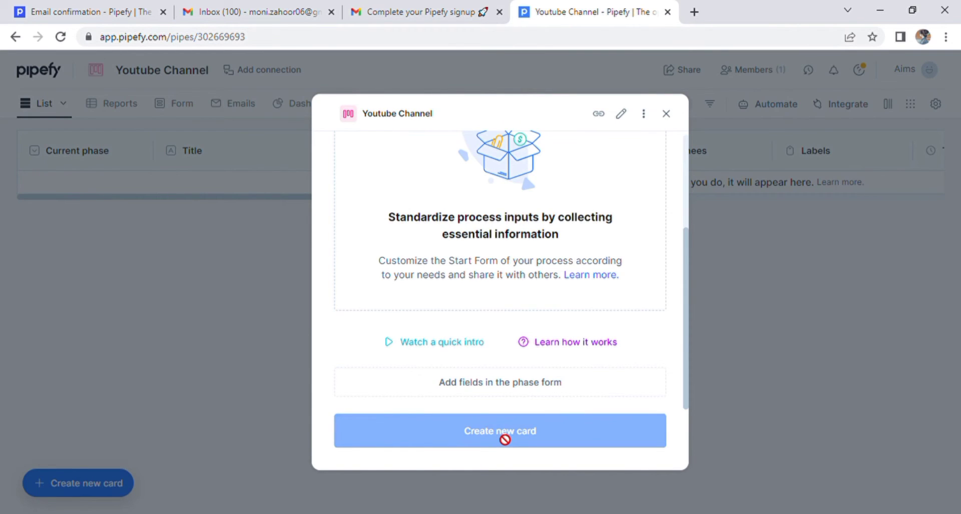
click(498, 430)
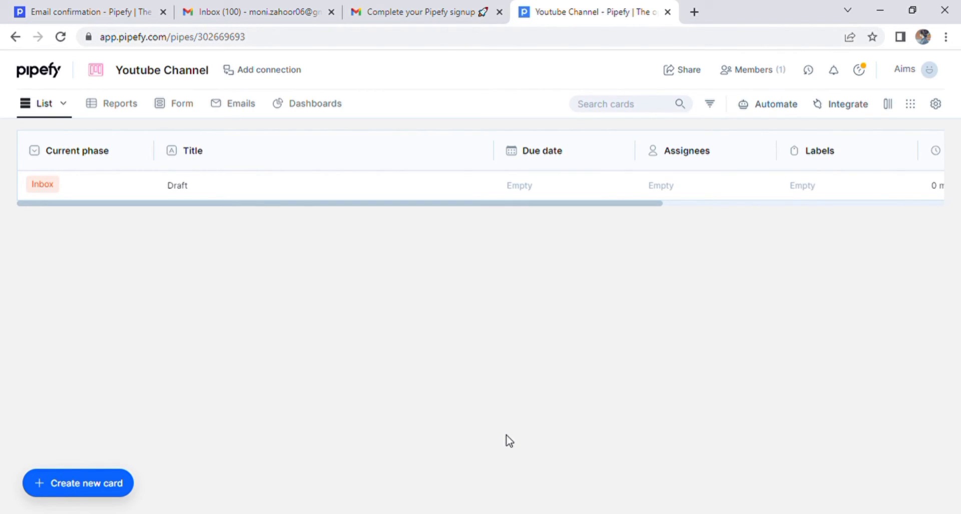
Step: Retitle the Draft card 'Youtube Videos' and browse its Attachments, Comments and Checklists sections
click(177, 185)
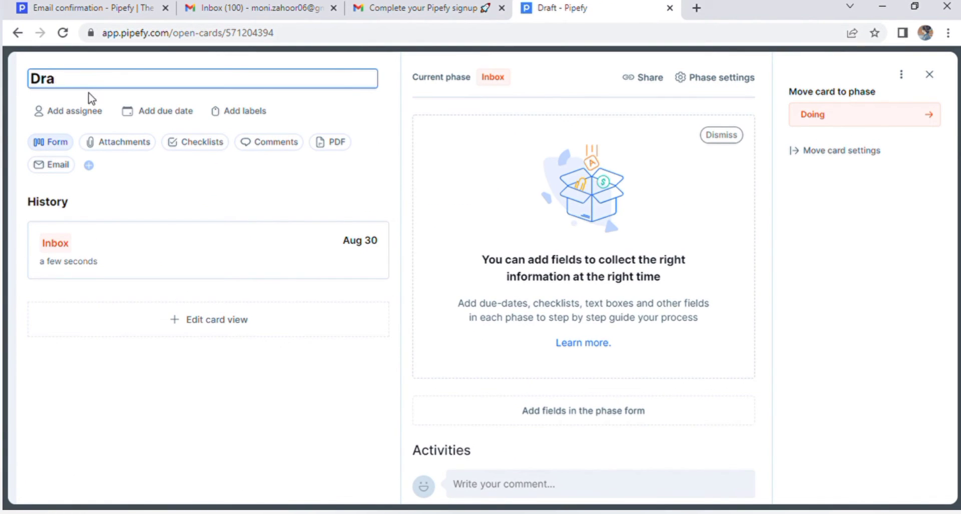
text(Youtube Videos)
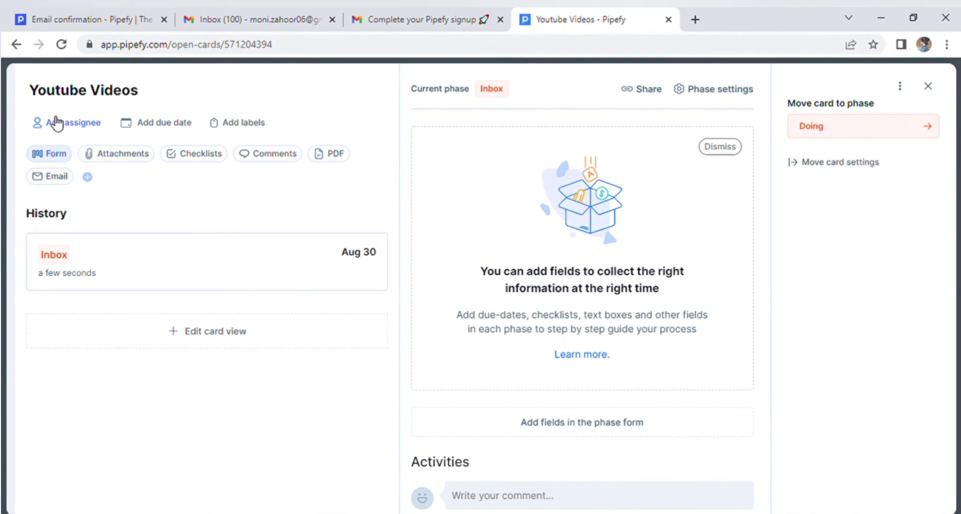
click(121, 153)
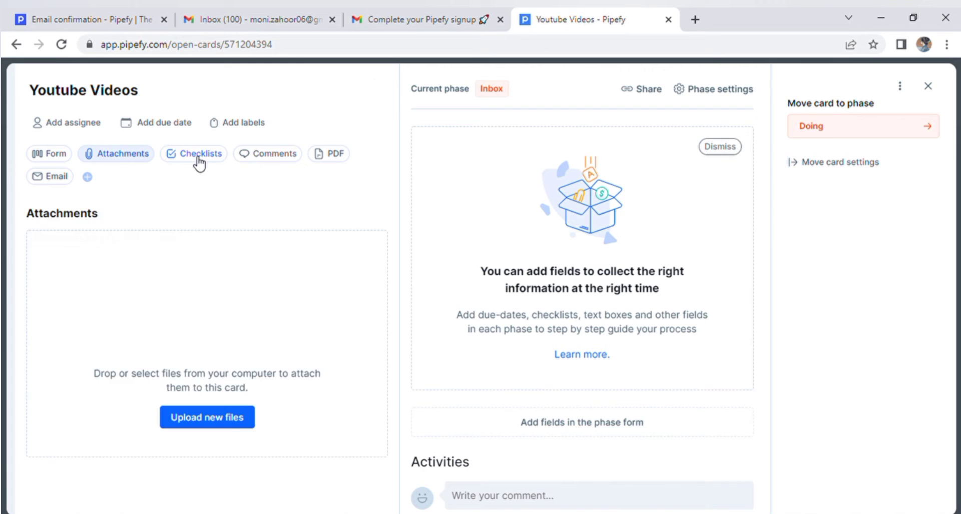
click(273, 154)
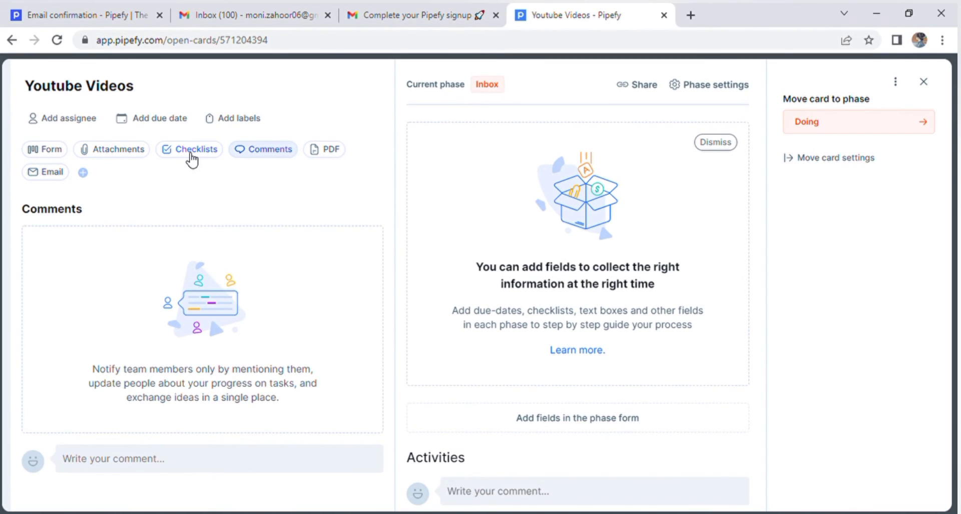
click(195, 148)
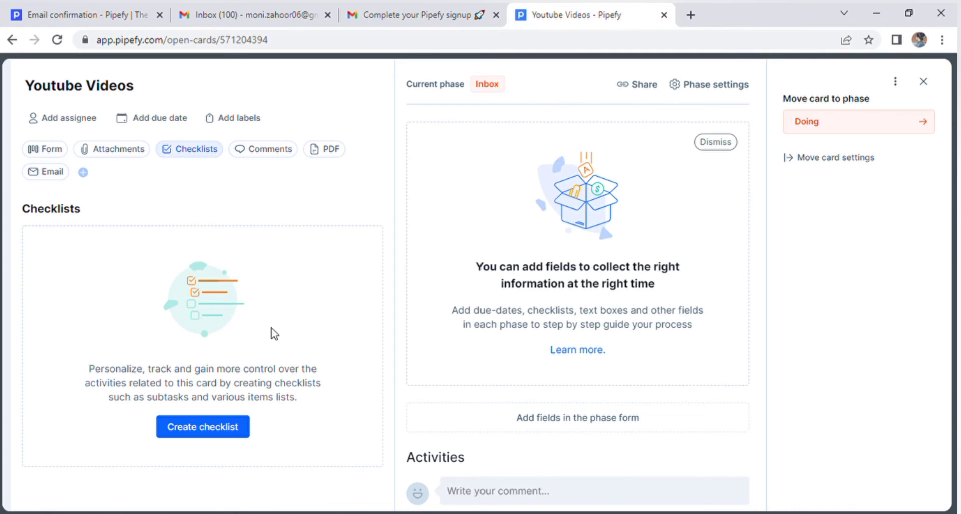
mouse_move(215, 356)
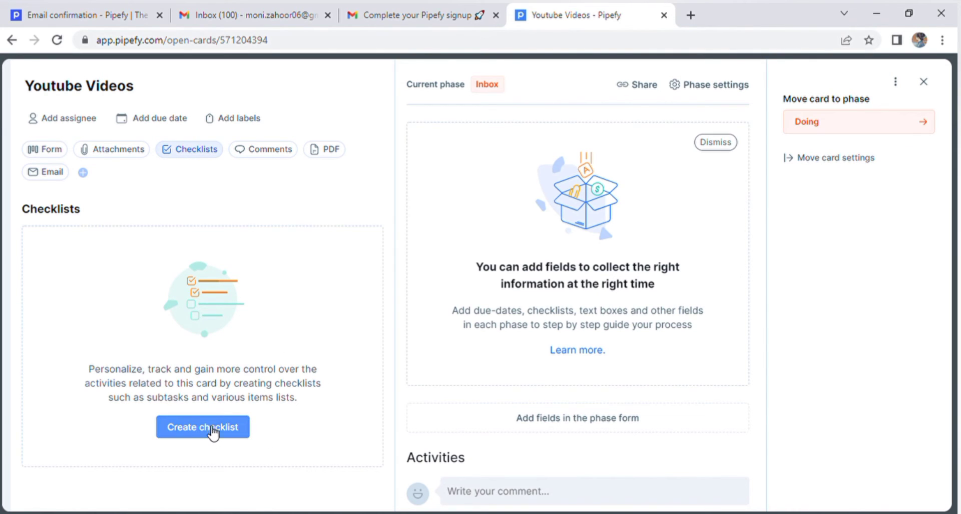
Step: Create a checklist on the Youtube Videos card, scroll its activity log, and close the card
click(202, 427)
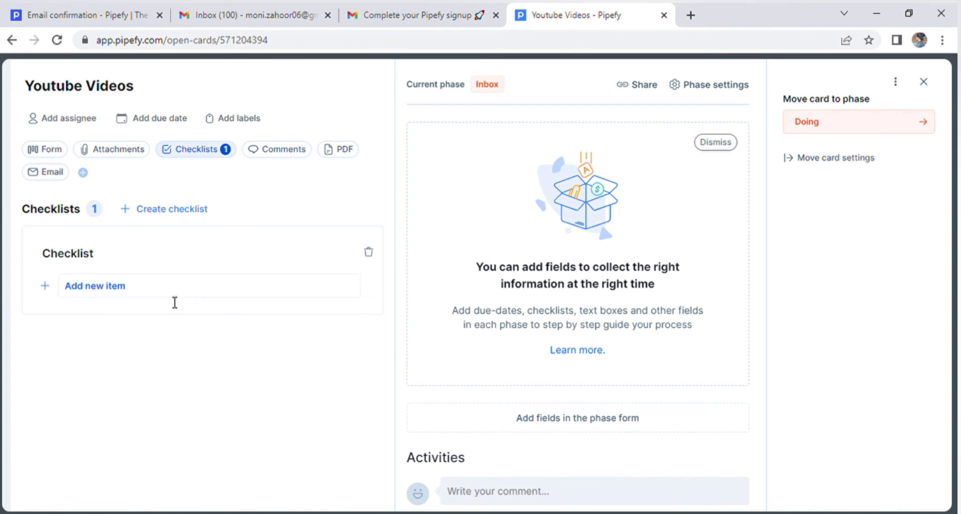
mouse_move(325, 224)
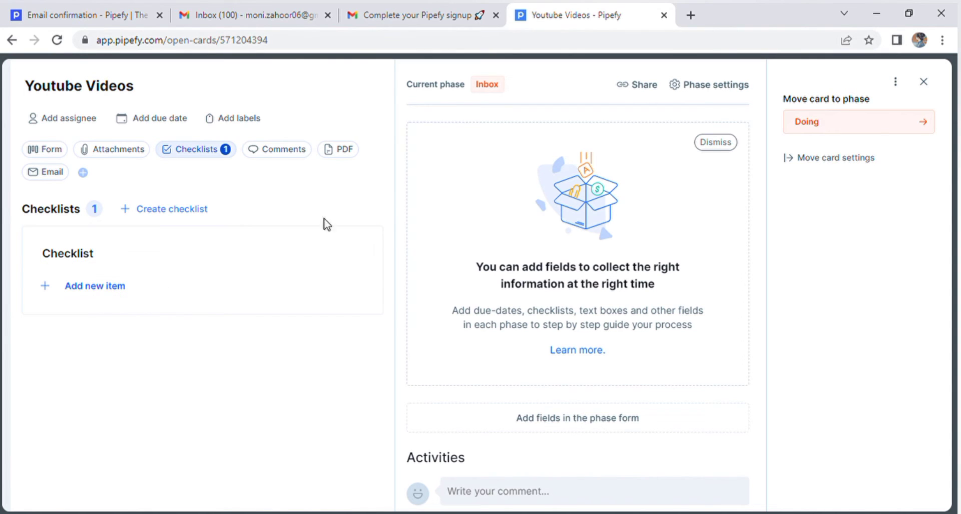
scroll(down, 3)
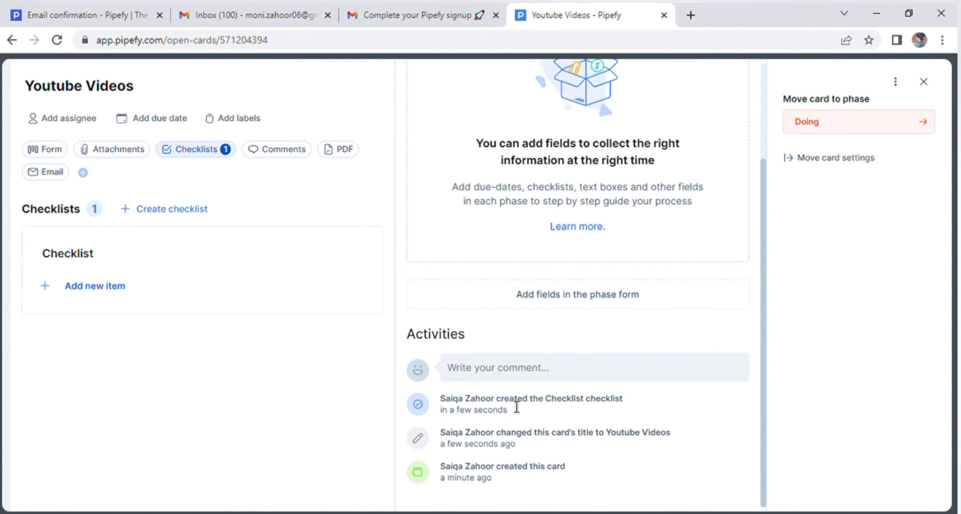
mouse_move(503, 471)
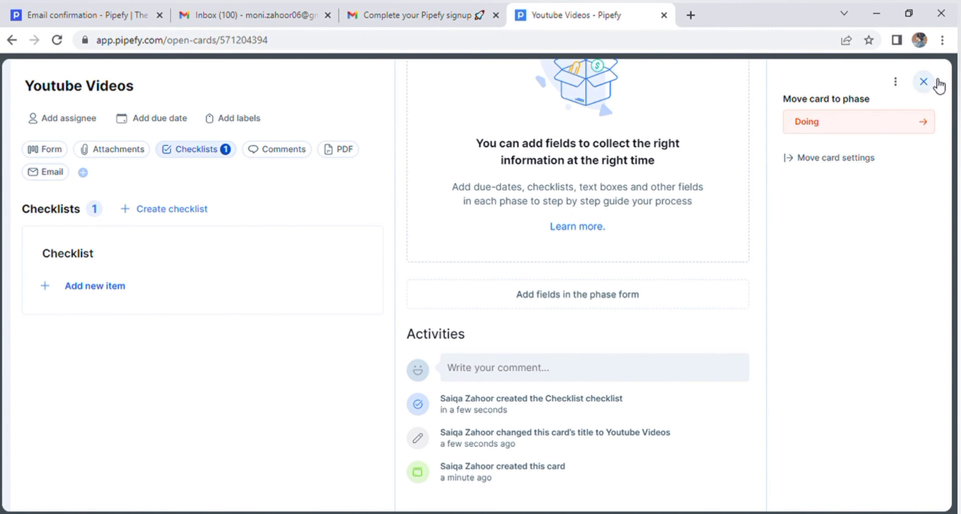
click(923, 82)
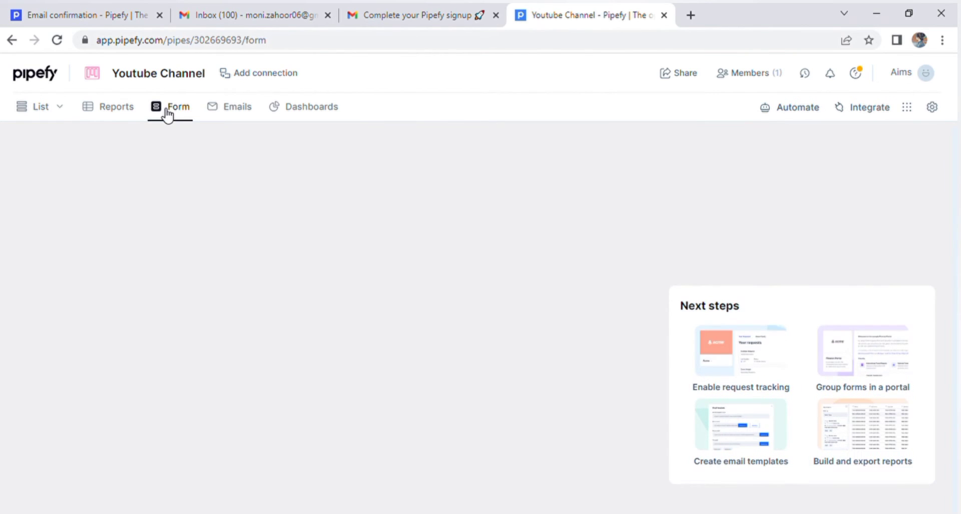
Step: On the Form page, start adding fields and scroll through the available Field types
click(178, 106)
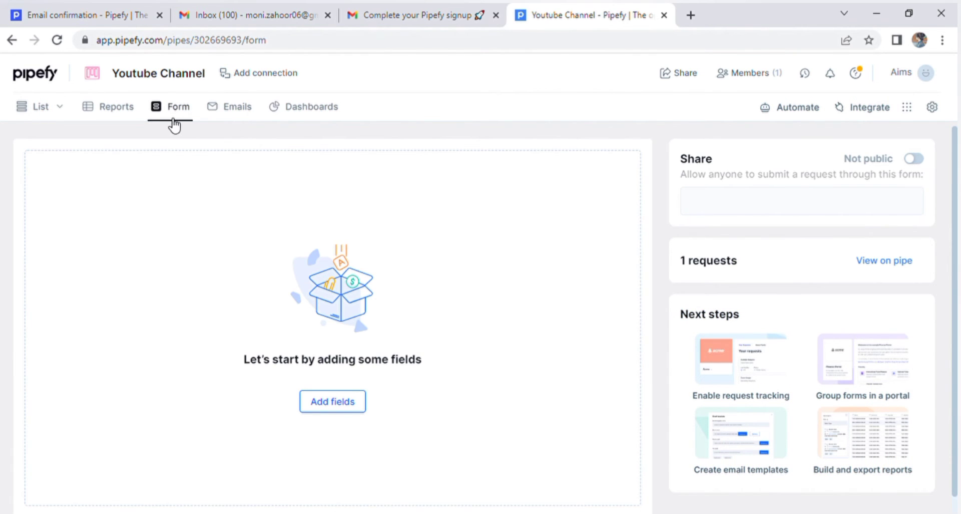
click(332, 401)
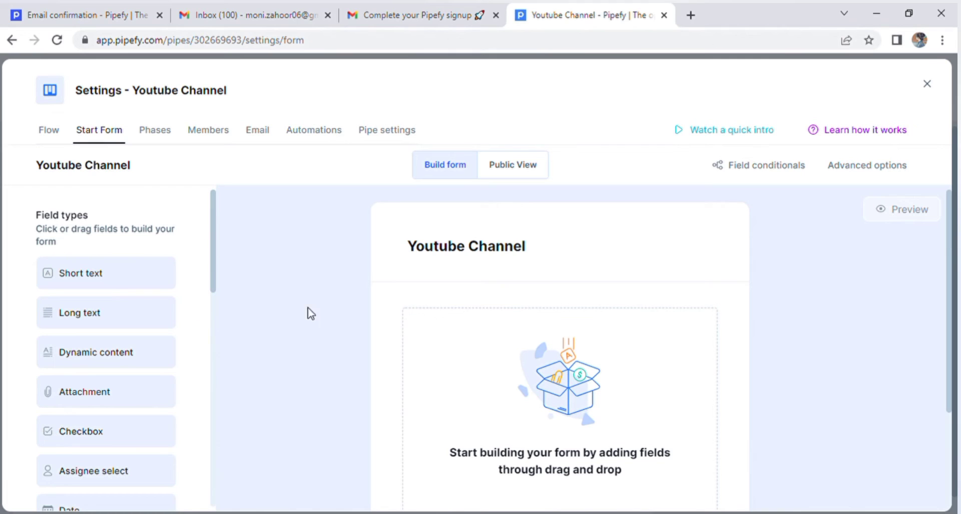
mouse_move(634, 208)
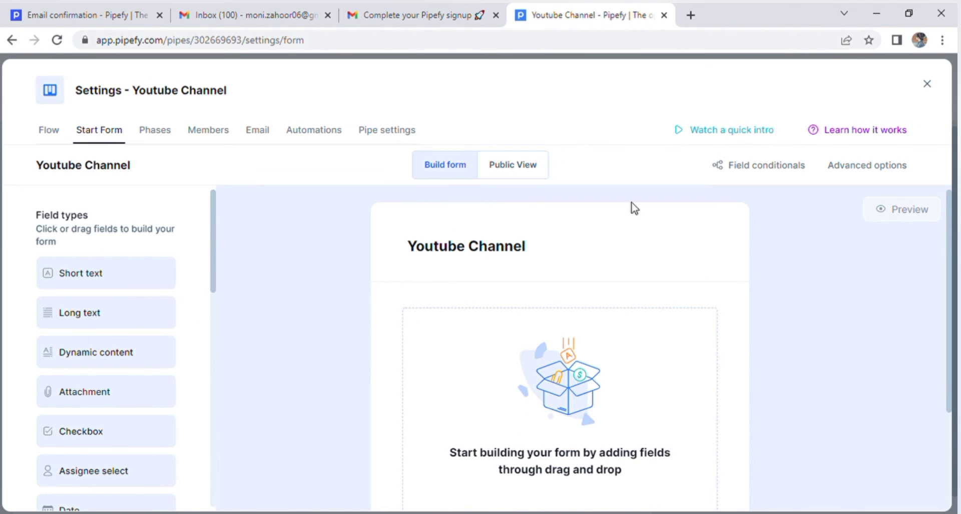
mouse_move(426, 299)
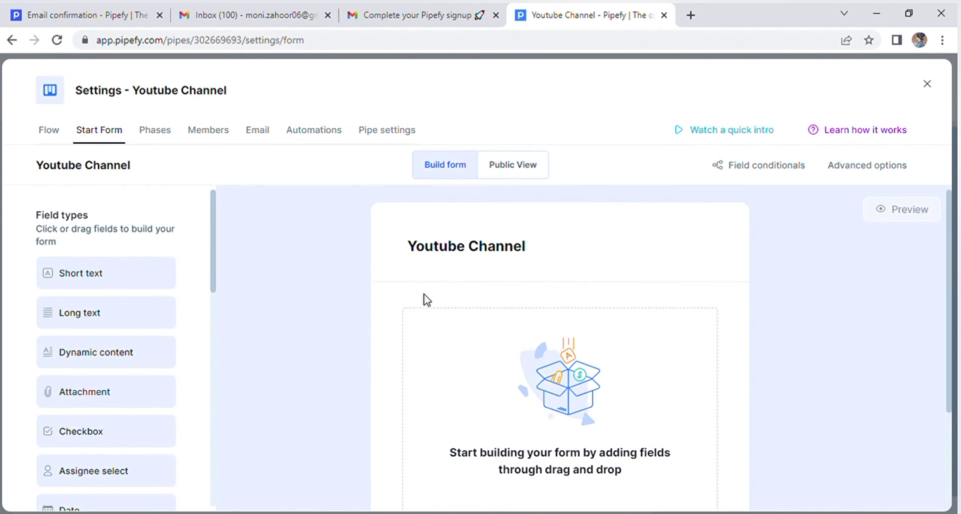
mouse_move(197, 240)
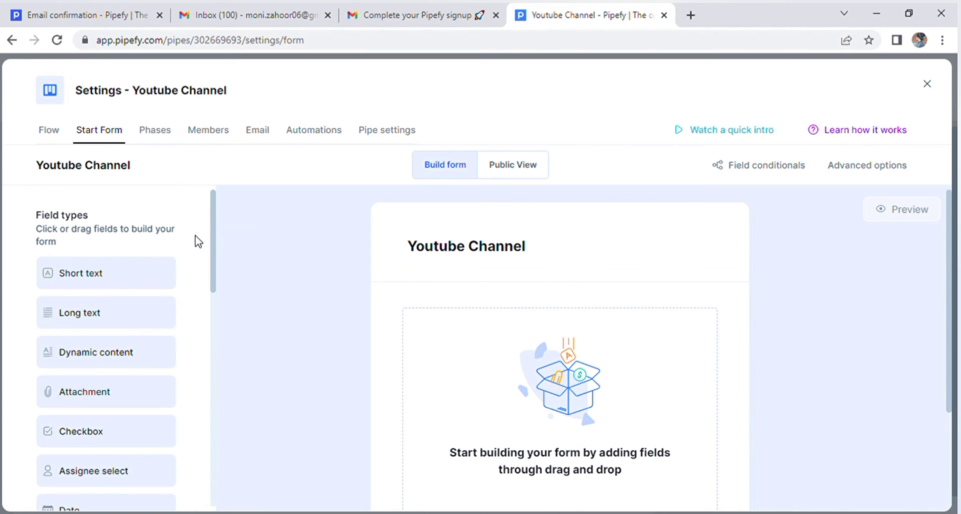
scroll(down, 3)
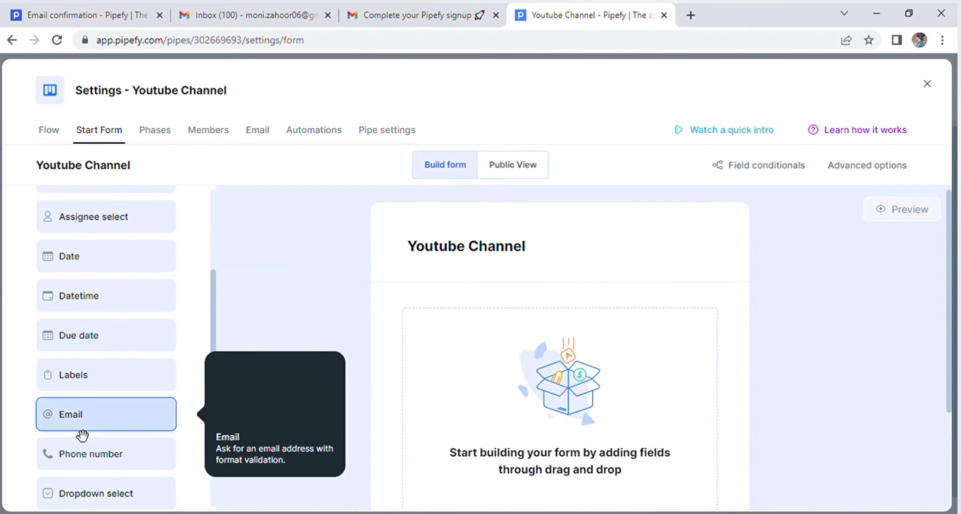
scroll(down, 3)
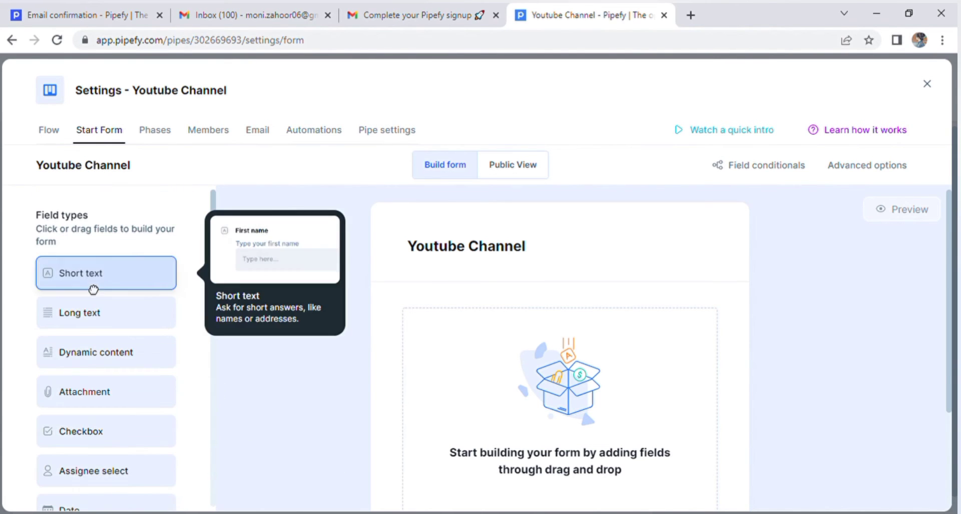
Step: Place a Short text field on the start form, label it 'Video title', and save it
drag(106, 273, 532, 290)
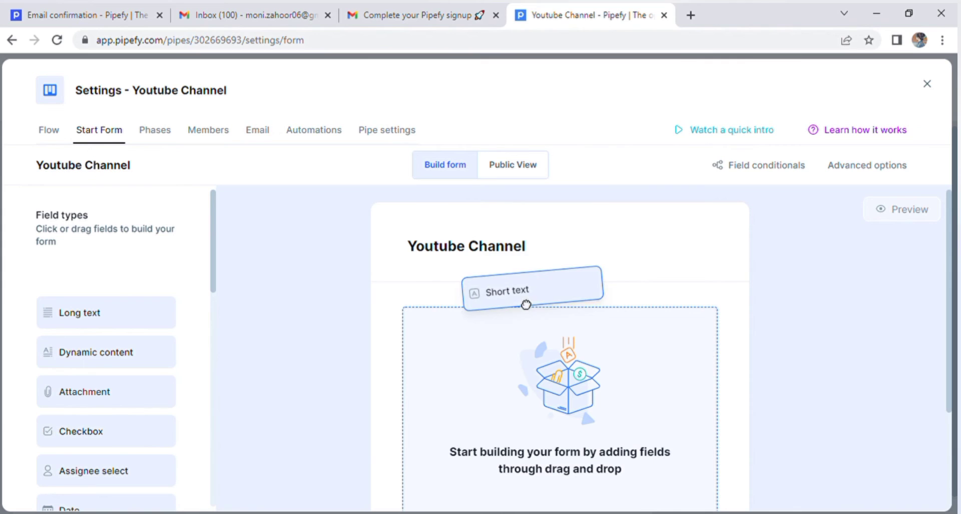
click(525, 291)
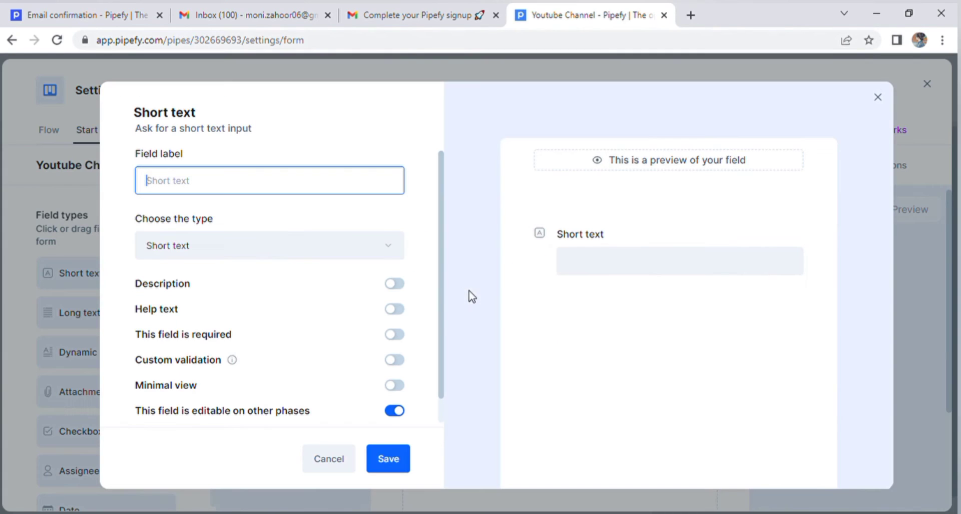
mouse_move(685, 345)
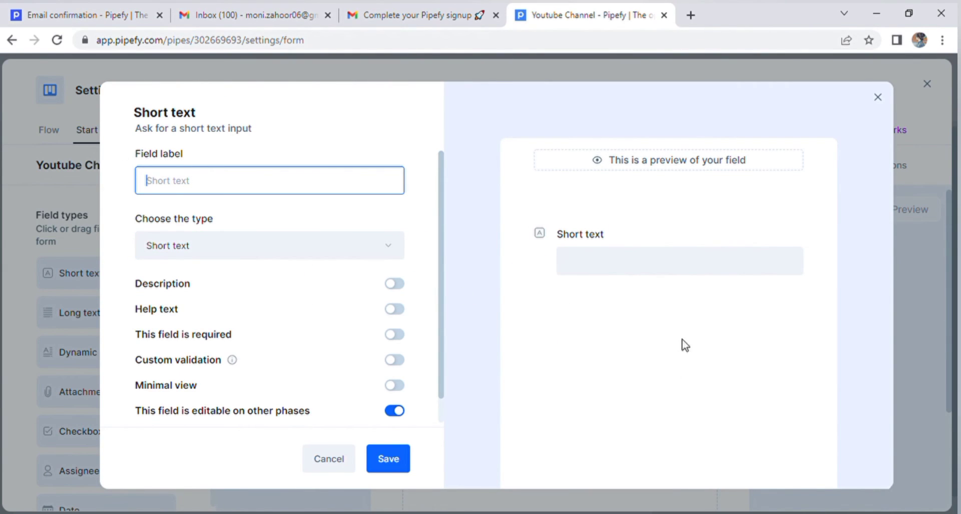
mouse_move(257, 212)
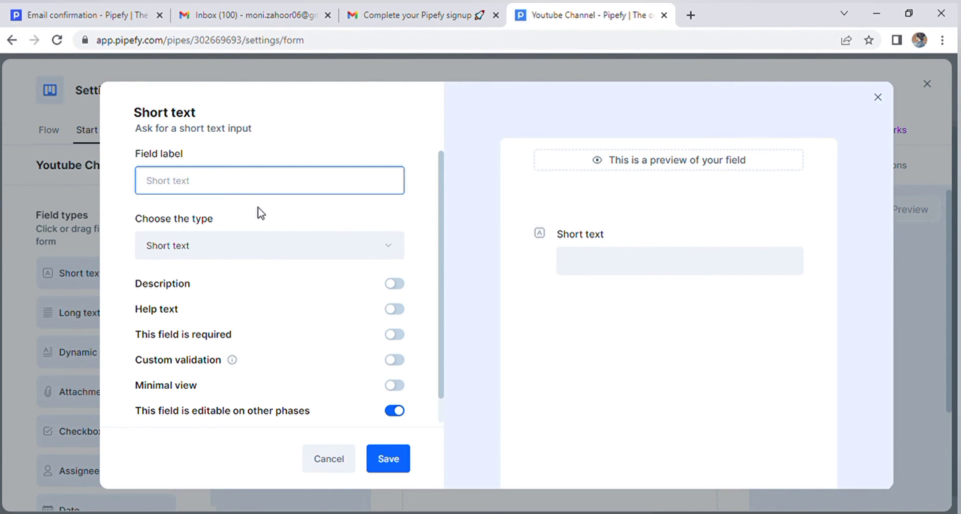
text(Video title)
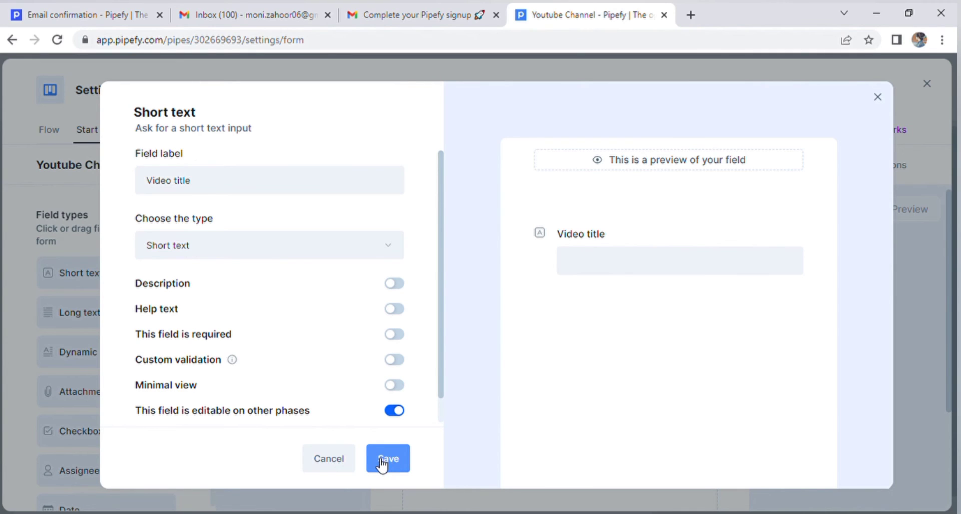
click(387, 458)
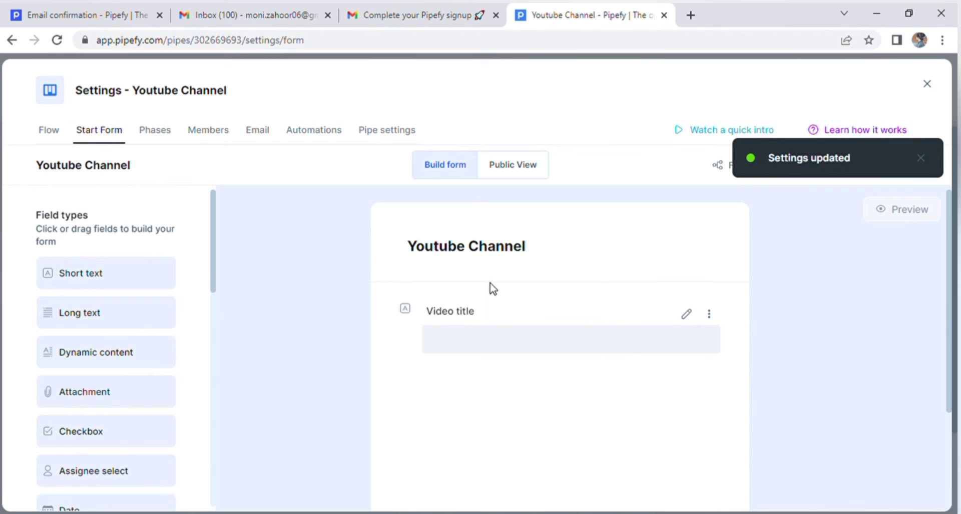
click(449, 311)
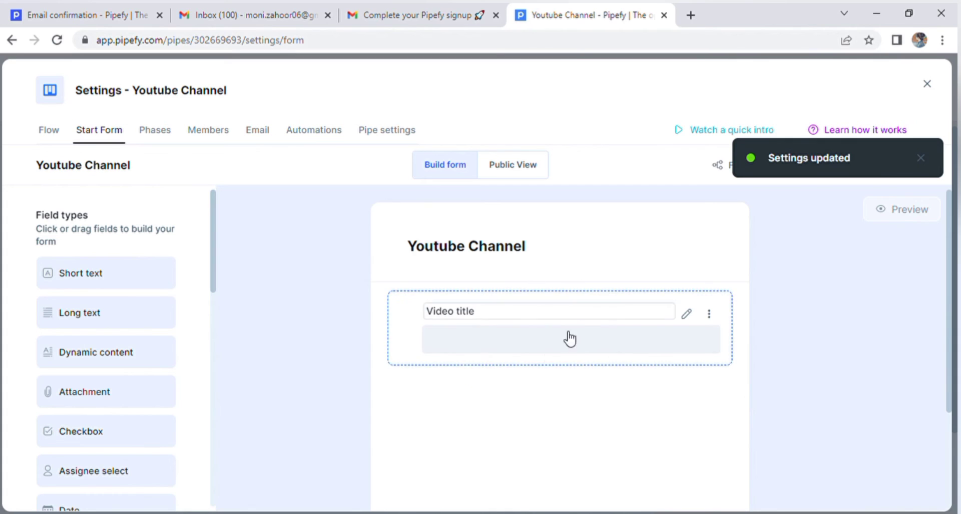
Step: Save Link attachment, start Date and Enter Your Email fields, then preview the public form
drag(105, 392, 472, 319)
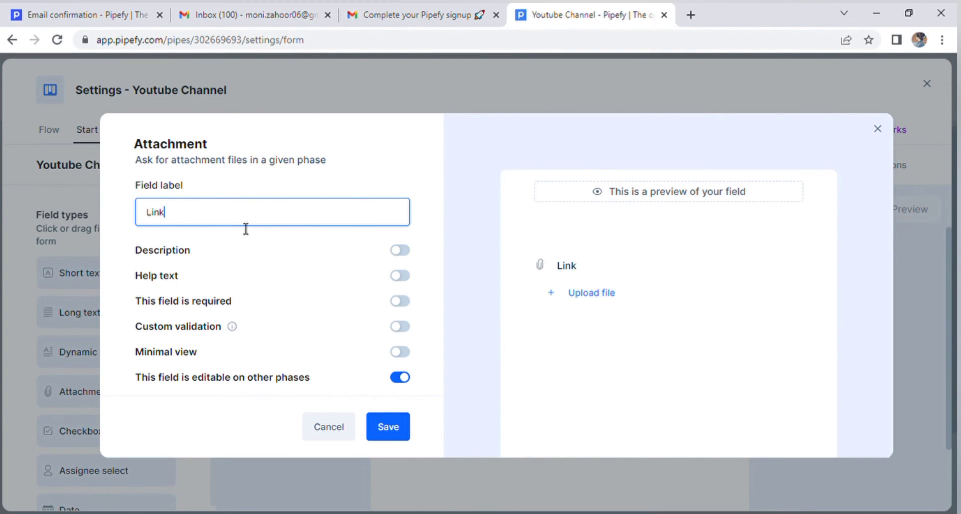
click(387, 426)
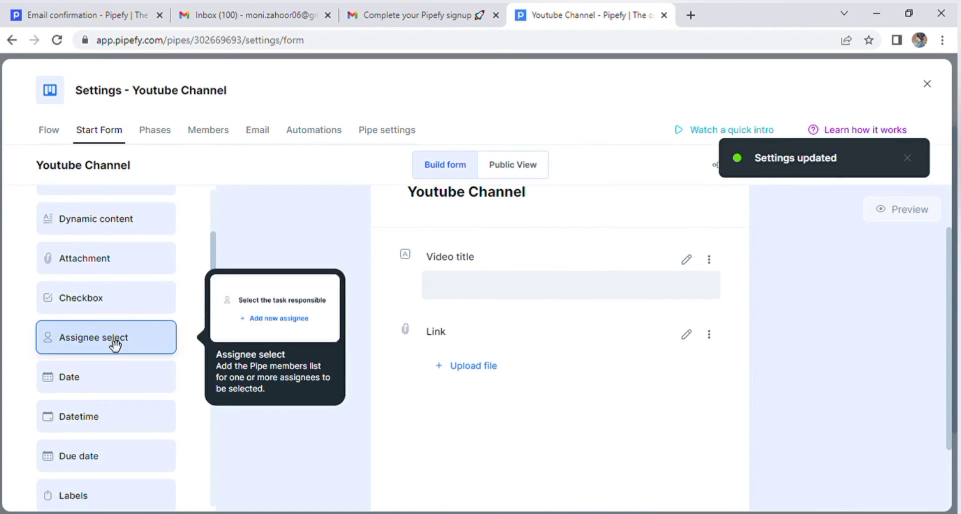
click(69, 377)
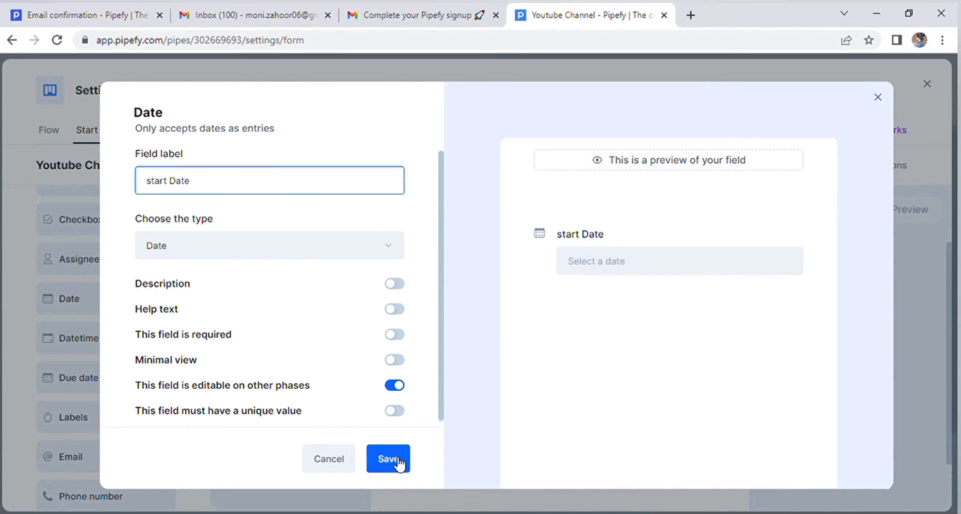
click(387, 459)
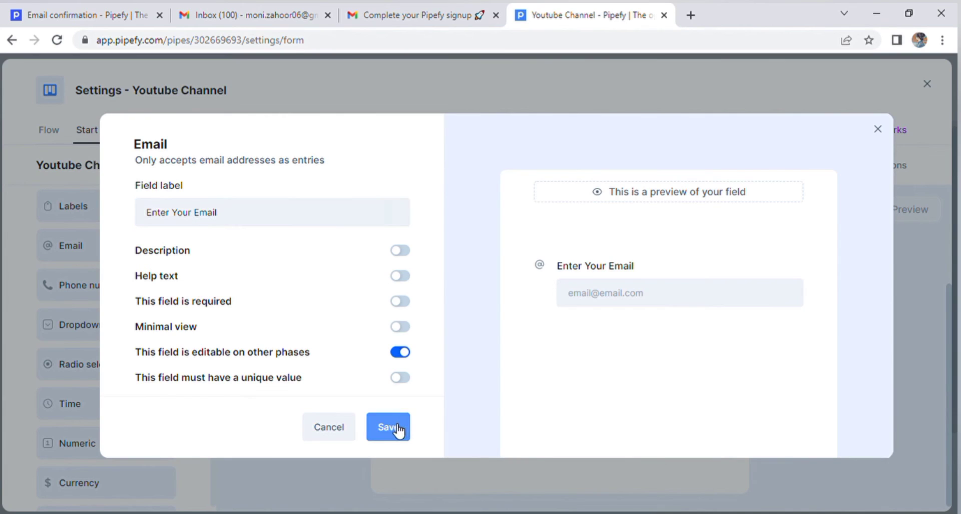
click(388, 426)
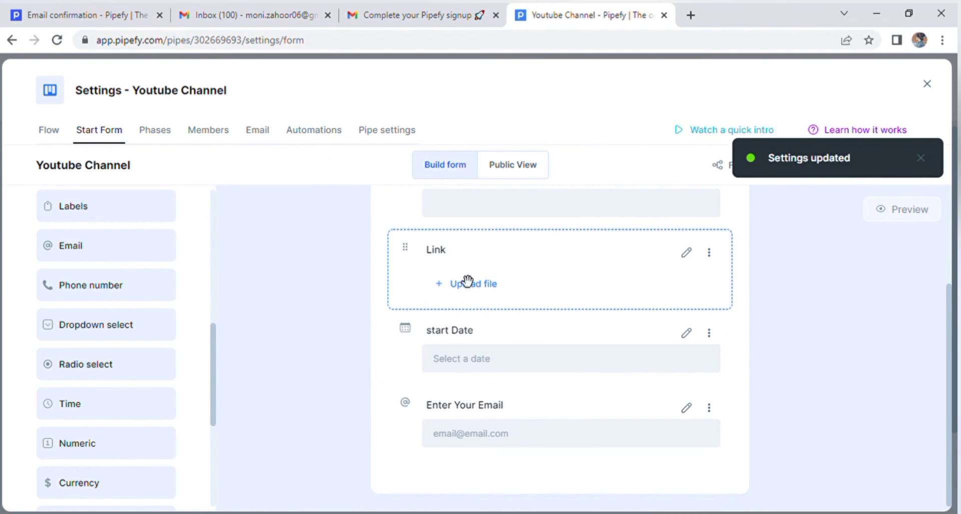
click(511, 165)
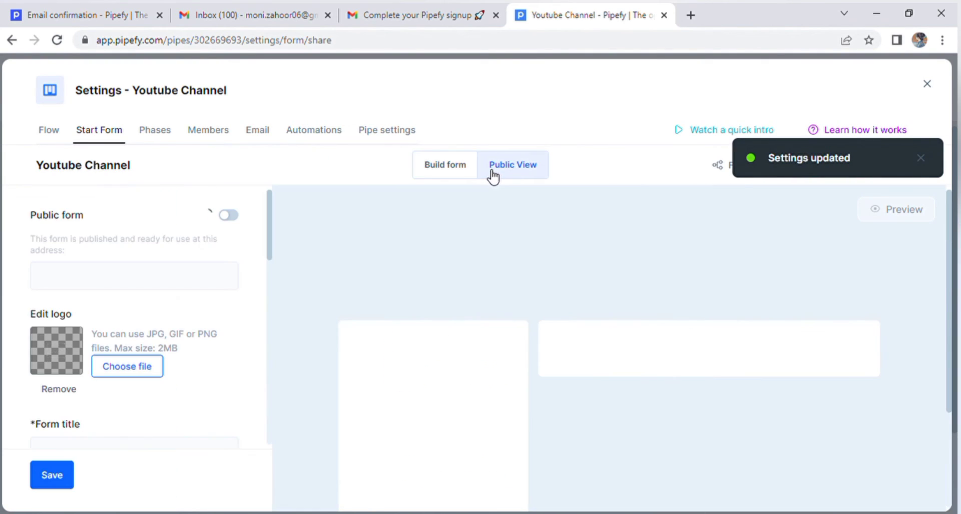
click(512, 164)
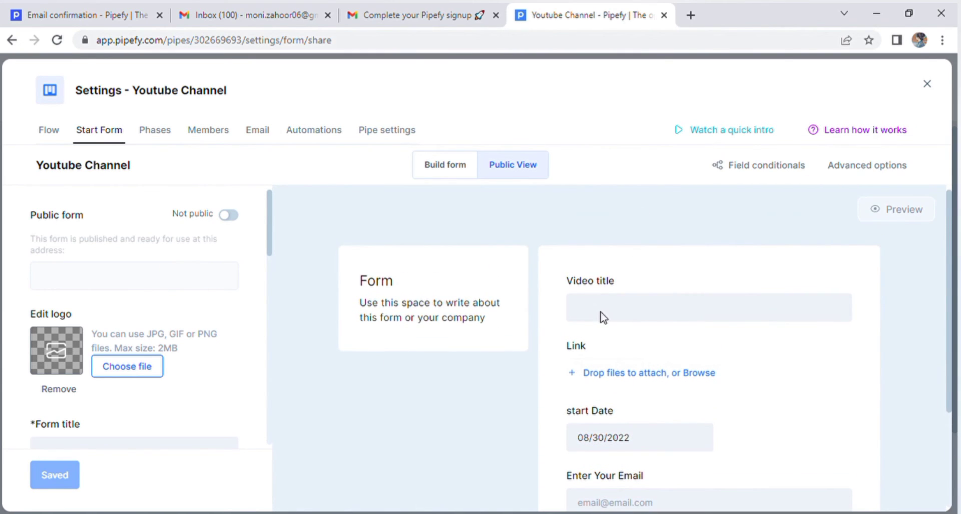
scroll(down, 3)
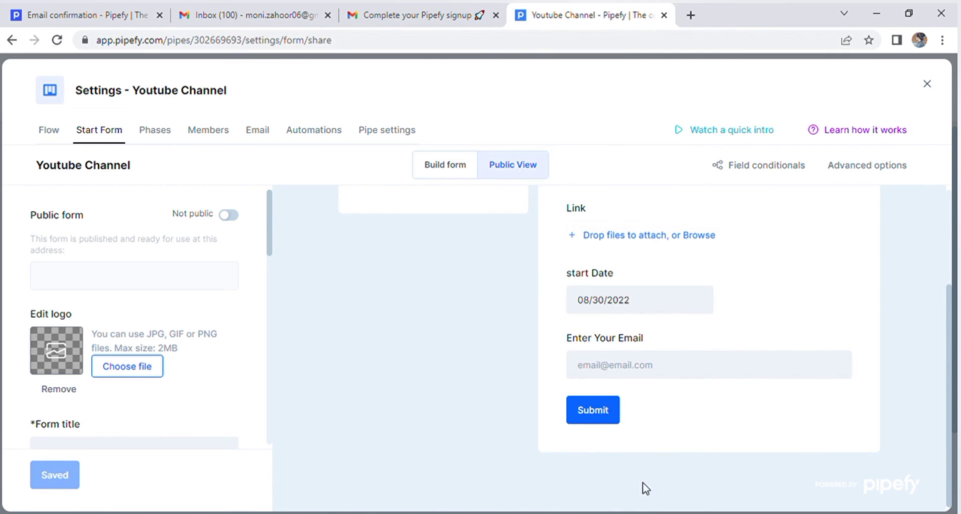
mouse_move(445, 206)
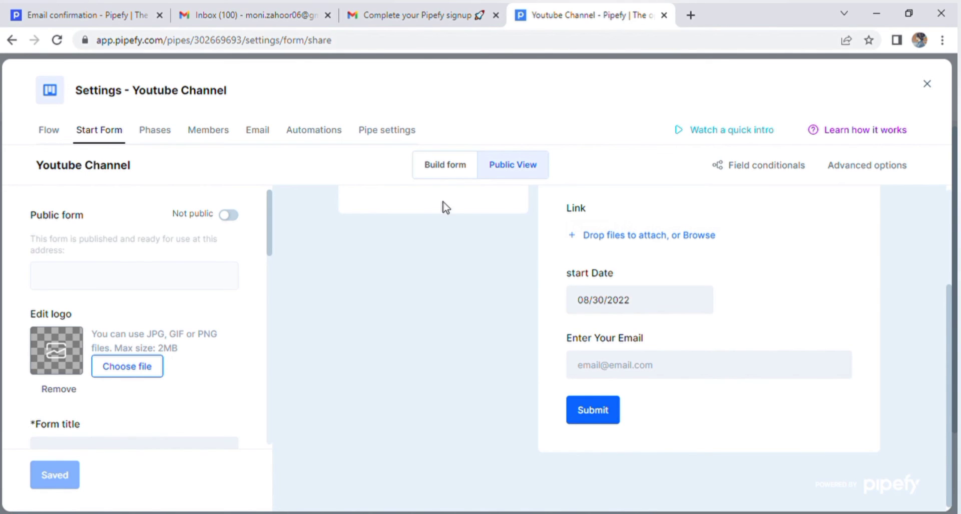
click(444, 165)
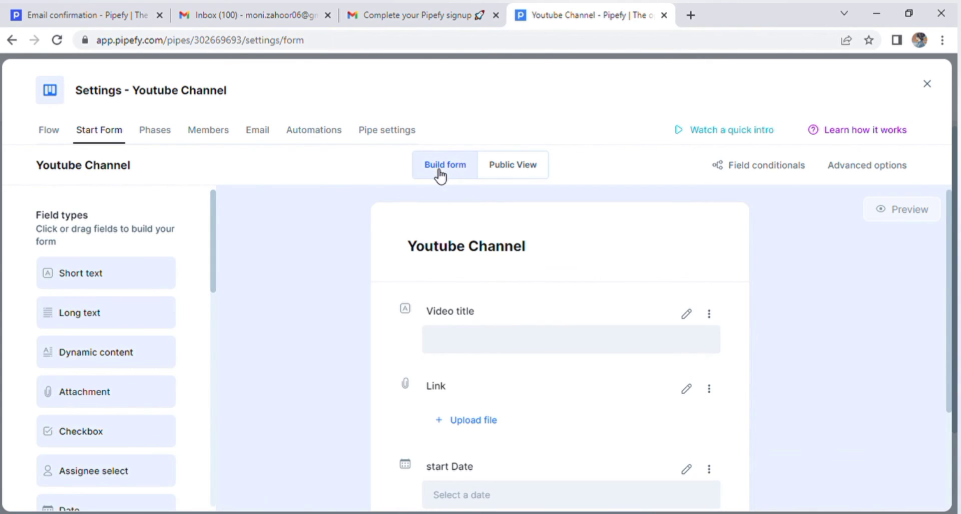
mouse_move(178, 339)
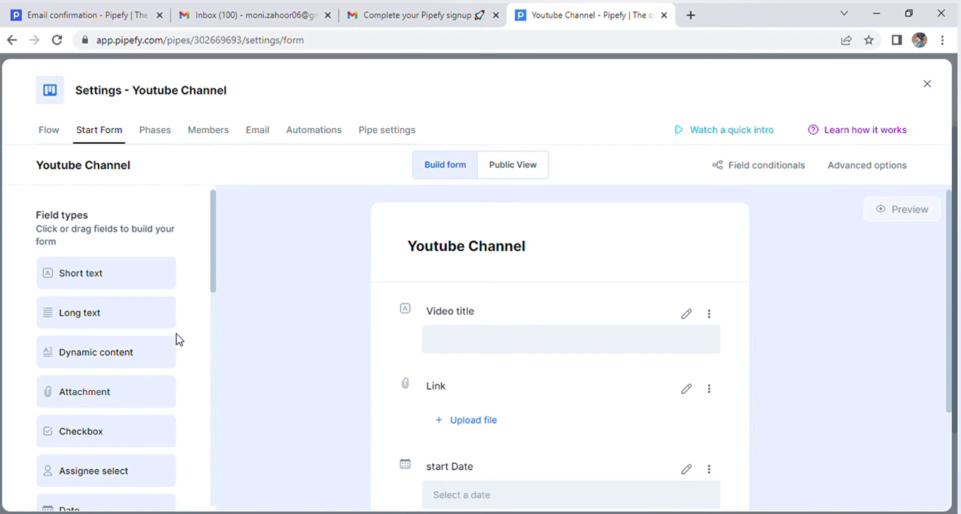
scroll(down, 3)
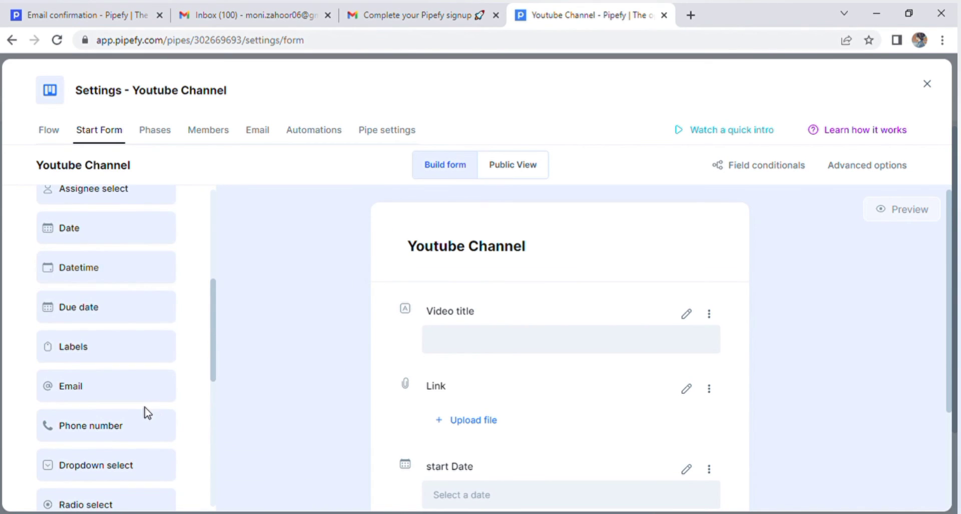
scroll(down, 3)
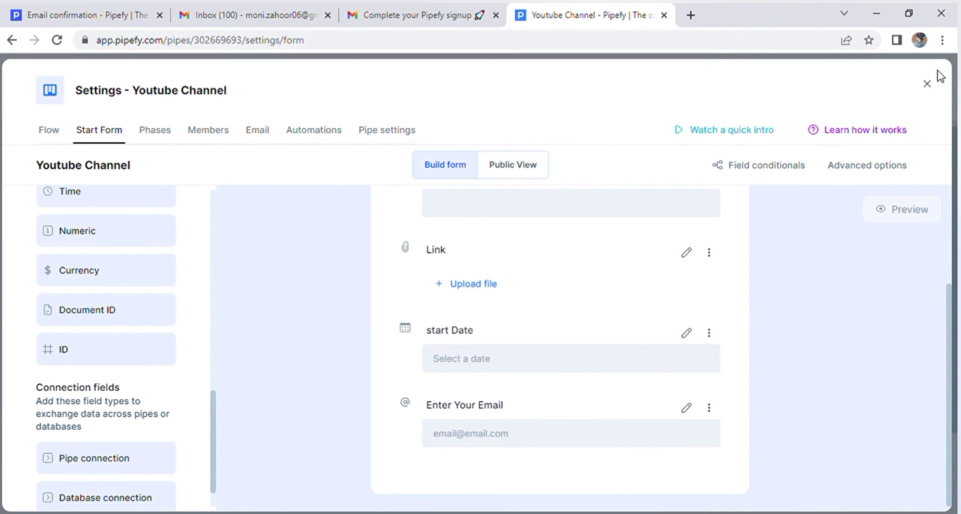
Step: Close pipe settings, switch the Form's Share toggle to Public, and copy the form URL
click(926, 84)
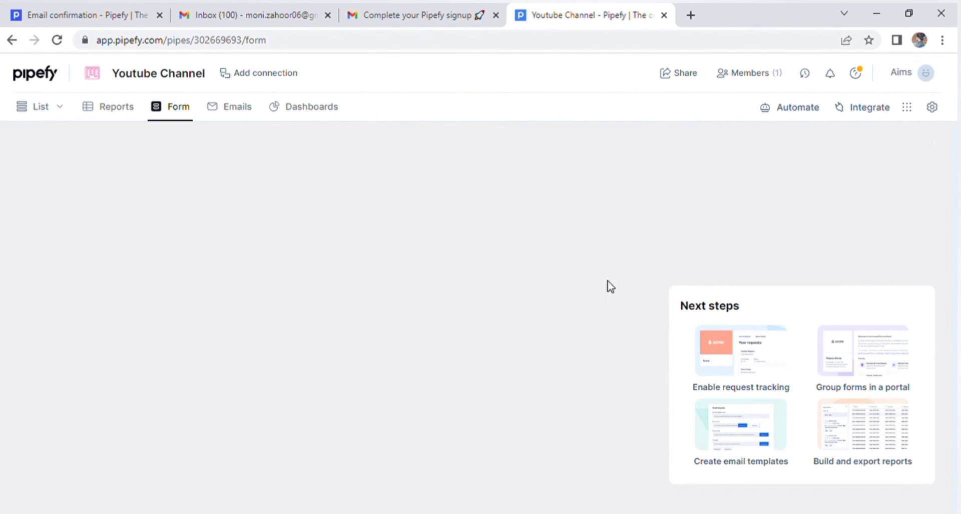
click(178, 106)
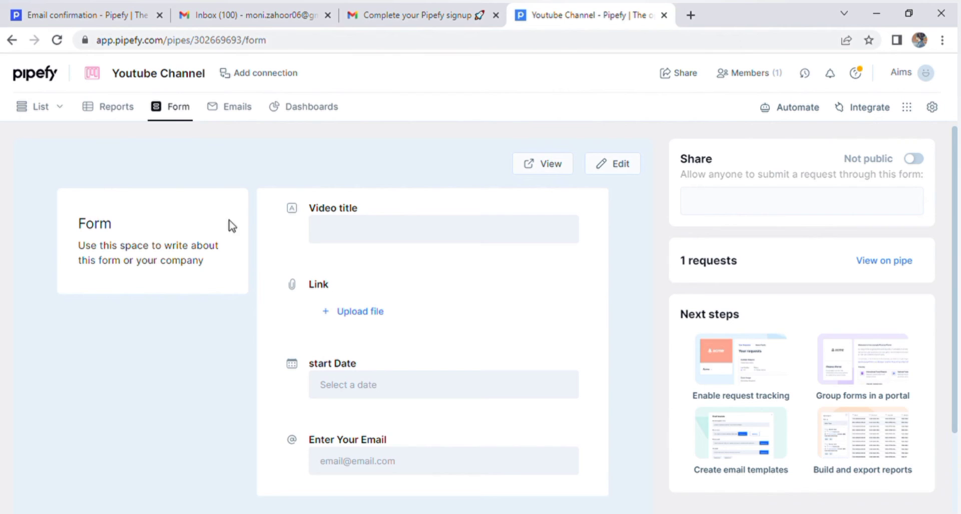
scroll(down, 3)
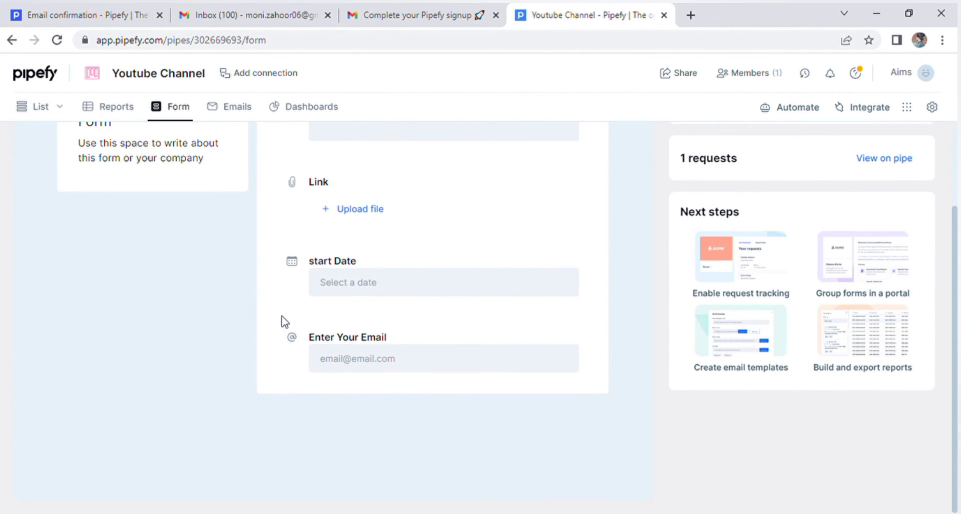
scroll(up, 3)
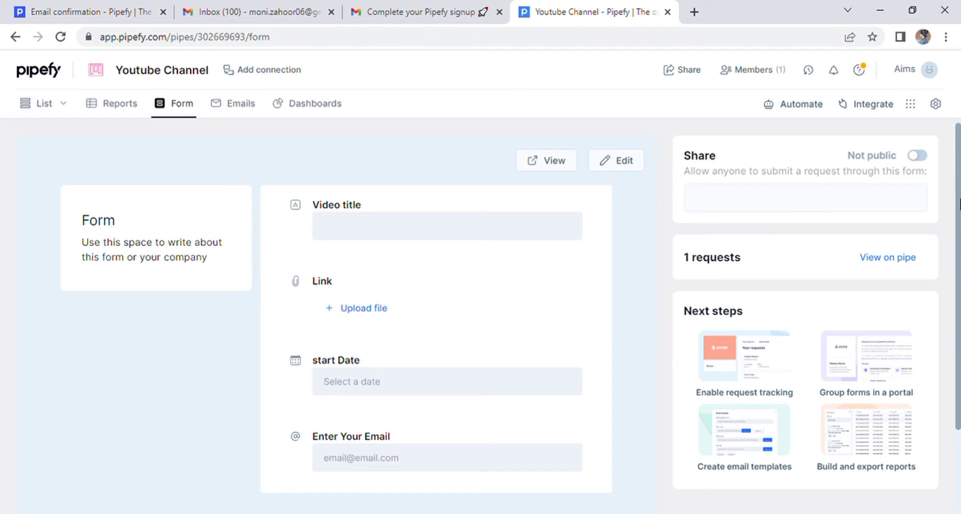
mouse_move(914, 148)
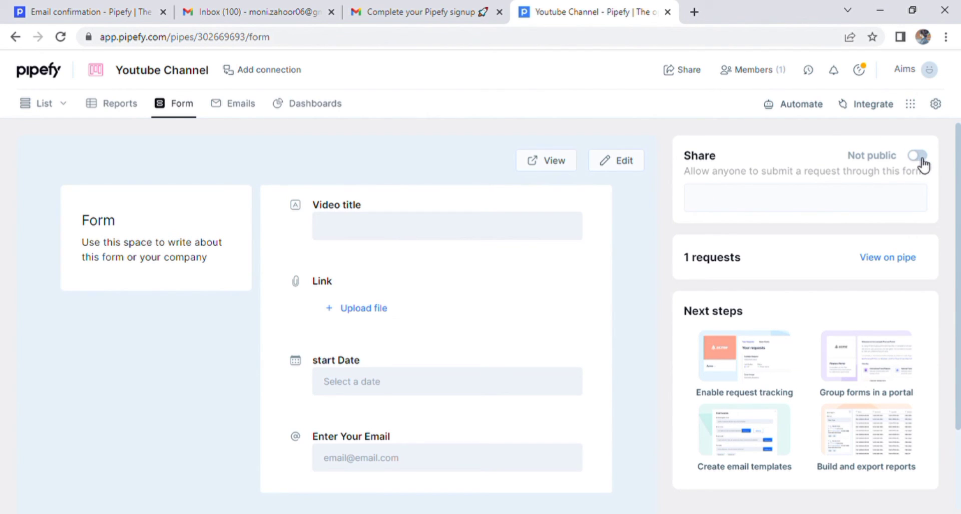
click(916, 155)
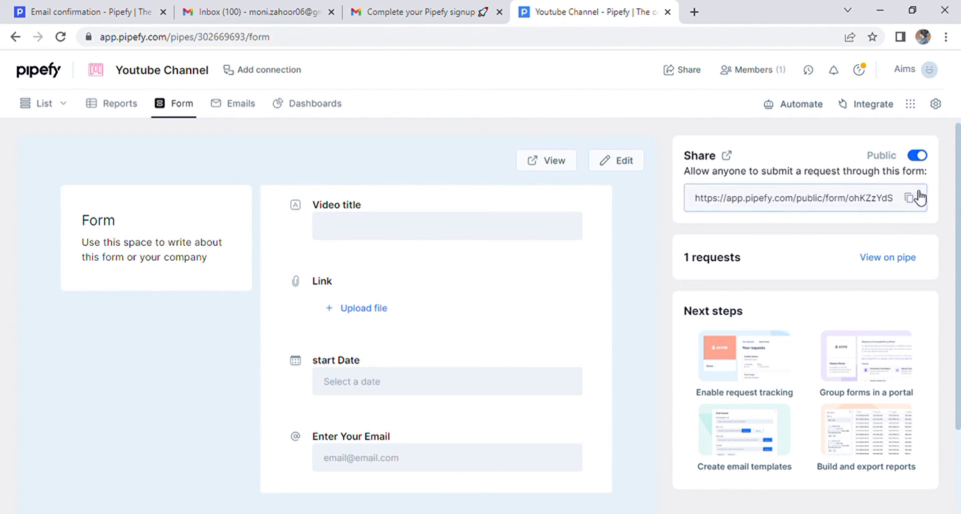
click(911, 197)
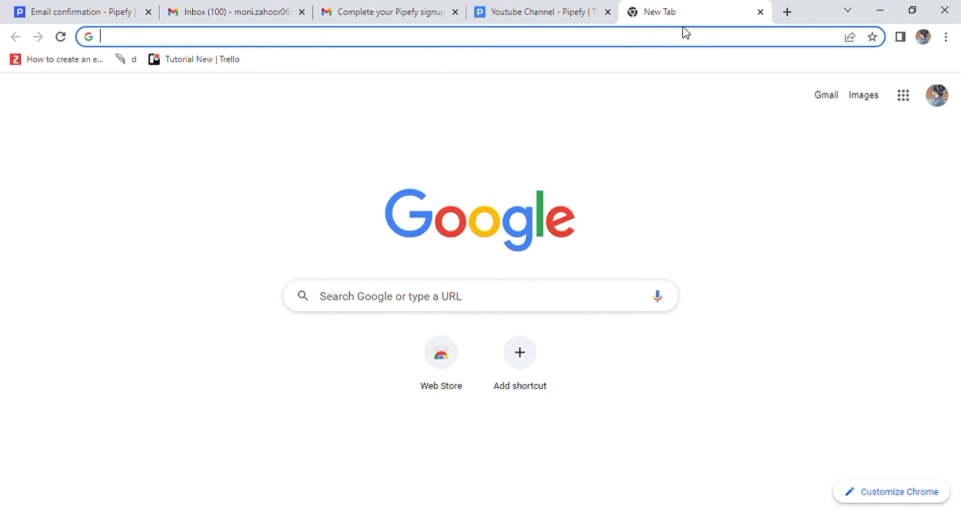
Step: Fill the public Youtube Channel form with the Adalo request and a September 1, 2022 start date
text(app.pipefy.com/public/form/ohKZzYdS)
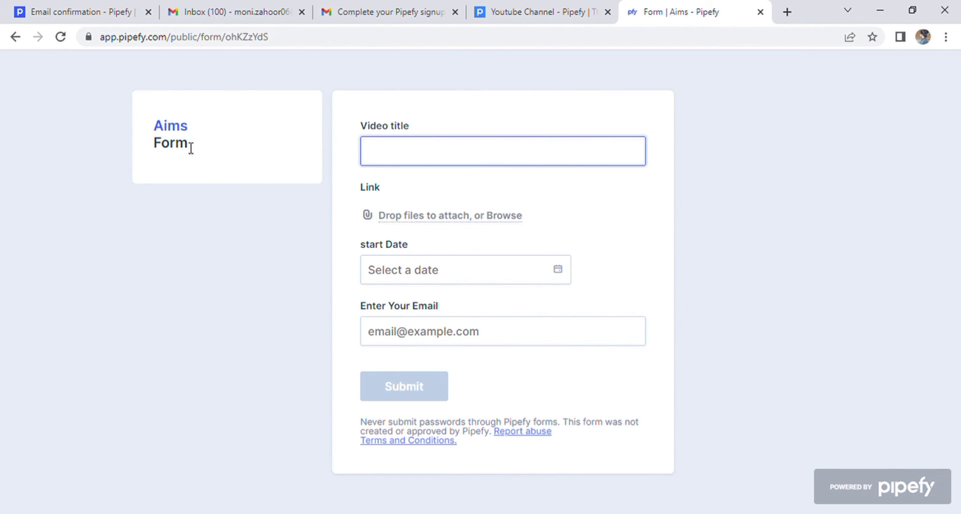
mouse_move(428, 152)
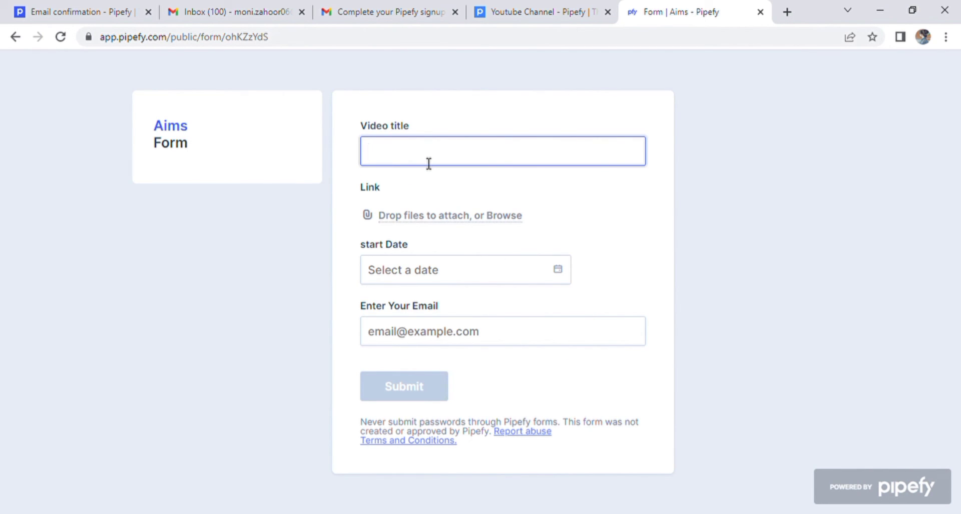
text(Adalo)
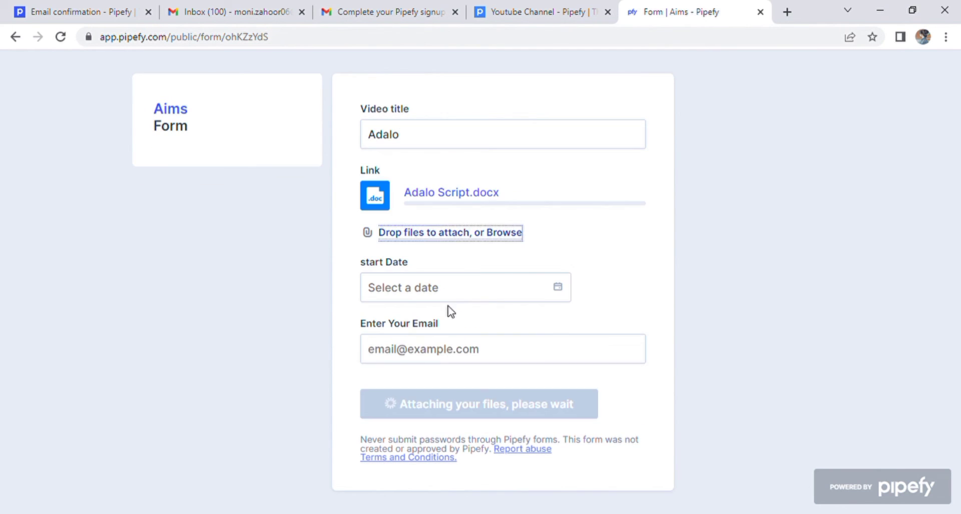
click(465, 288)
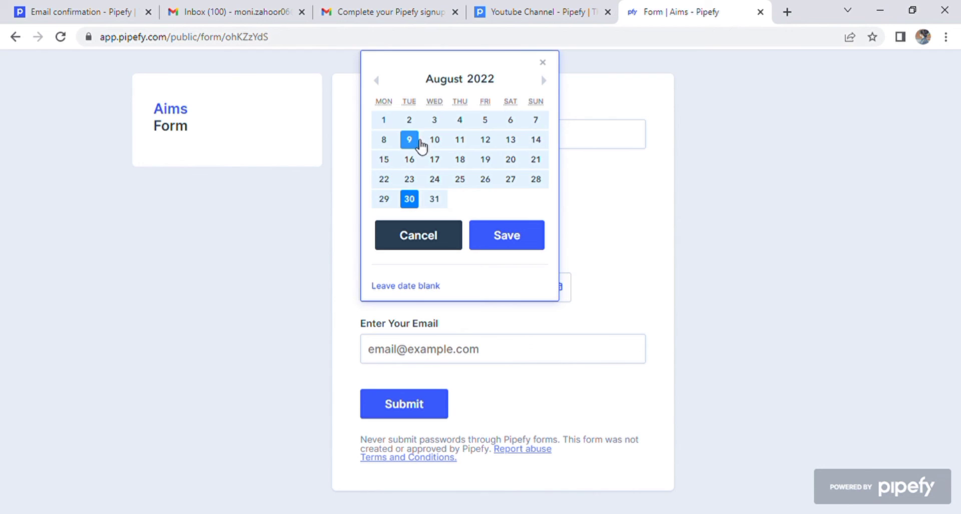
click(543, 80)
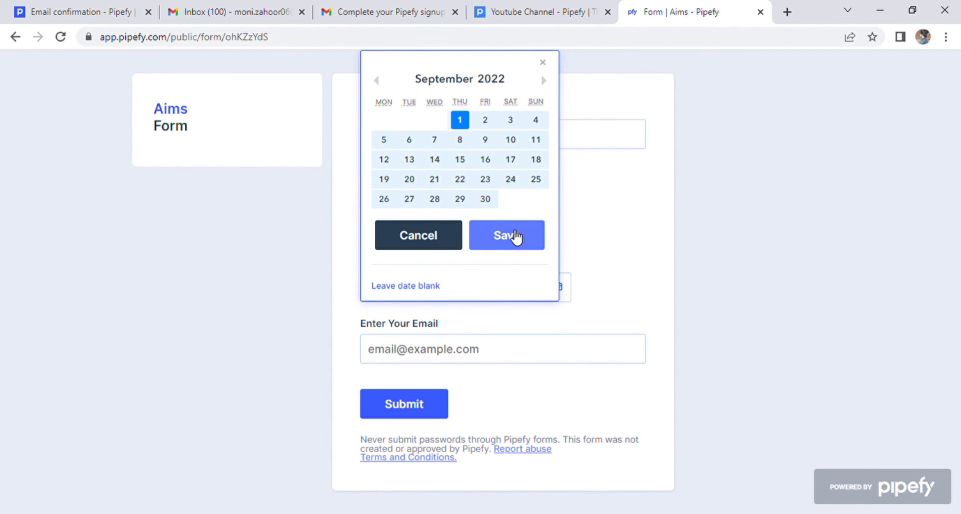
click(505, 236)
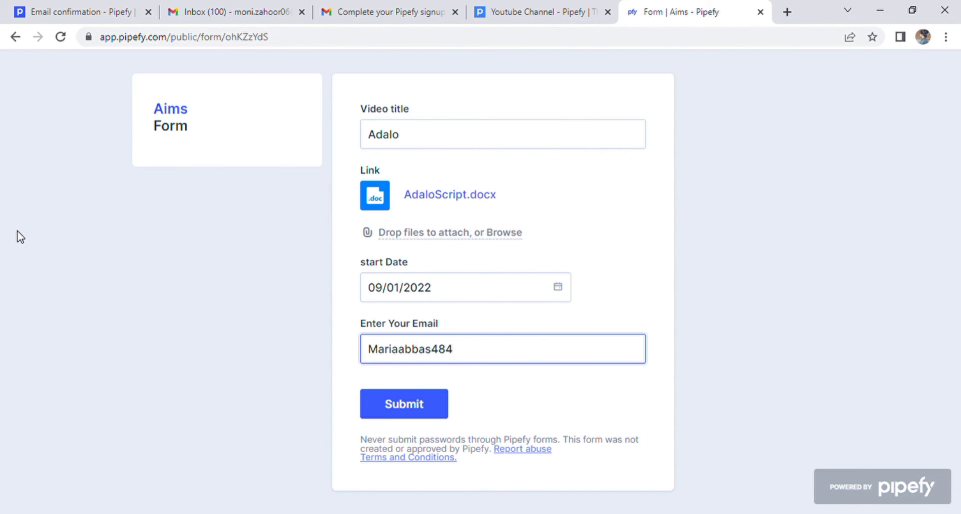
Step: Submit the Adalo request with the tracking email, then go to the pipe's phase board
click(403, 403)
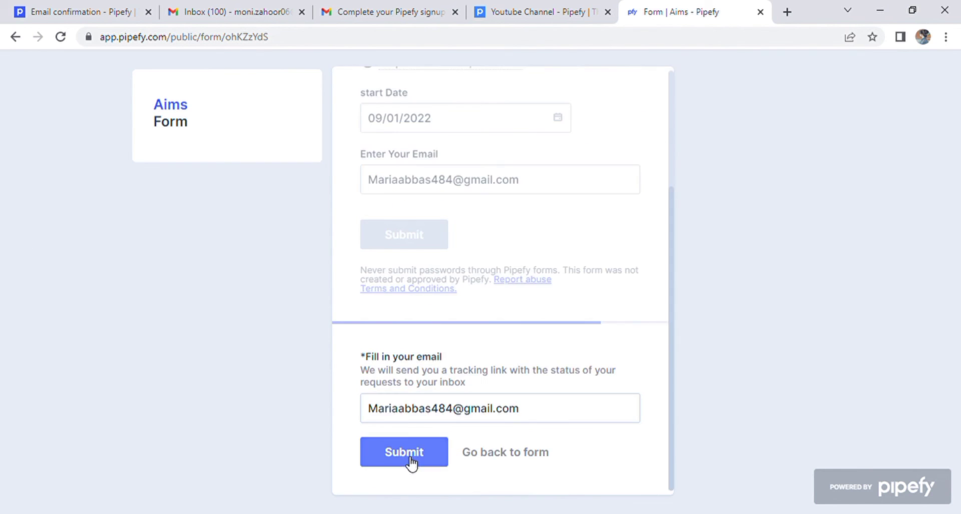
click(403, 452)
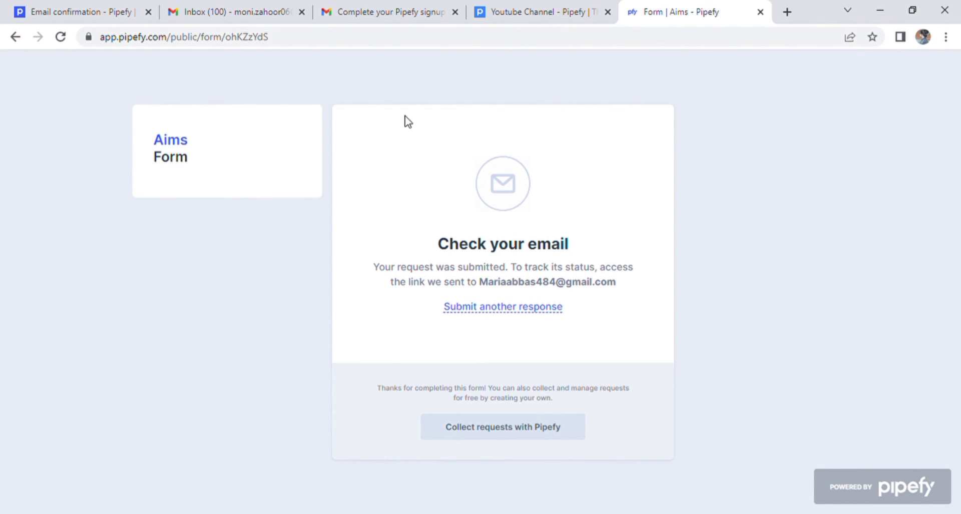
click(540, 11)
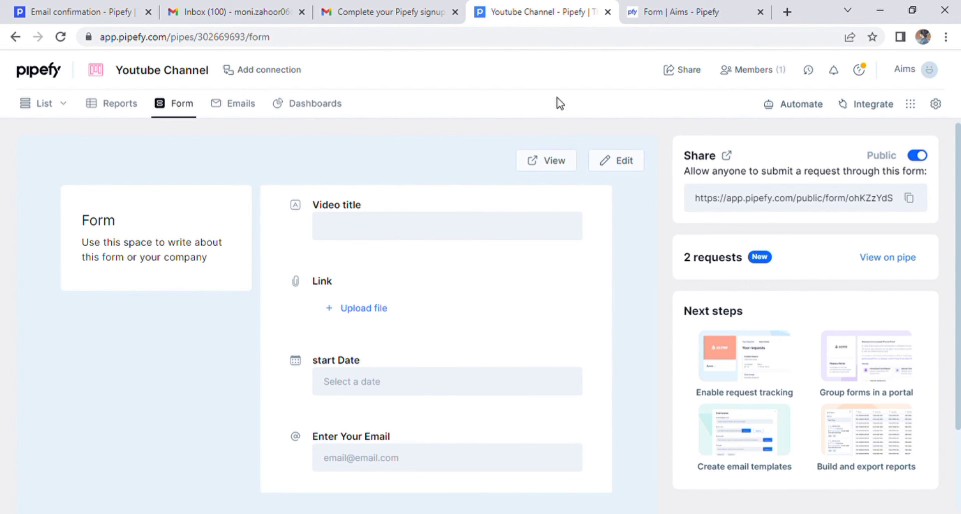
mouse_move(901, 260)
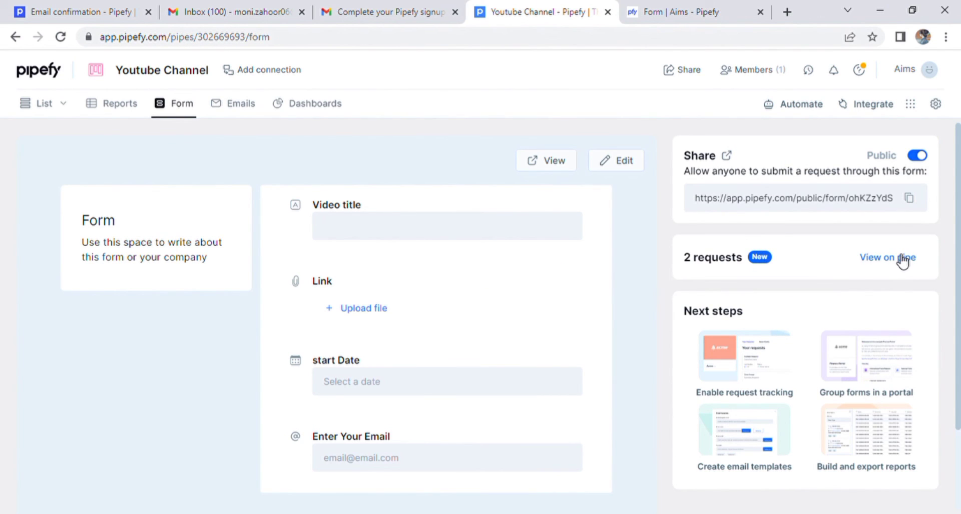
click(887, 257)
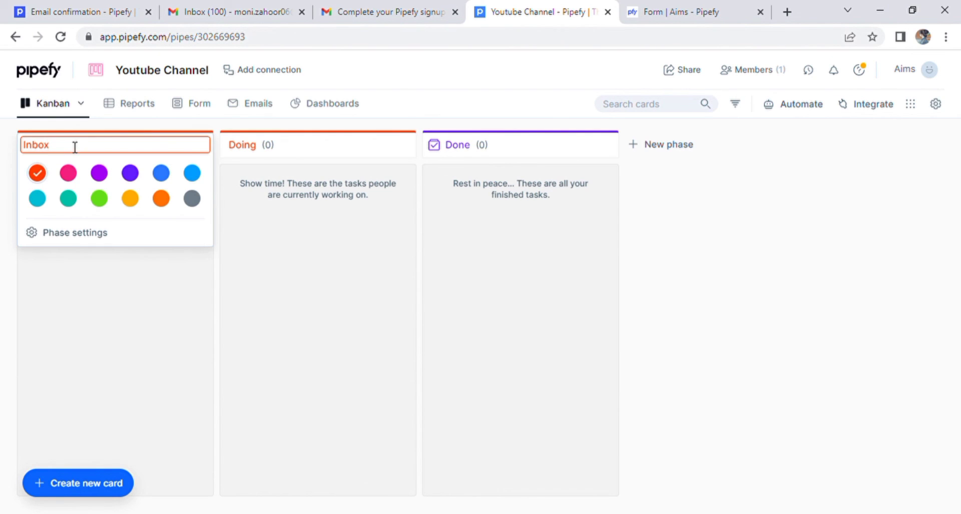
Step: Pick the pink swatch for Inbox, then glance at its phase settings and close them
click(68, 173)
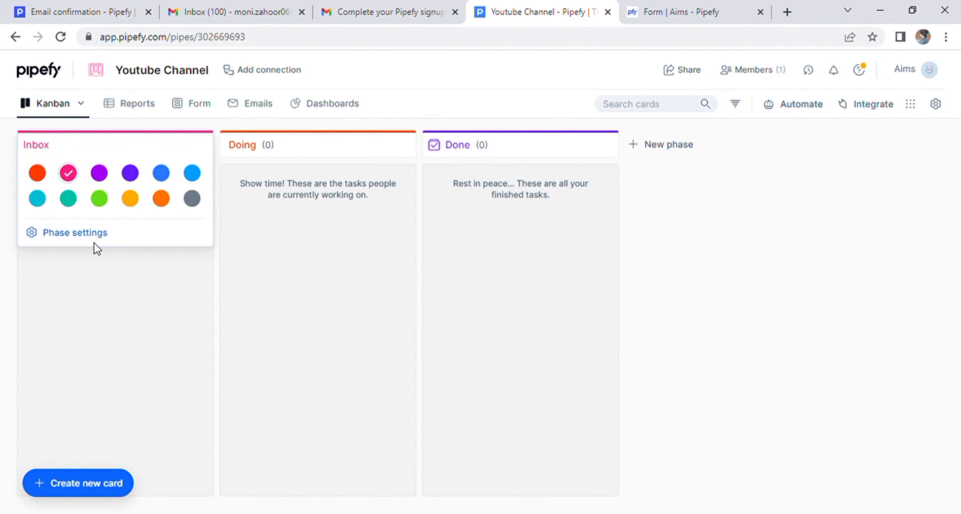
mouse_move(74, 252)
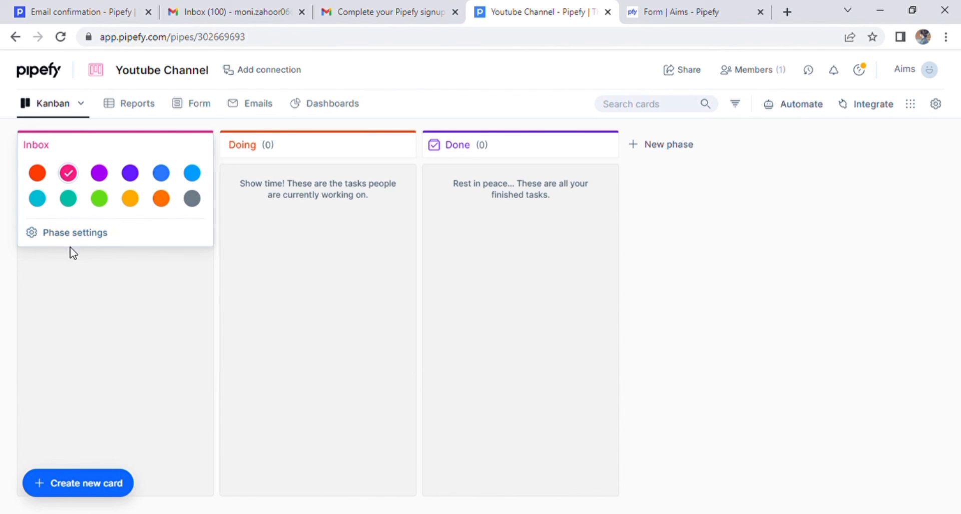
click(74, 232)
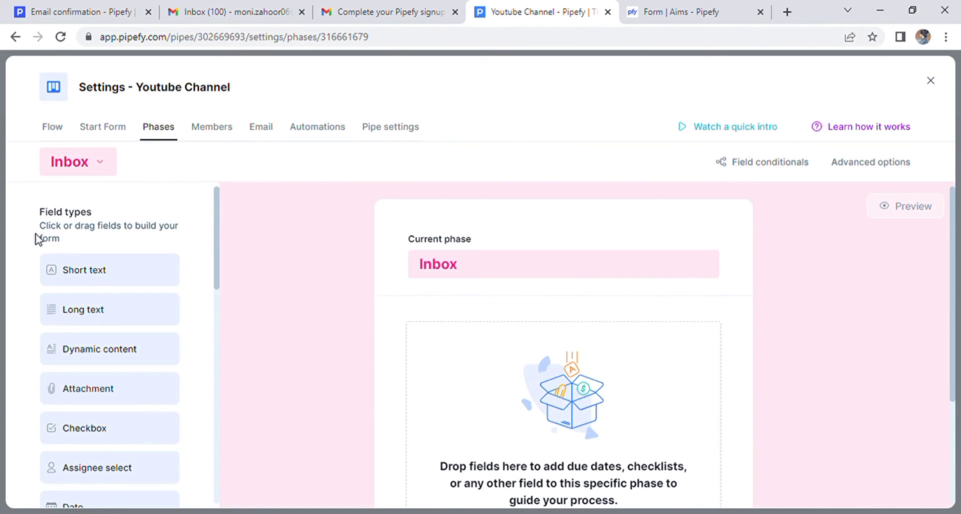
mouse_move(109, 271)
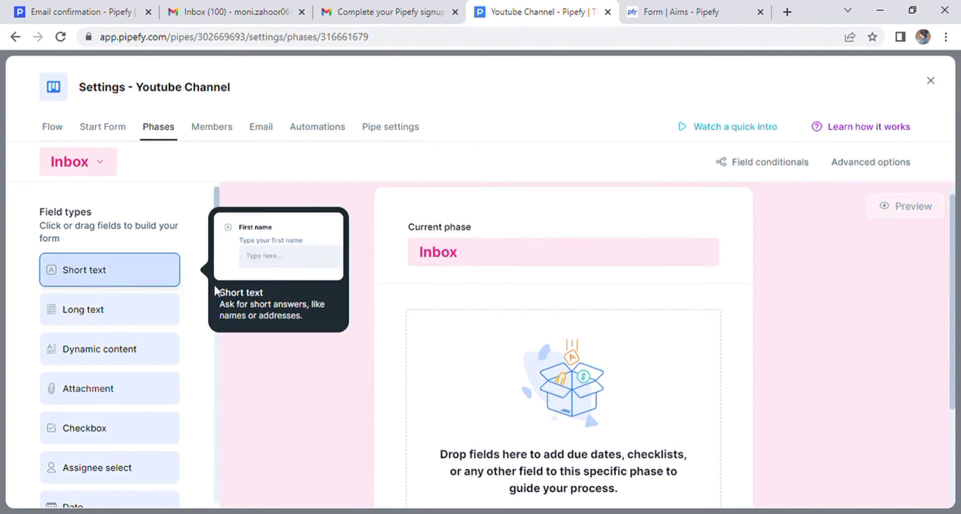
mouse_move(940, 72)
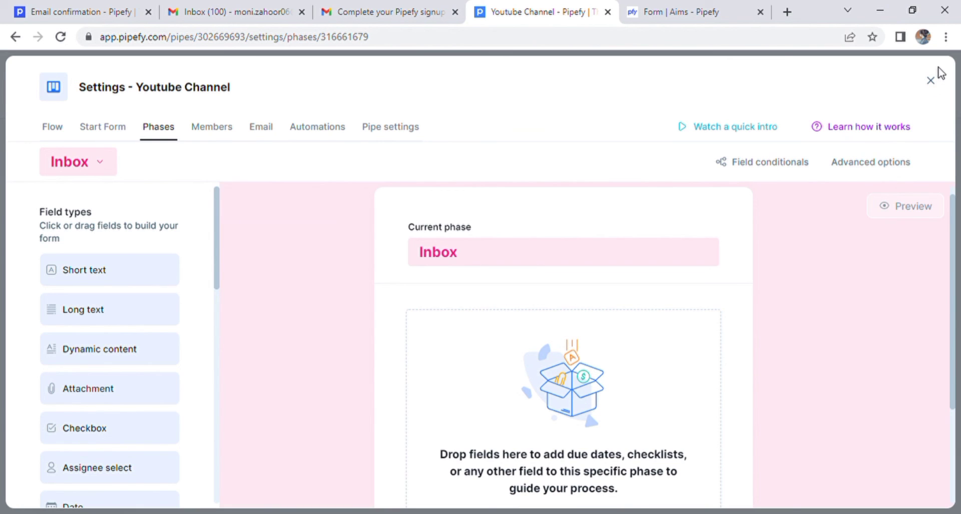
click(931, 80)
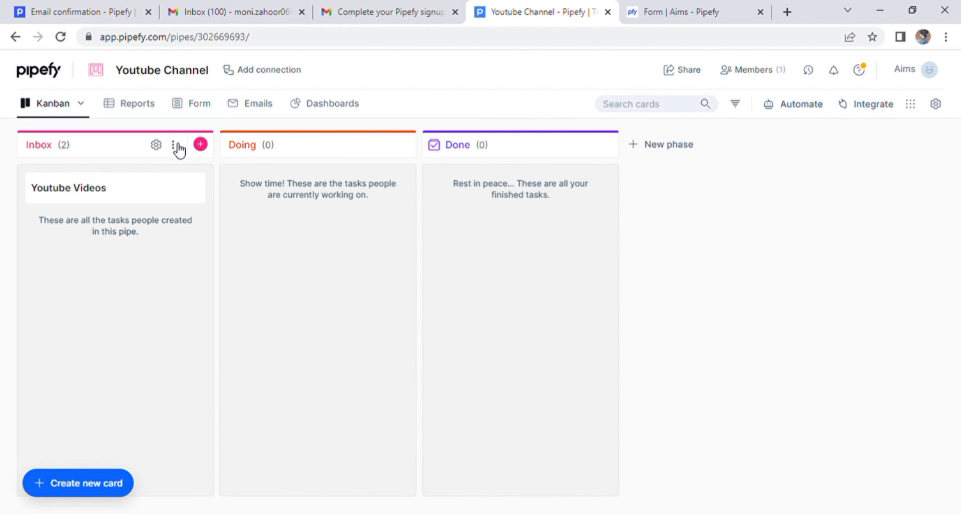
Step: Open the Inbox phase's three-dot menu of phase actions
click(173, 144)
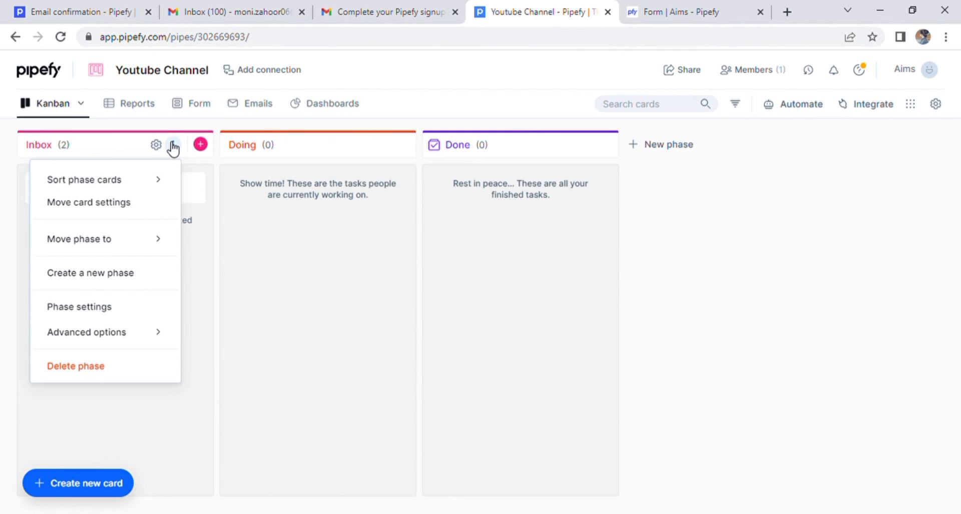
mouse_move(171, 170)
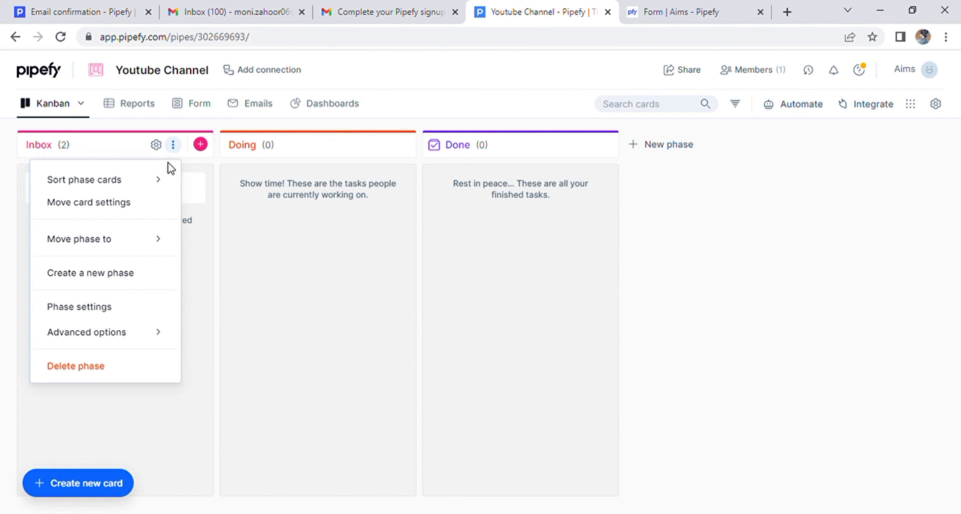
mouse_move(172, 172)
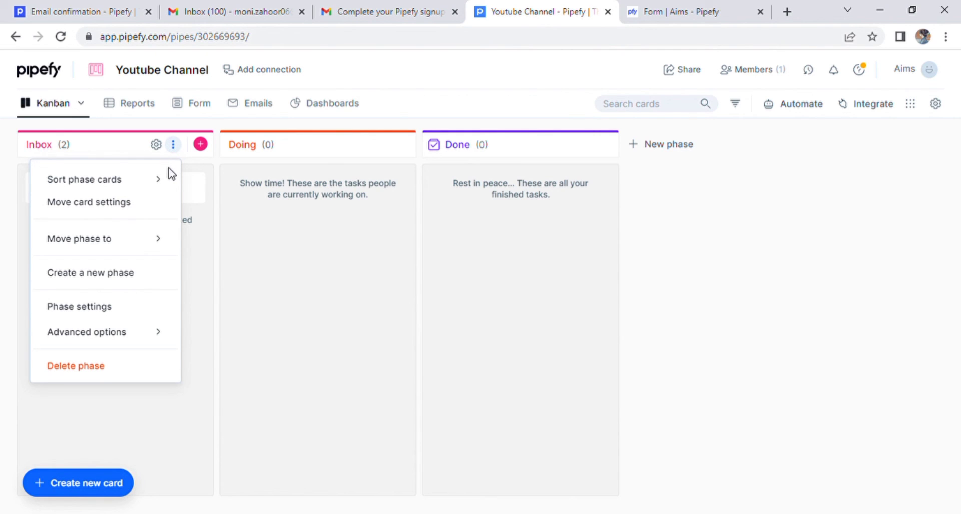
mouse_move(209, 202)
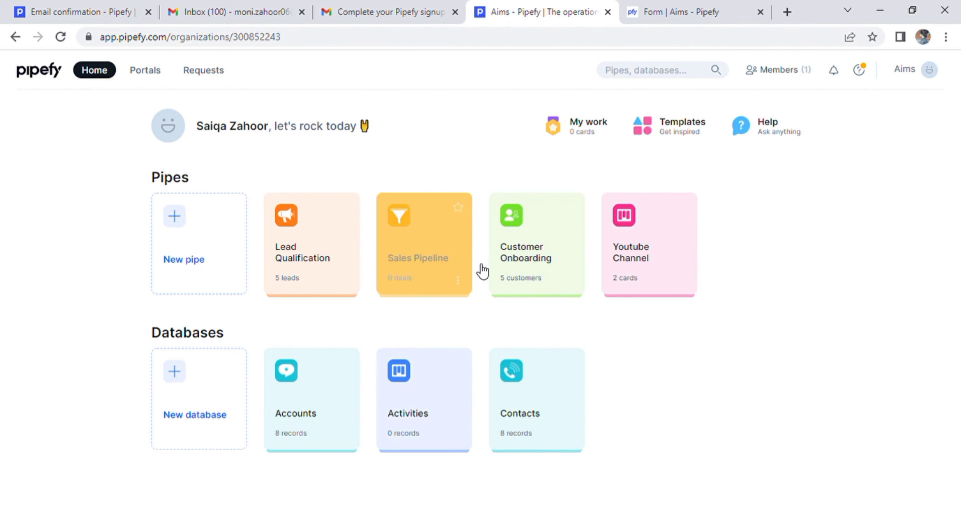
mouse_move(686, 202)
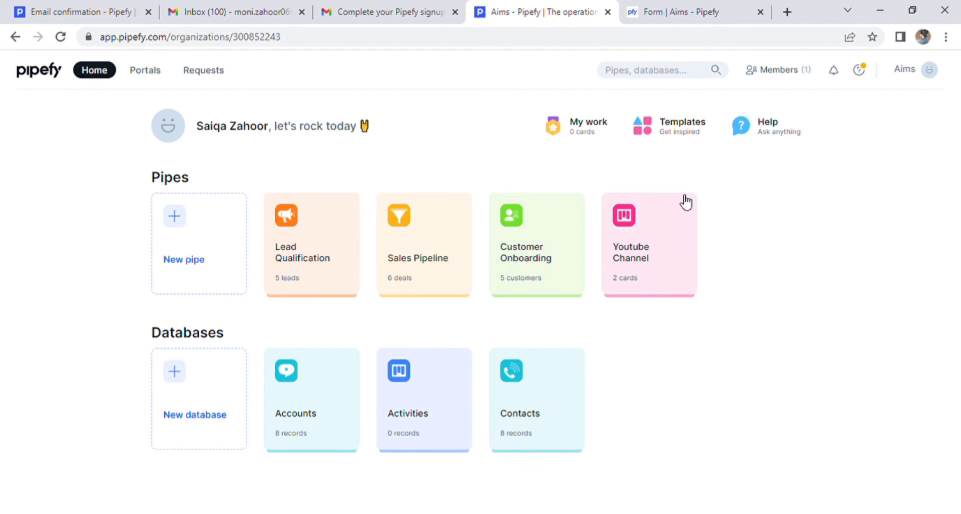
mouse_move(668, 277)
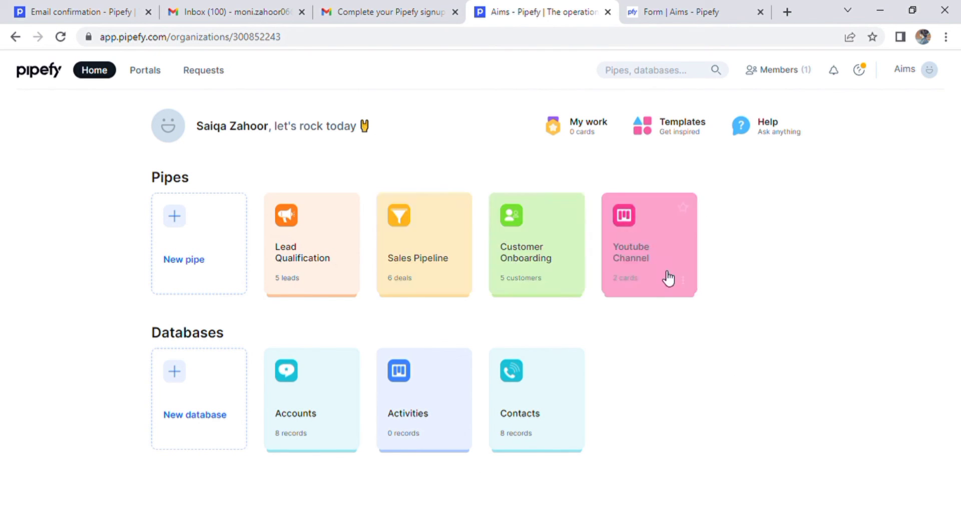
mouse_move(423, 395)
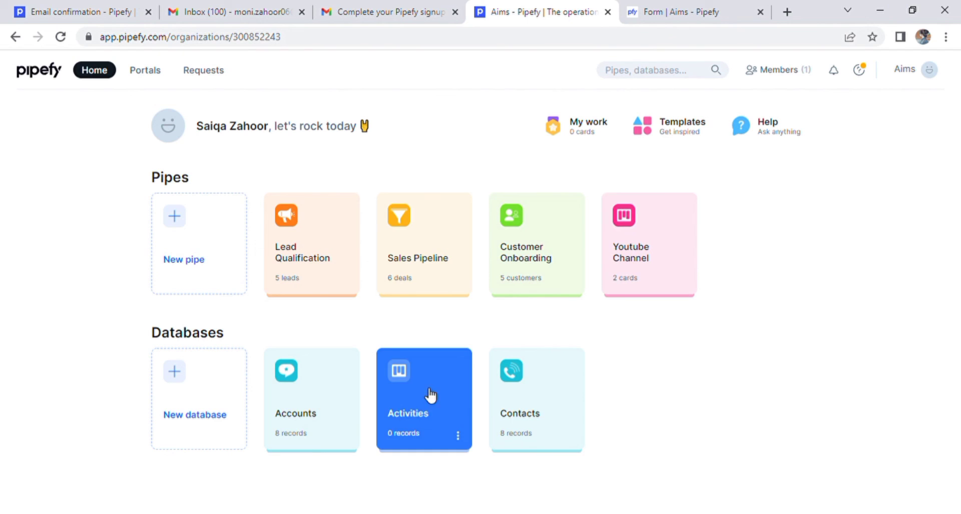
mouse_move(703, 352)
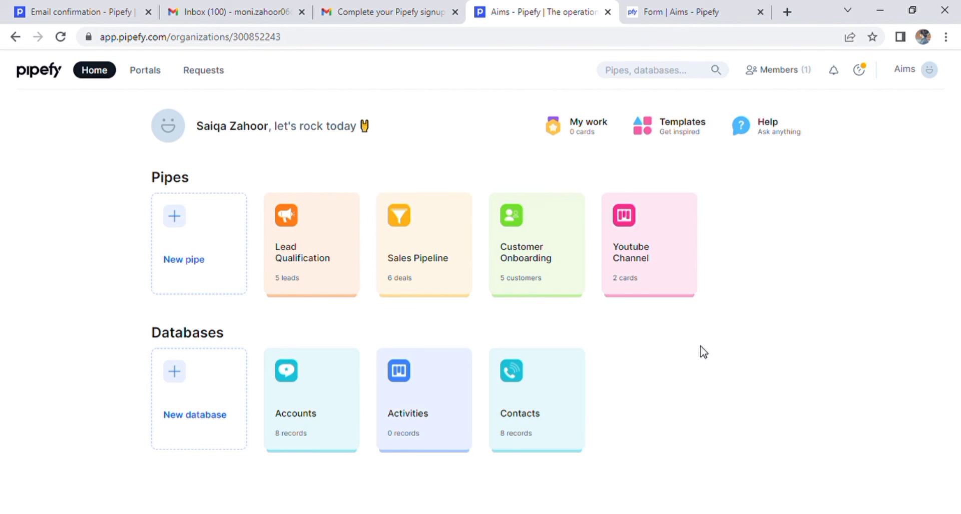
mouse_move(642, 360)
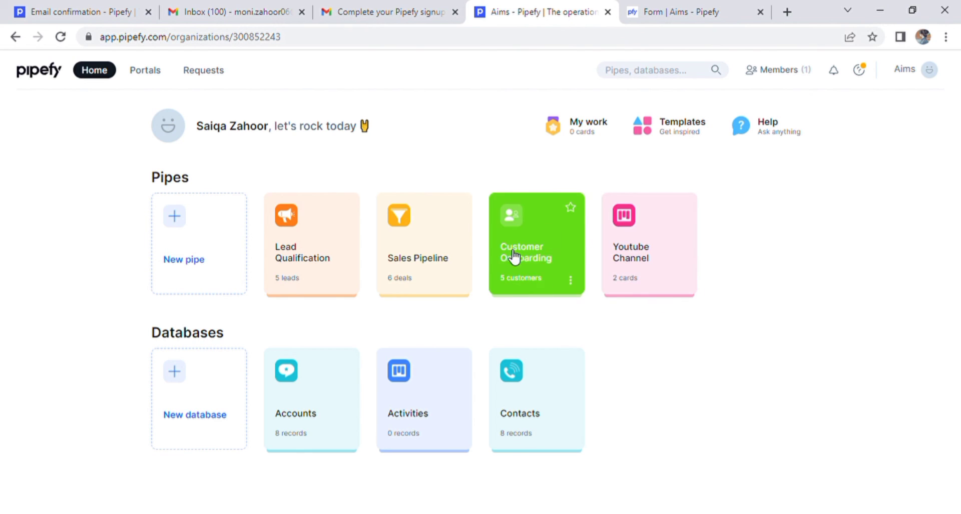
Step: Open the Sales Pipeline pipe from the Home page
click(423, 246)
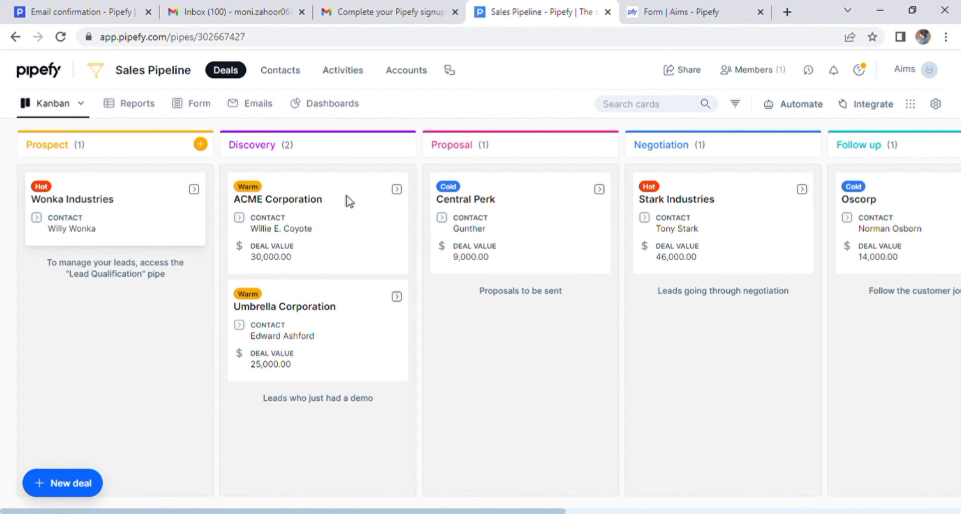
mouse_move(459, 473)
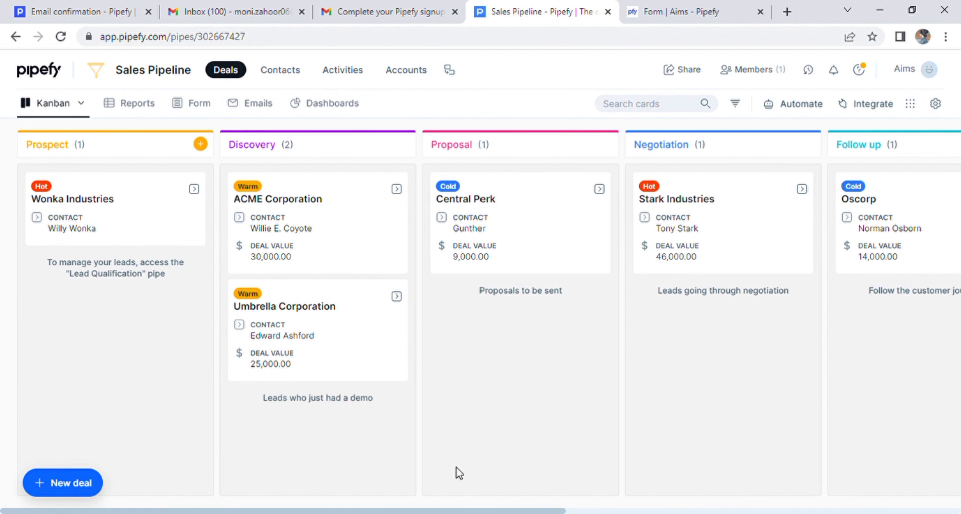
Step: Scroll across the Sales Pipeline deals, then return to the Pipefy home page
scroll(right, 3)
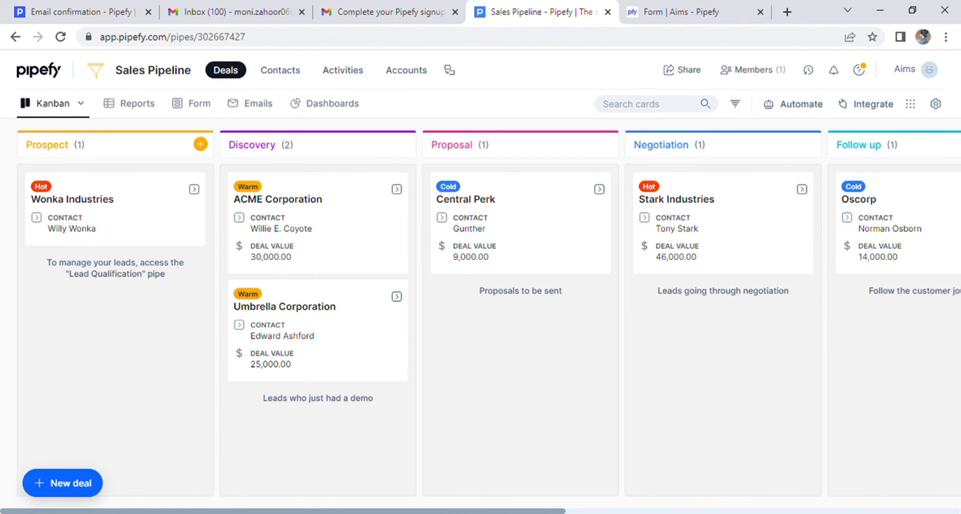
click(38, 70)
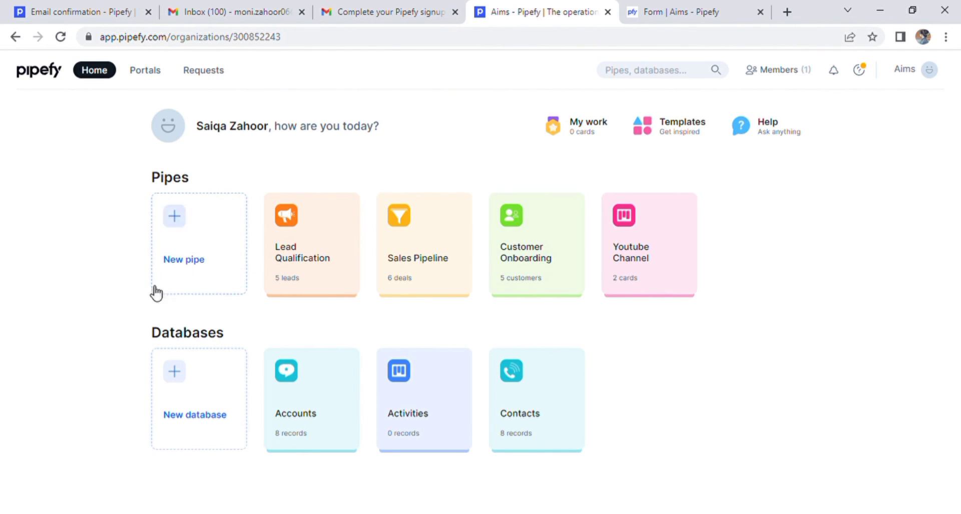
Step: Open the Youtube Channel pipe and show its Kanban board of phases
click(647, 245)
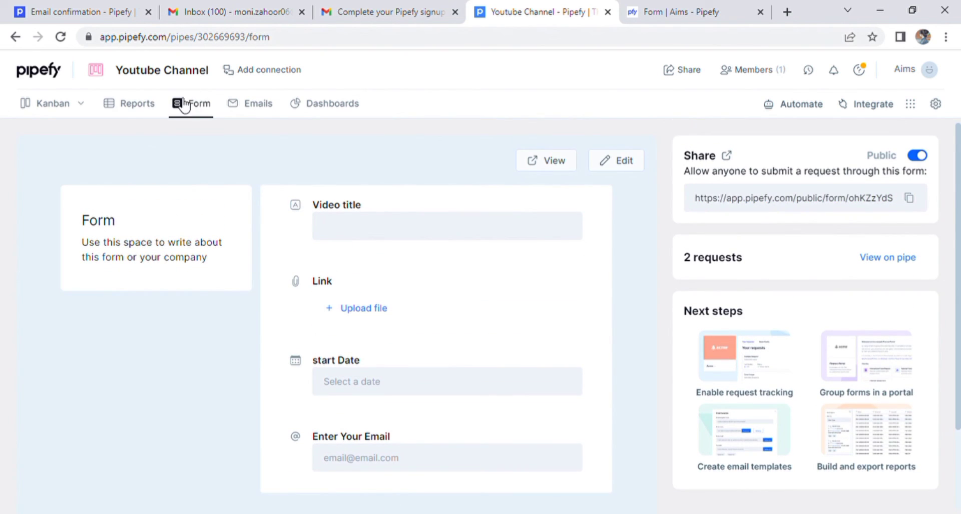
click(667, 145)
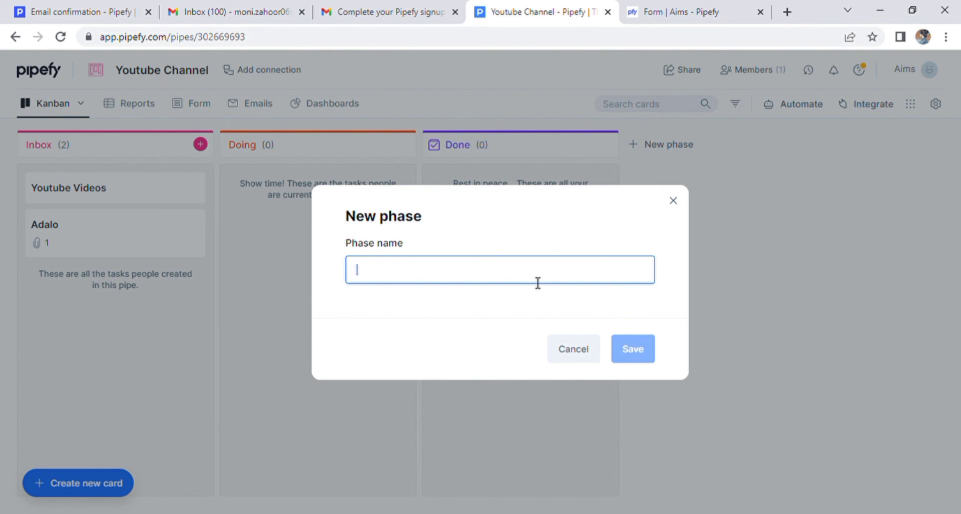
Step: Name the new phase 'Submission' and save it
text(Submit)
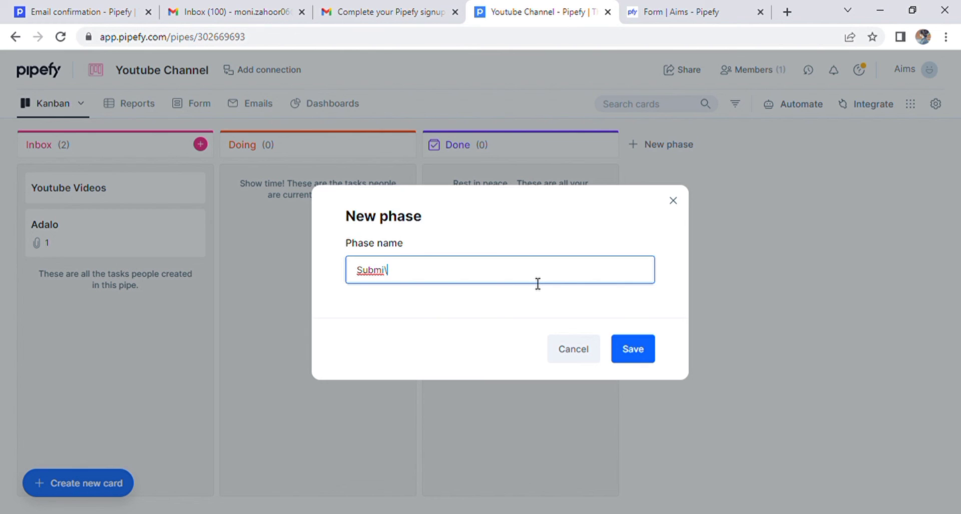
text(ssion)
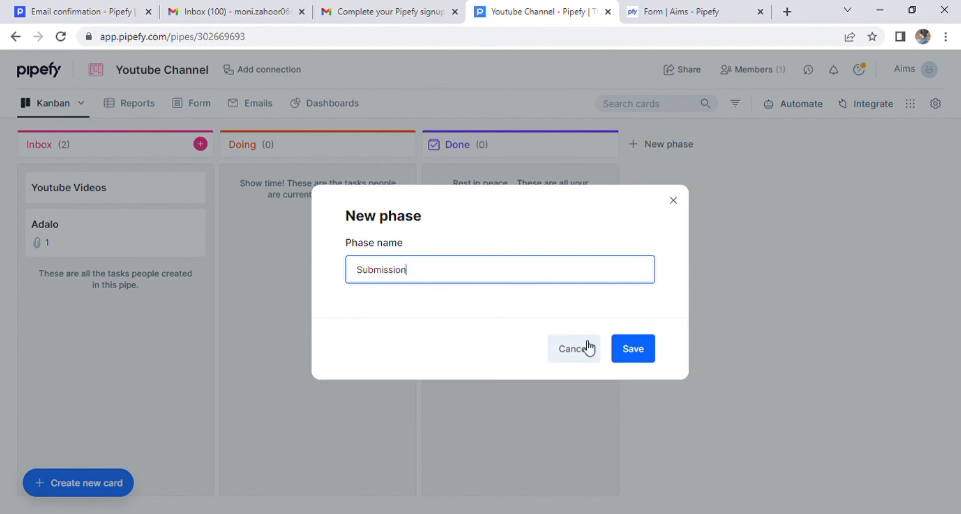
click(631, 349)
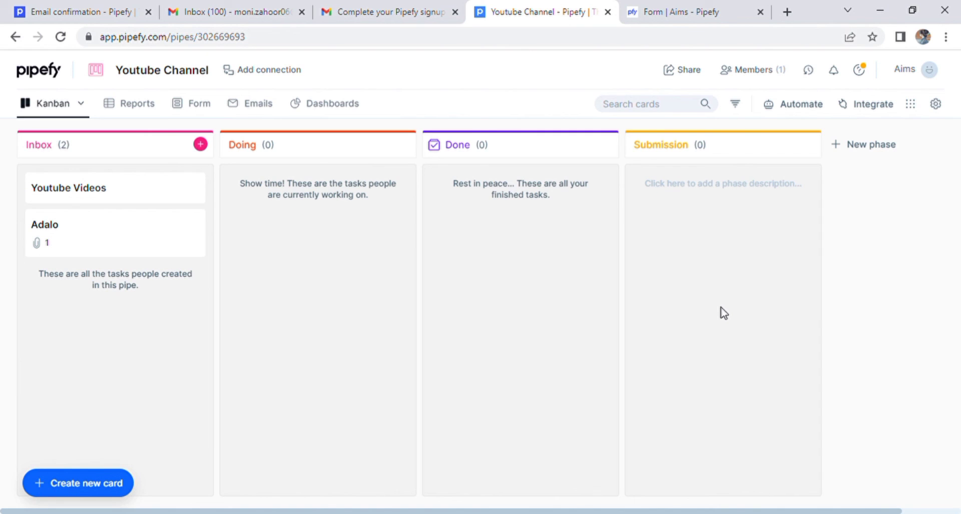
mouse_move(843, 268)
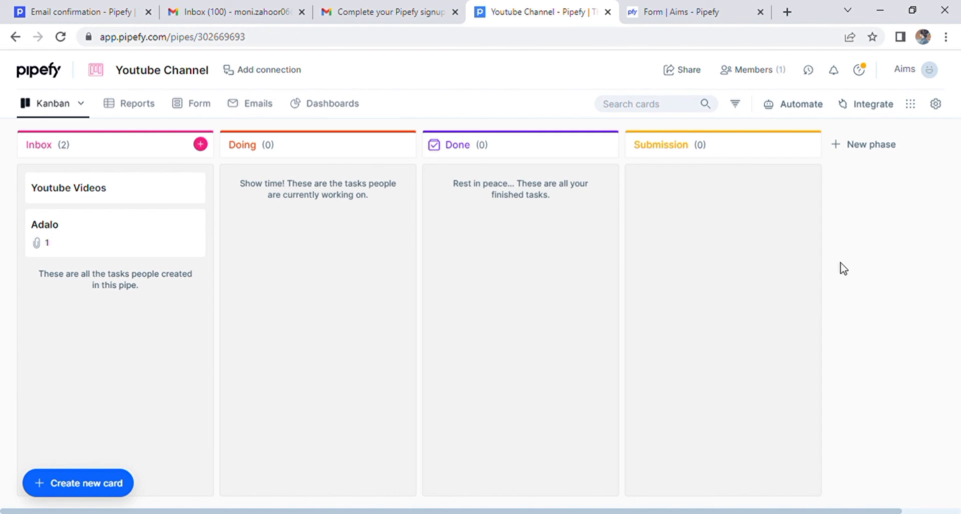